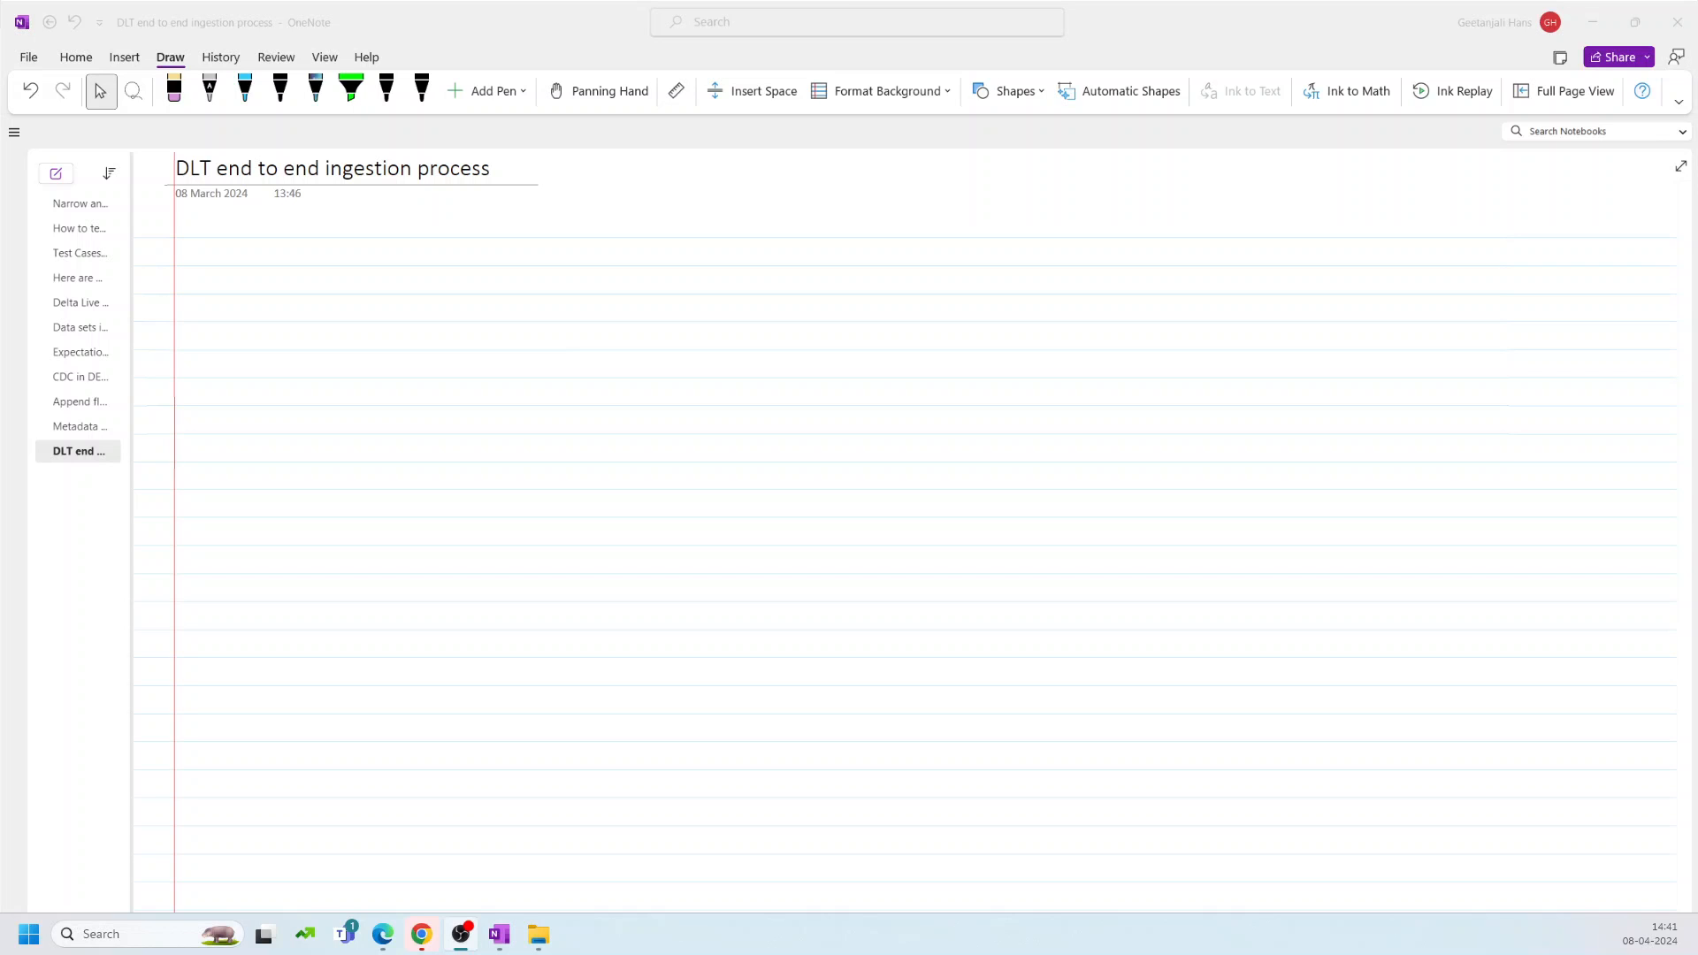
{"action": "mouse_move", "coordinate": [246, 206]}
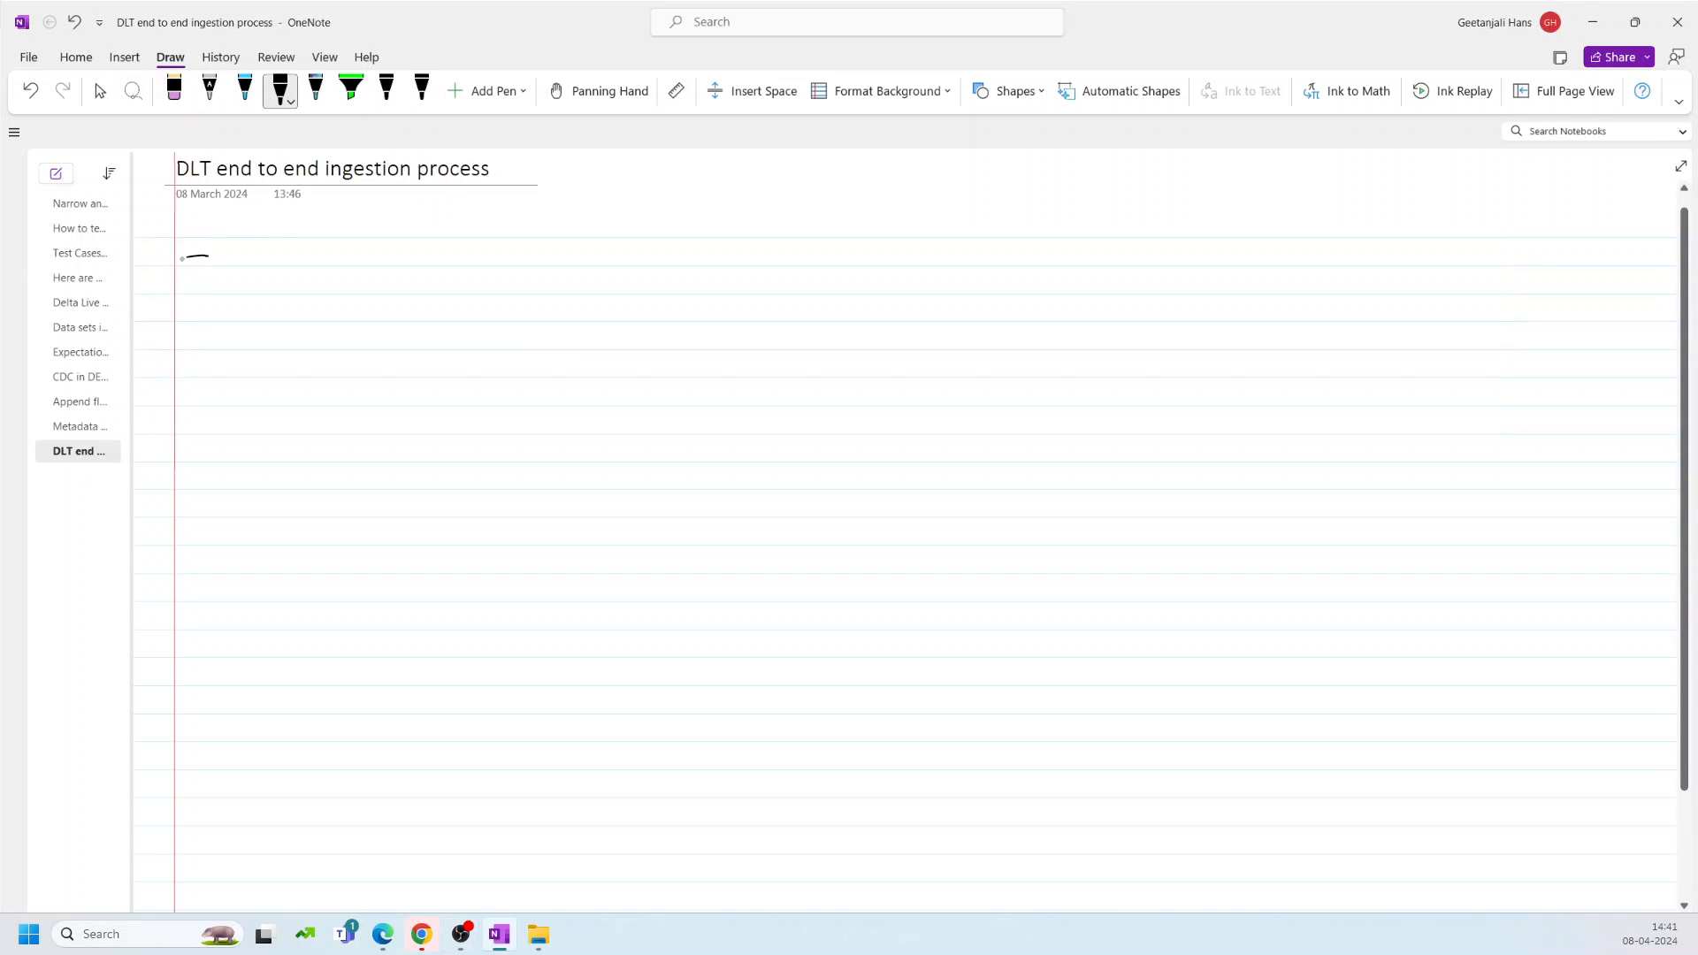
Step: Handwrite arrow notes 'Data set' and 'CDC → SCD1 | SCD2', then begin 'Append'
{"action": "left_click_drag", "start_coordinate": [180, 257], "coordinate": [276, 260]}
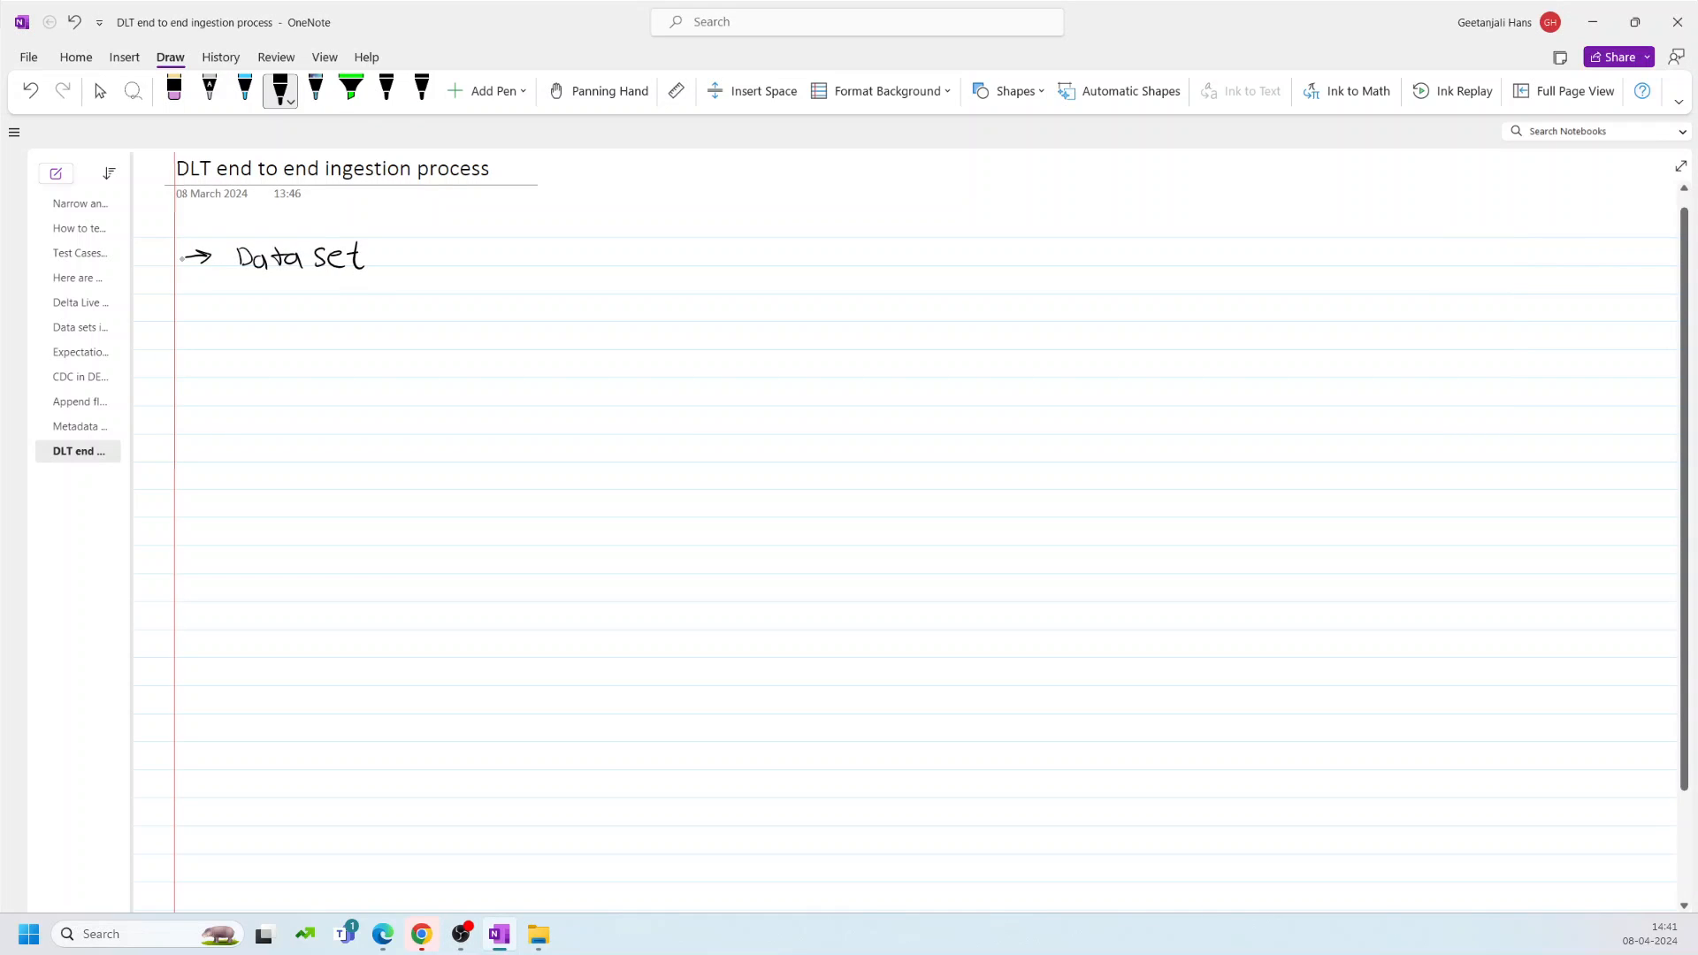
{"action": "left_click_drag", "start_coordinate": [182, 314], "coordinate": [211, 313]}
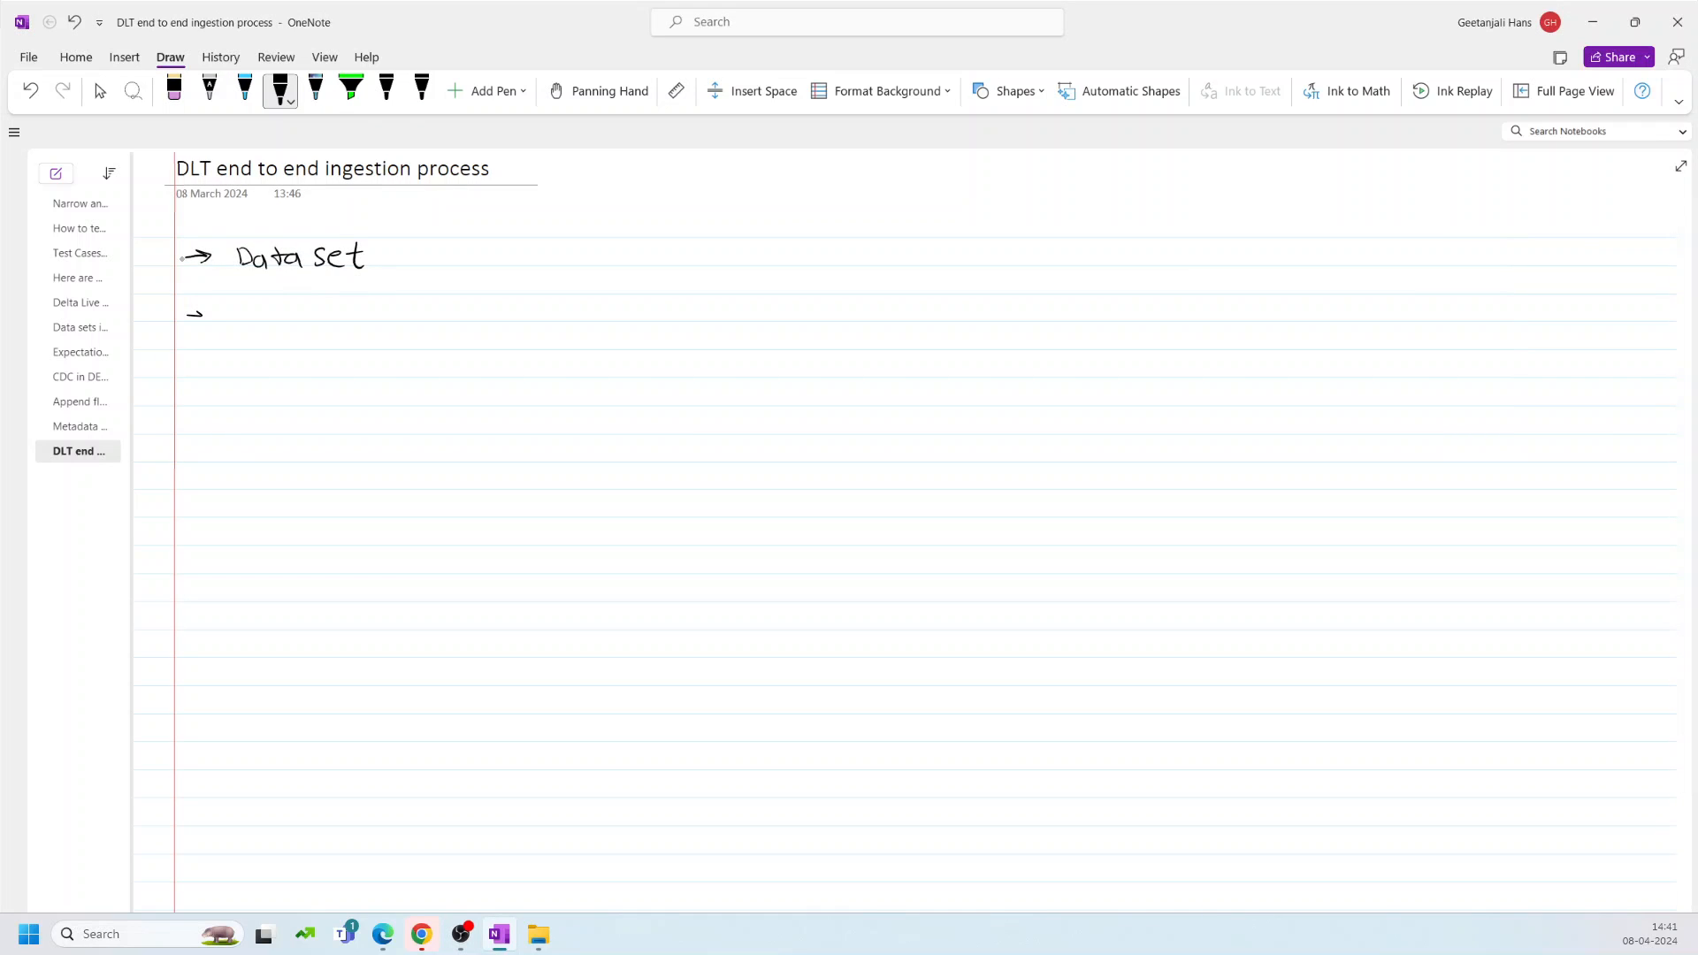
{"action": "left_click_drag", "start_coordinate": [184, 315], "coordinate": [211, 315]}
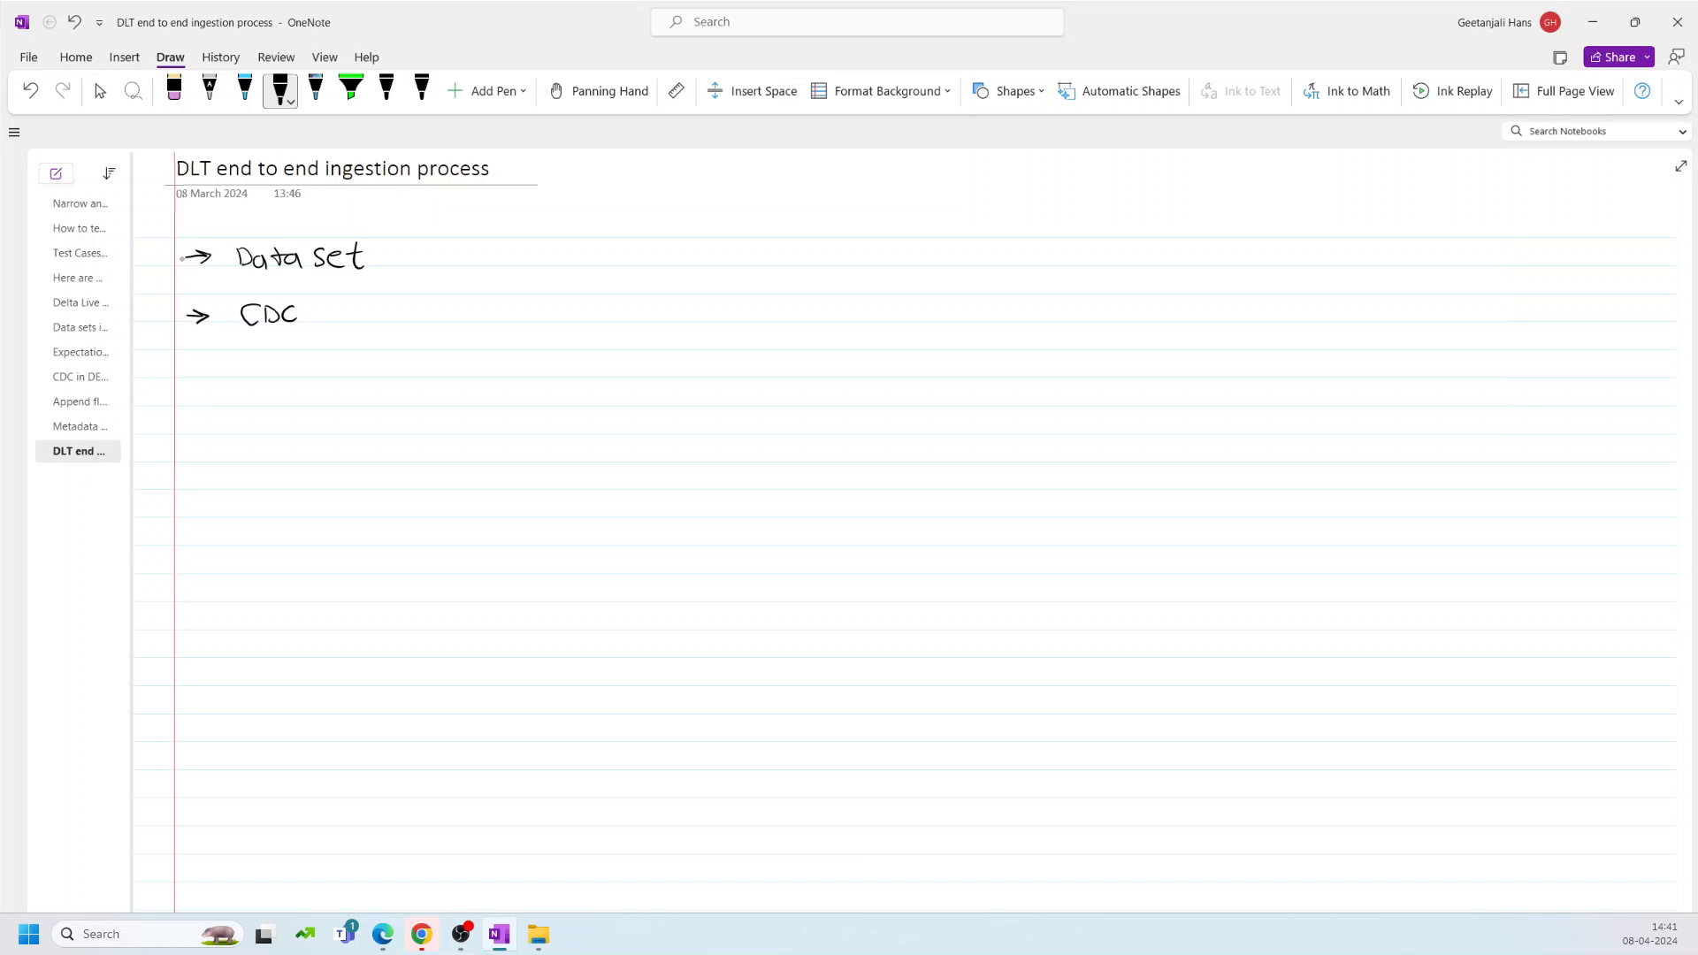
{"action": "left_click_drag", "start_coordinate": [352, 314], "coordinate": [450, 314]}
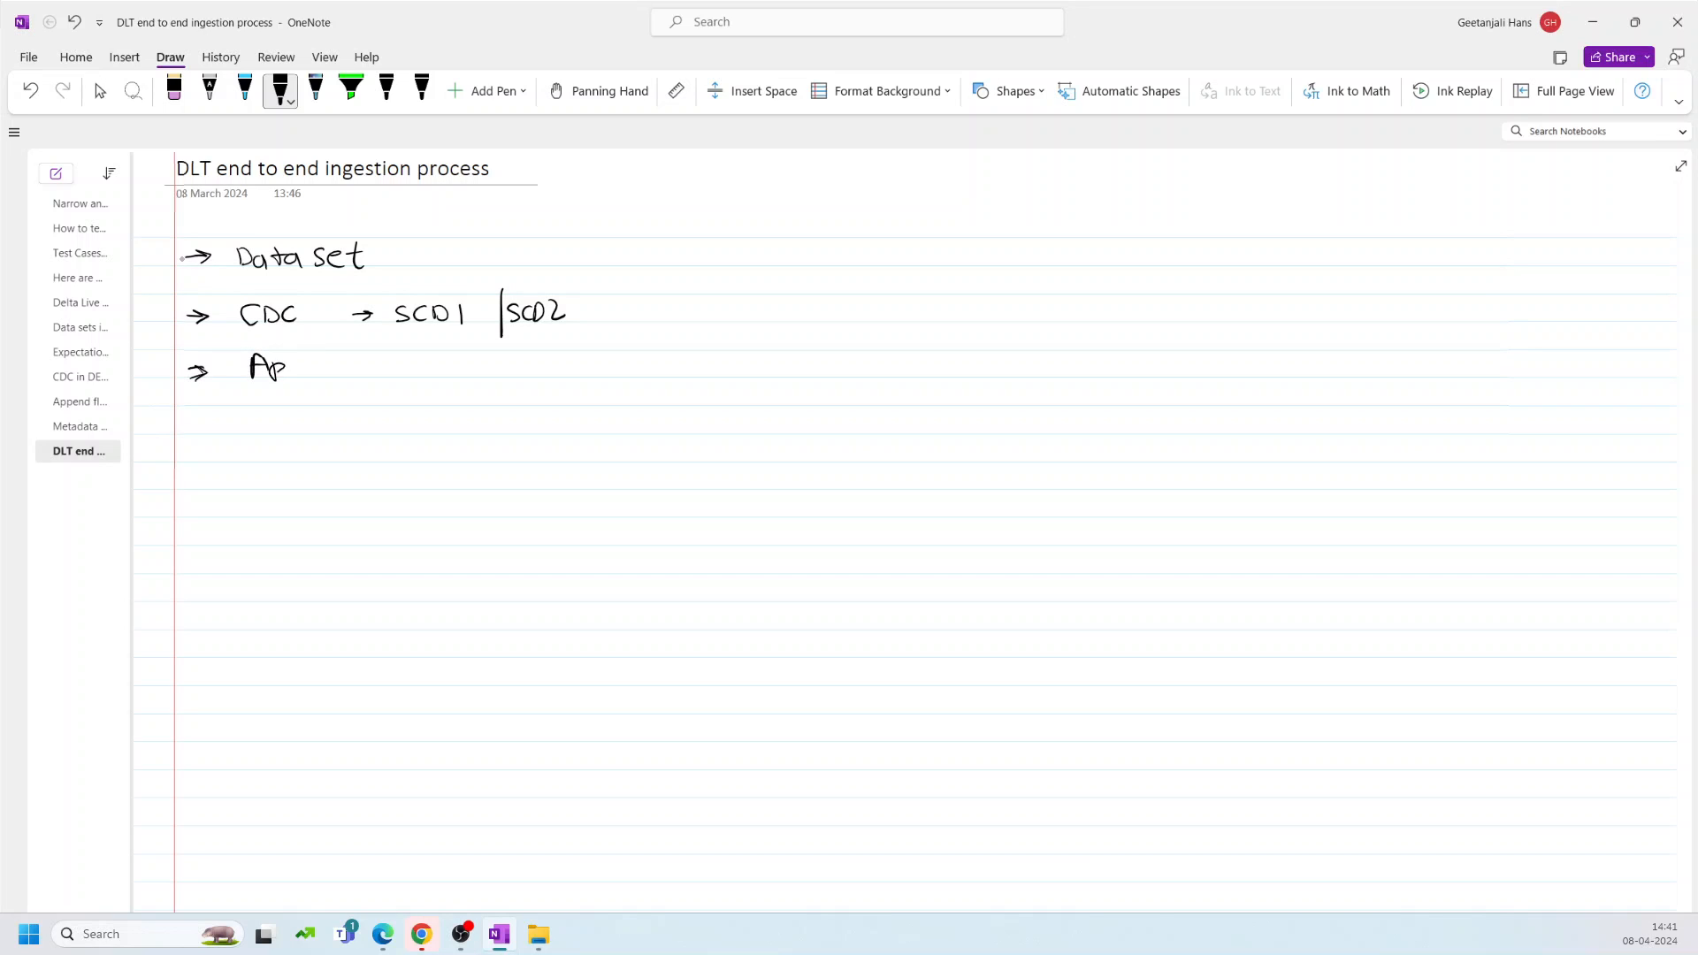
{"action": "left_click_drag", "start_coordinate": [288, 368], "coordinate": [356, 368]}
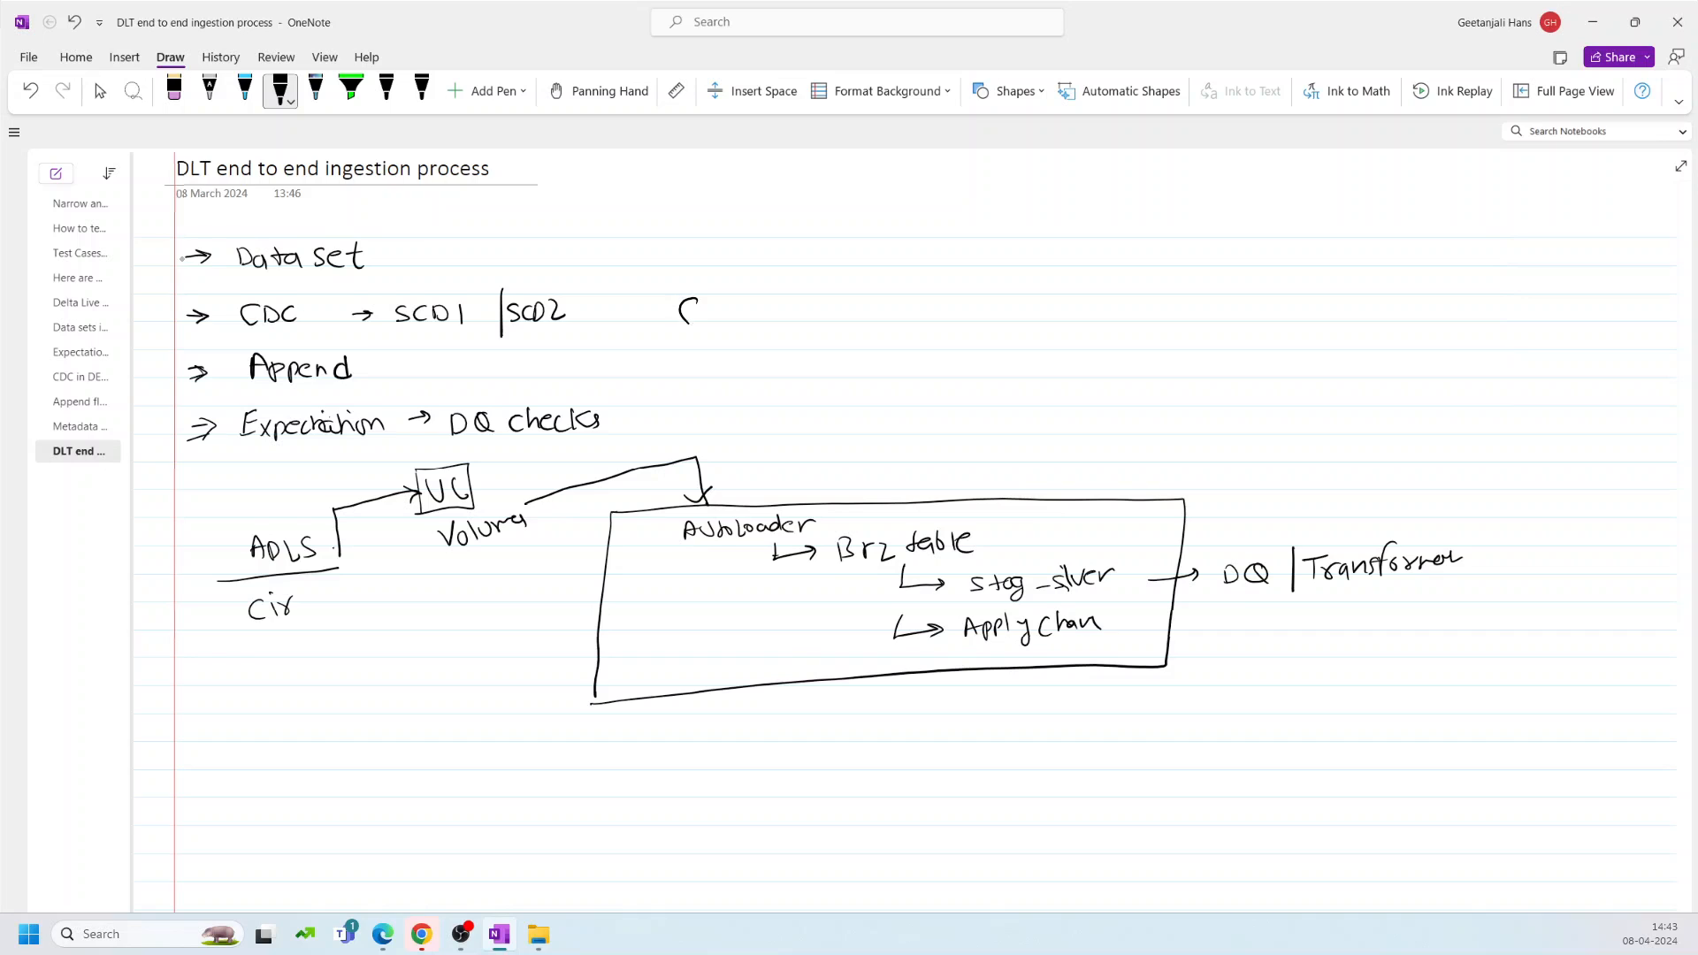
Step: Annotate the diagram with Apply change, error store and reusable → metadata
{"action": "type", "text": "Apply change)"}
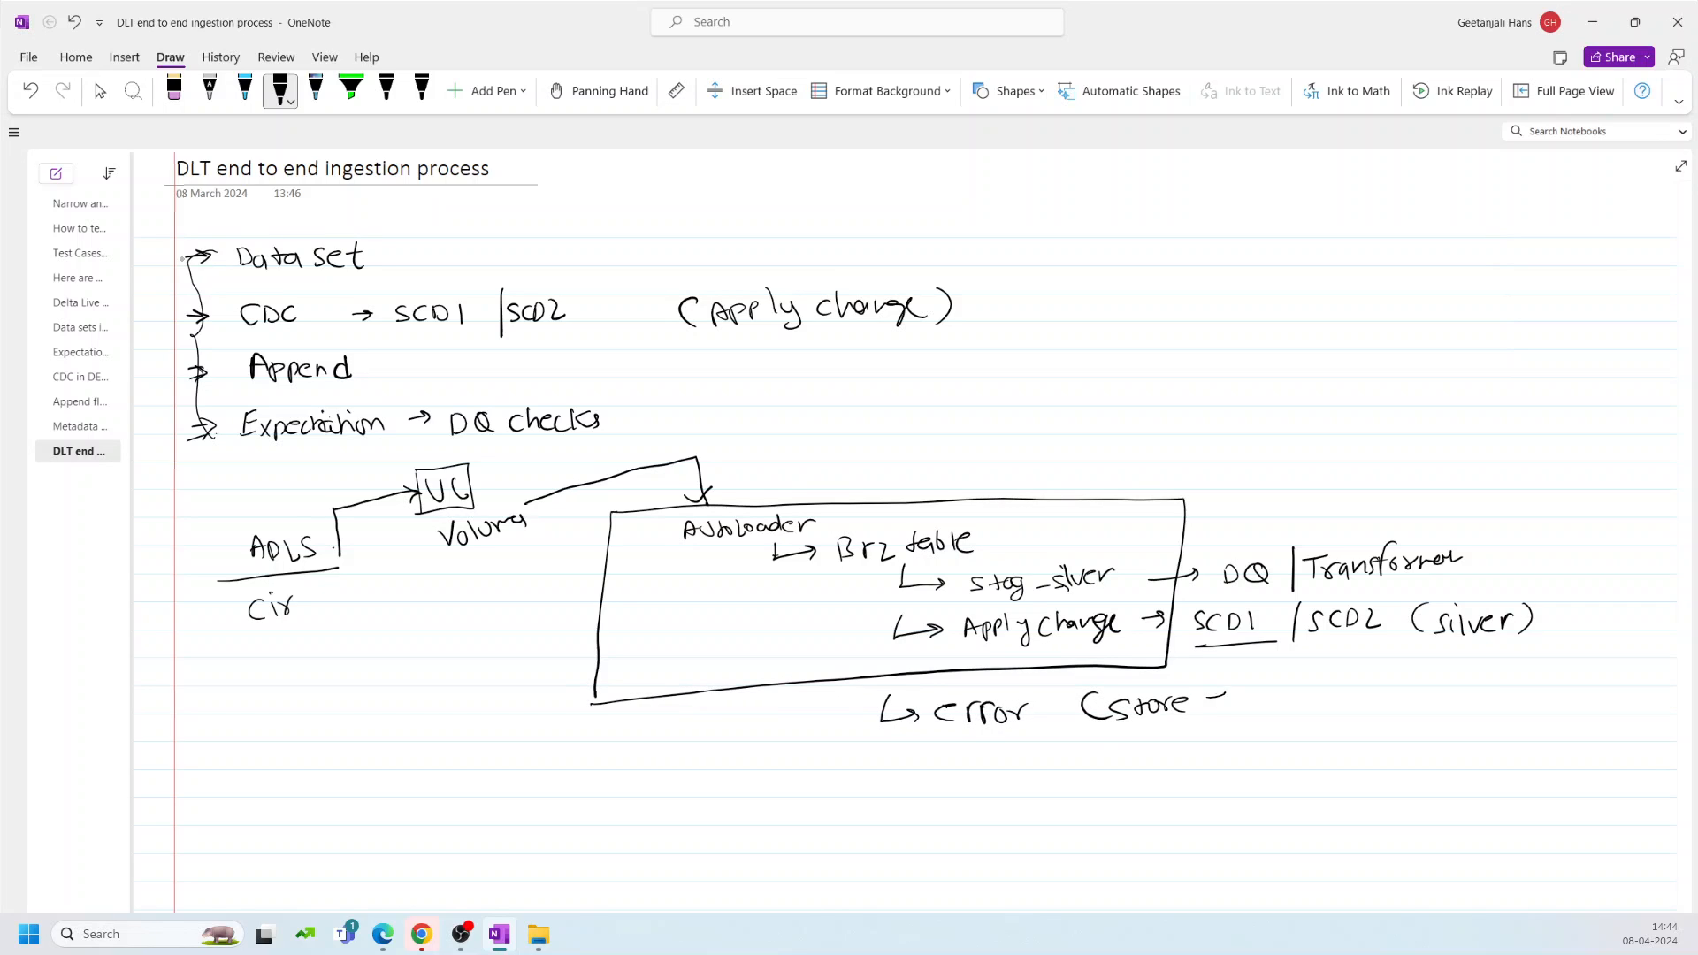
{"action": "type", "text": "error"}
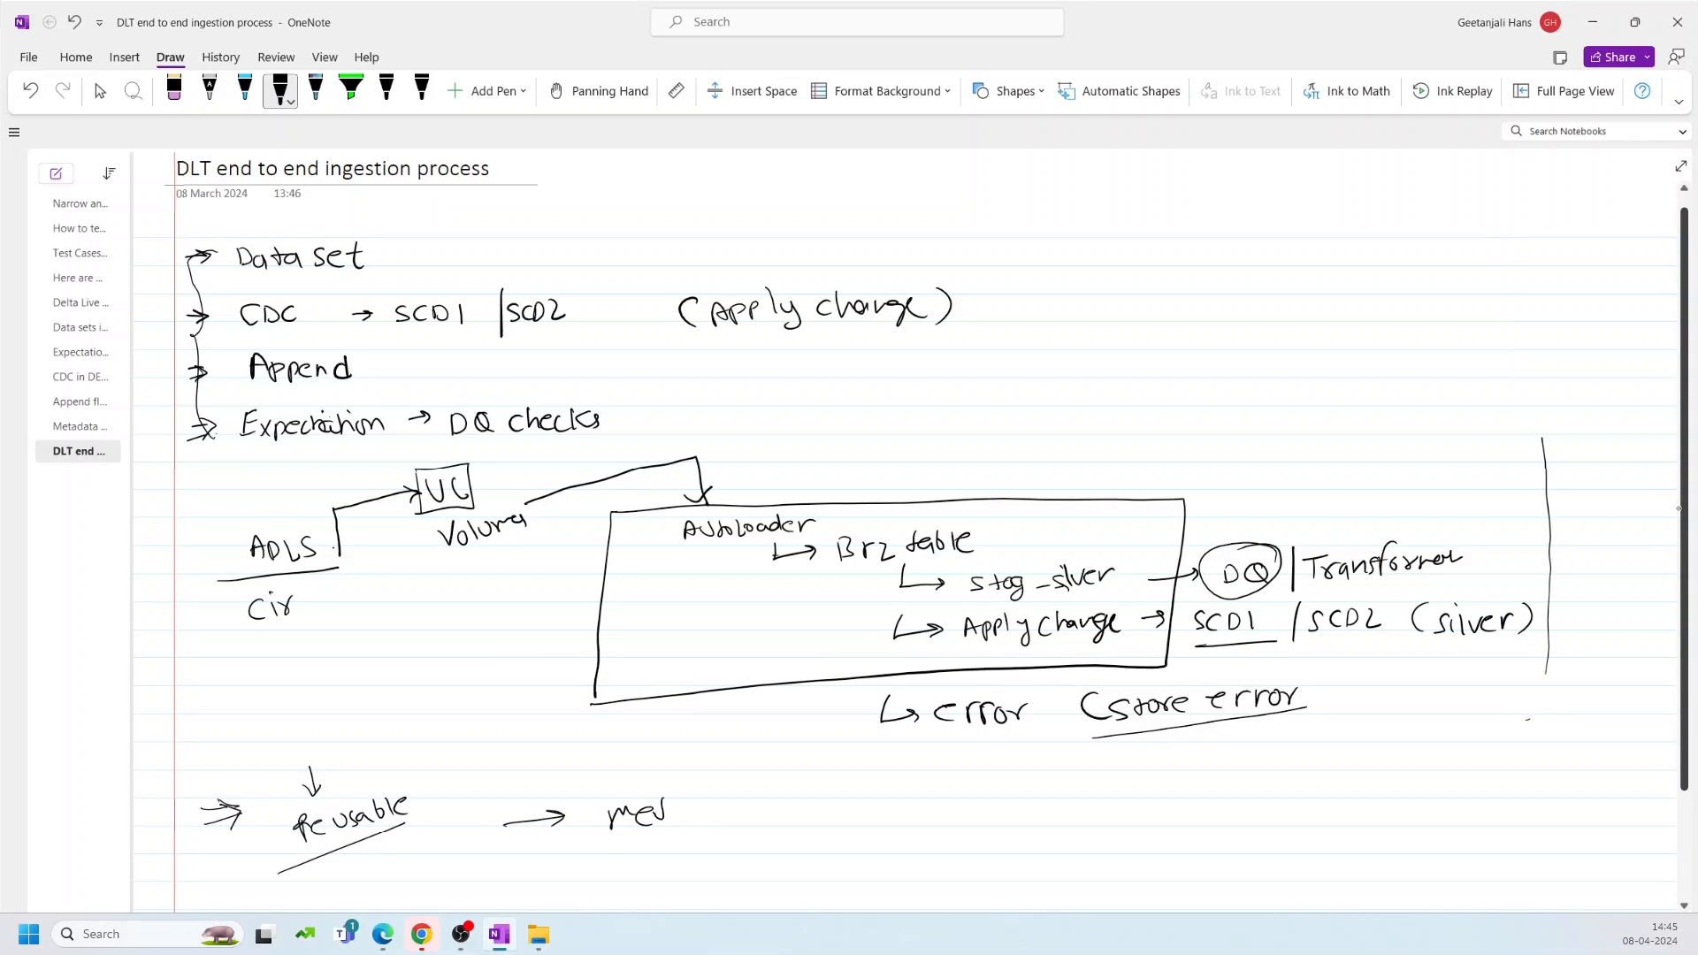
{"action": "type", "text": "metadata"}
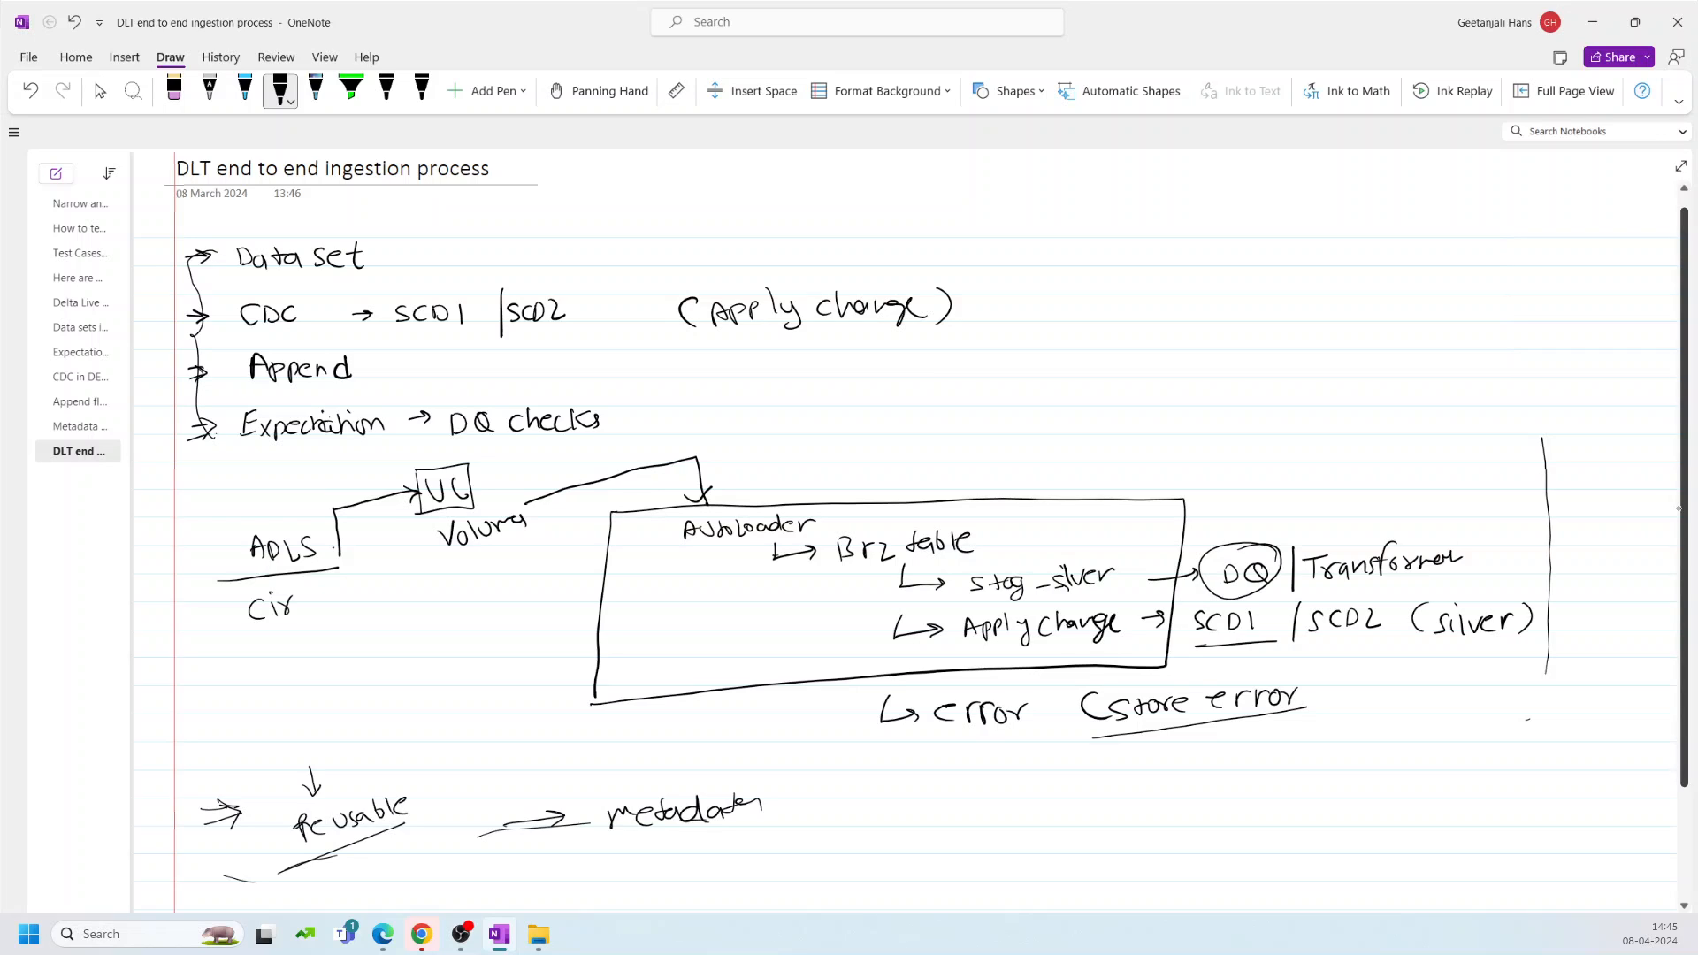
{"action": "left_click", "coordinate": [99, 91]}
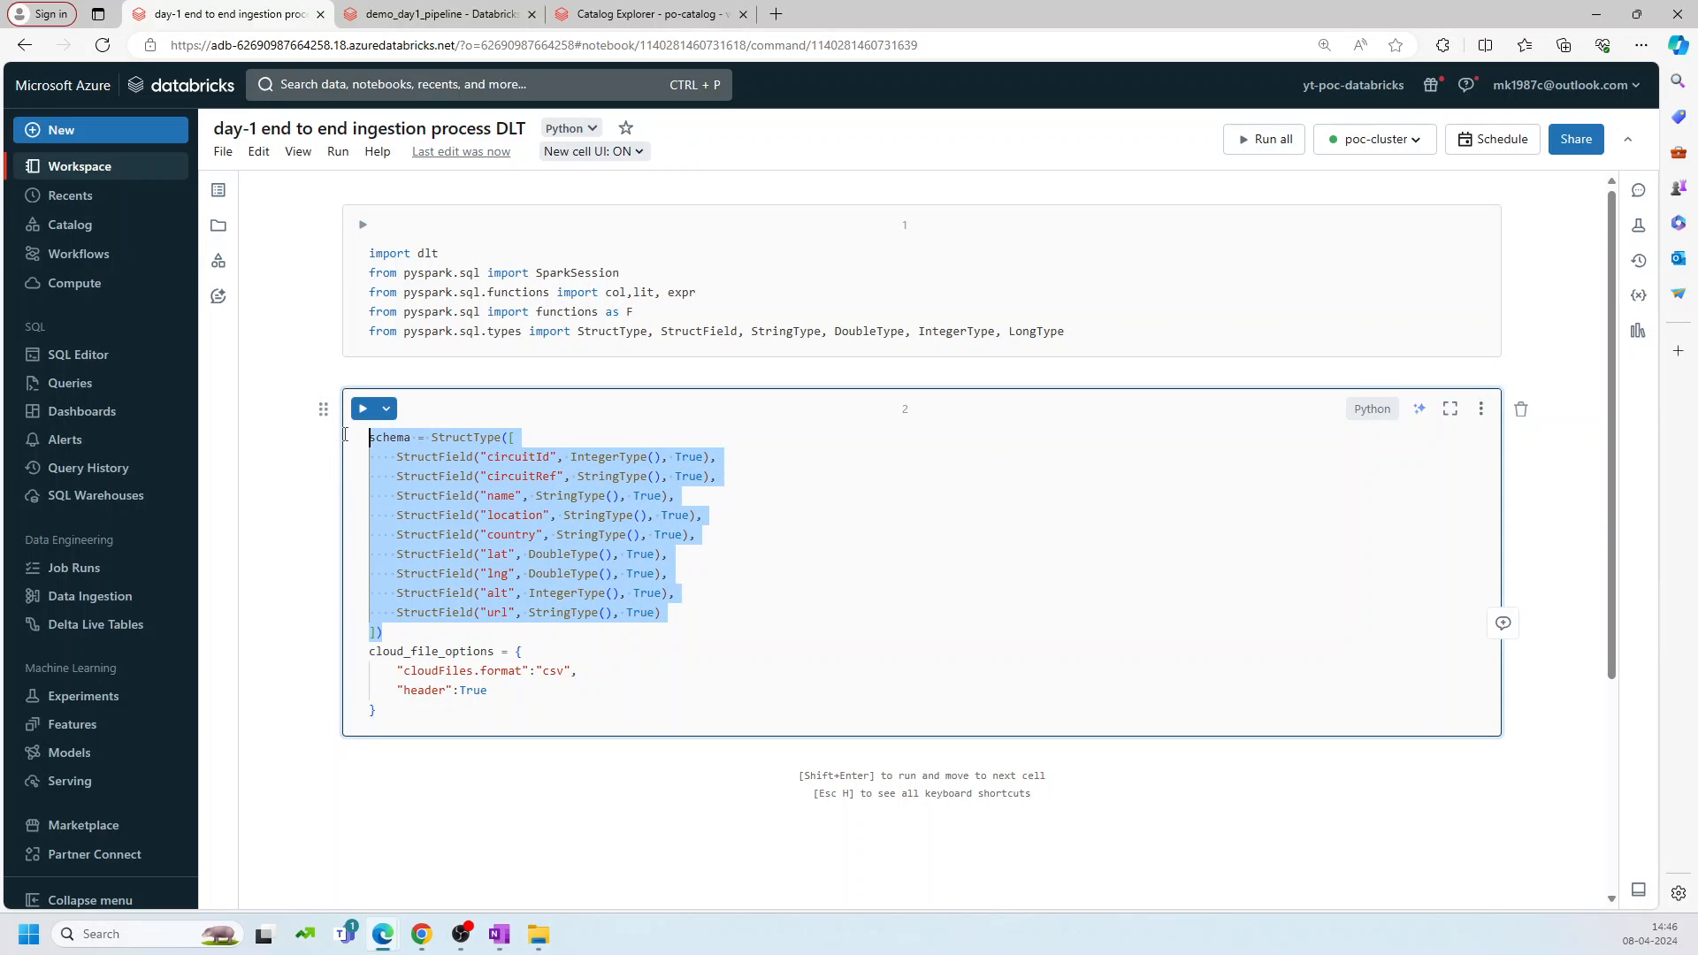
{"action": "mouse_move", "coordinate": [344, 440]}
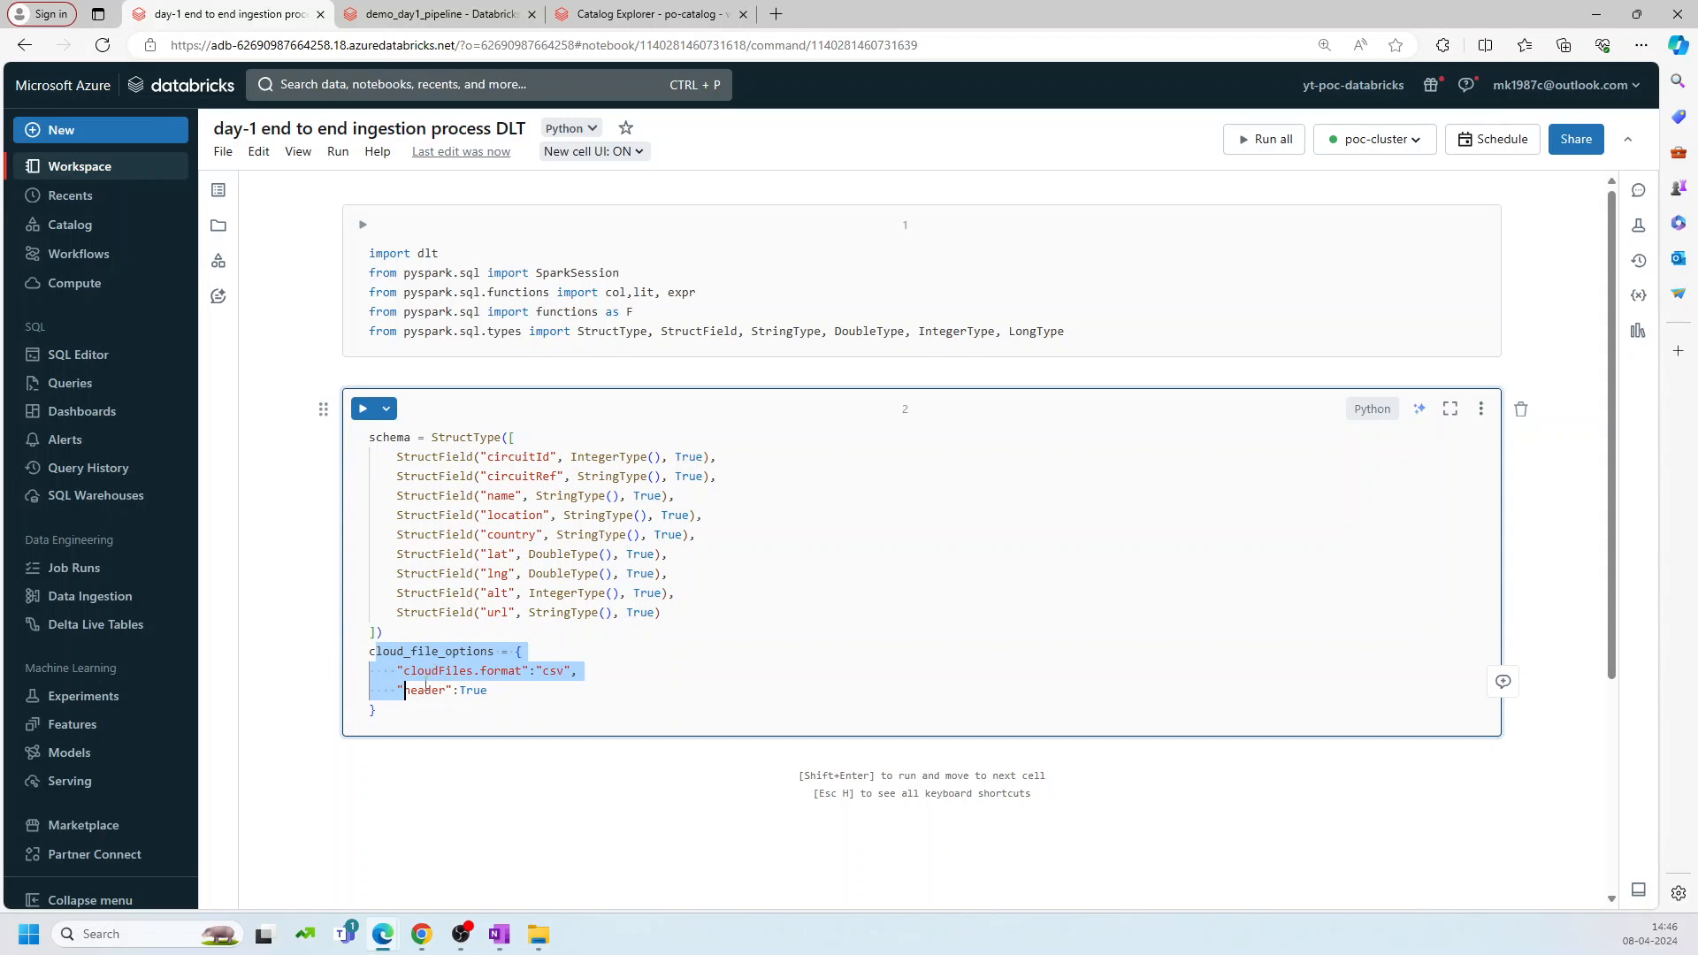
{"action": "double_click", "coordinate": [430, 651]}
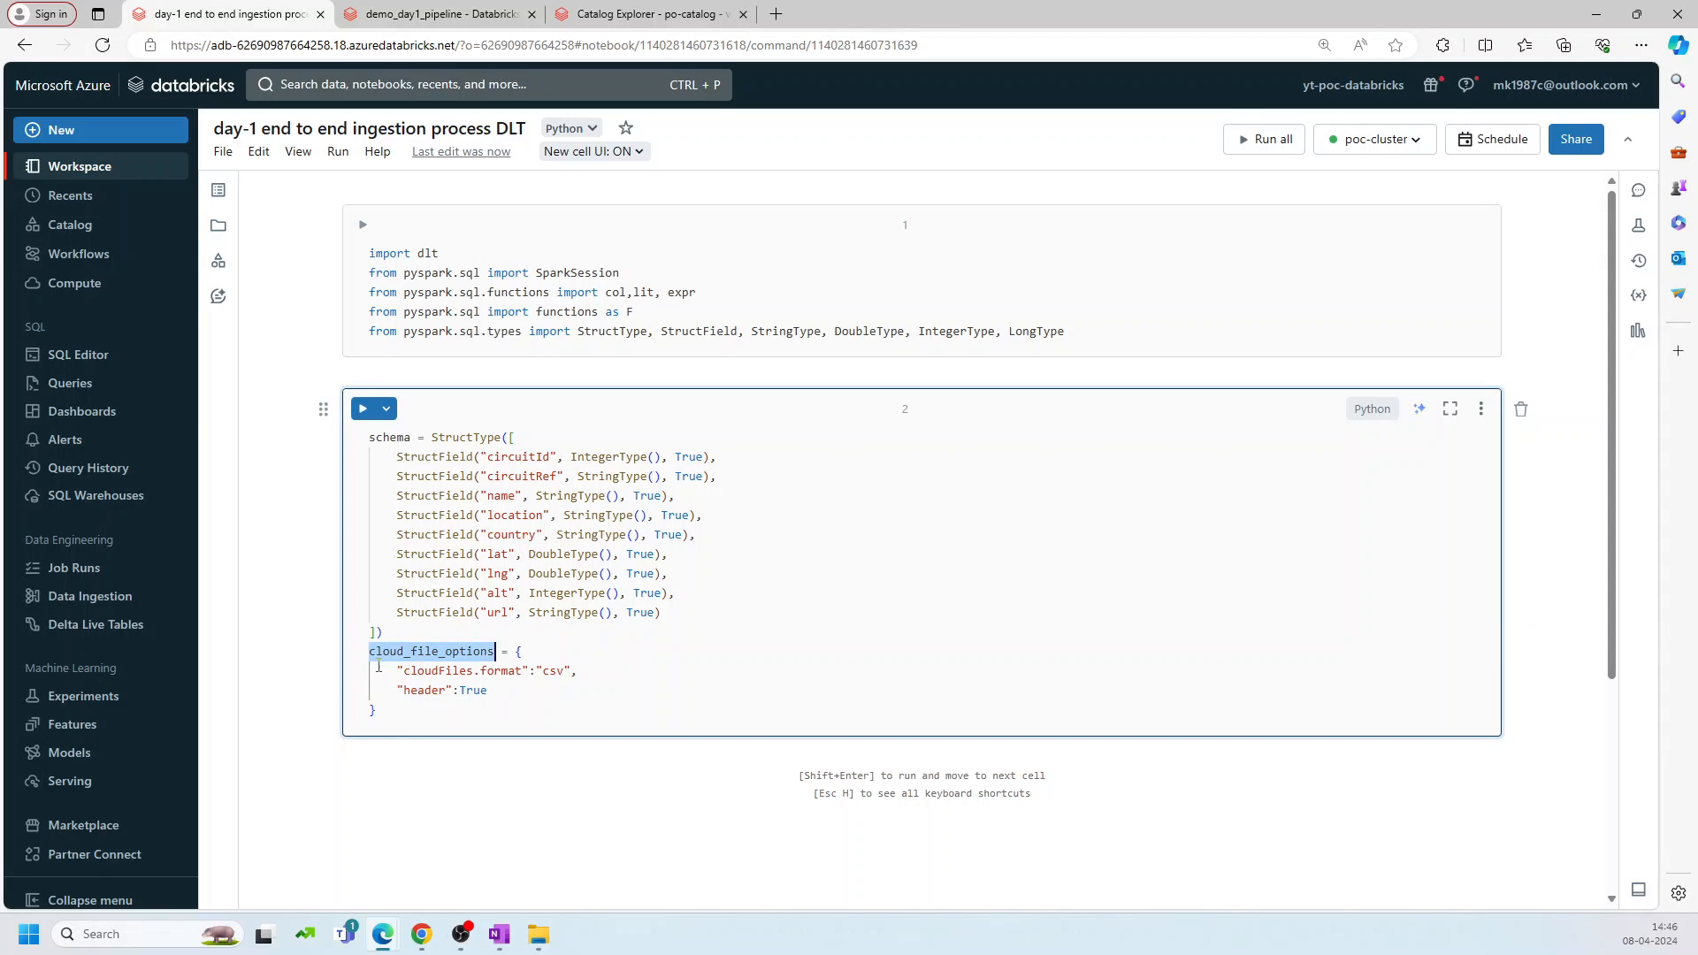
{"action": "left_click", "coordinate": [390, 636]}
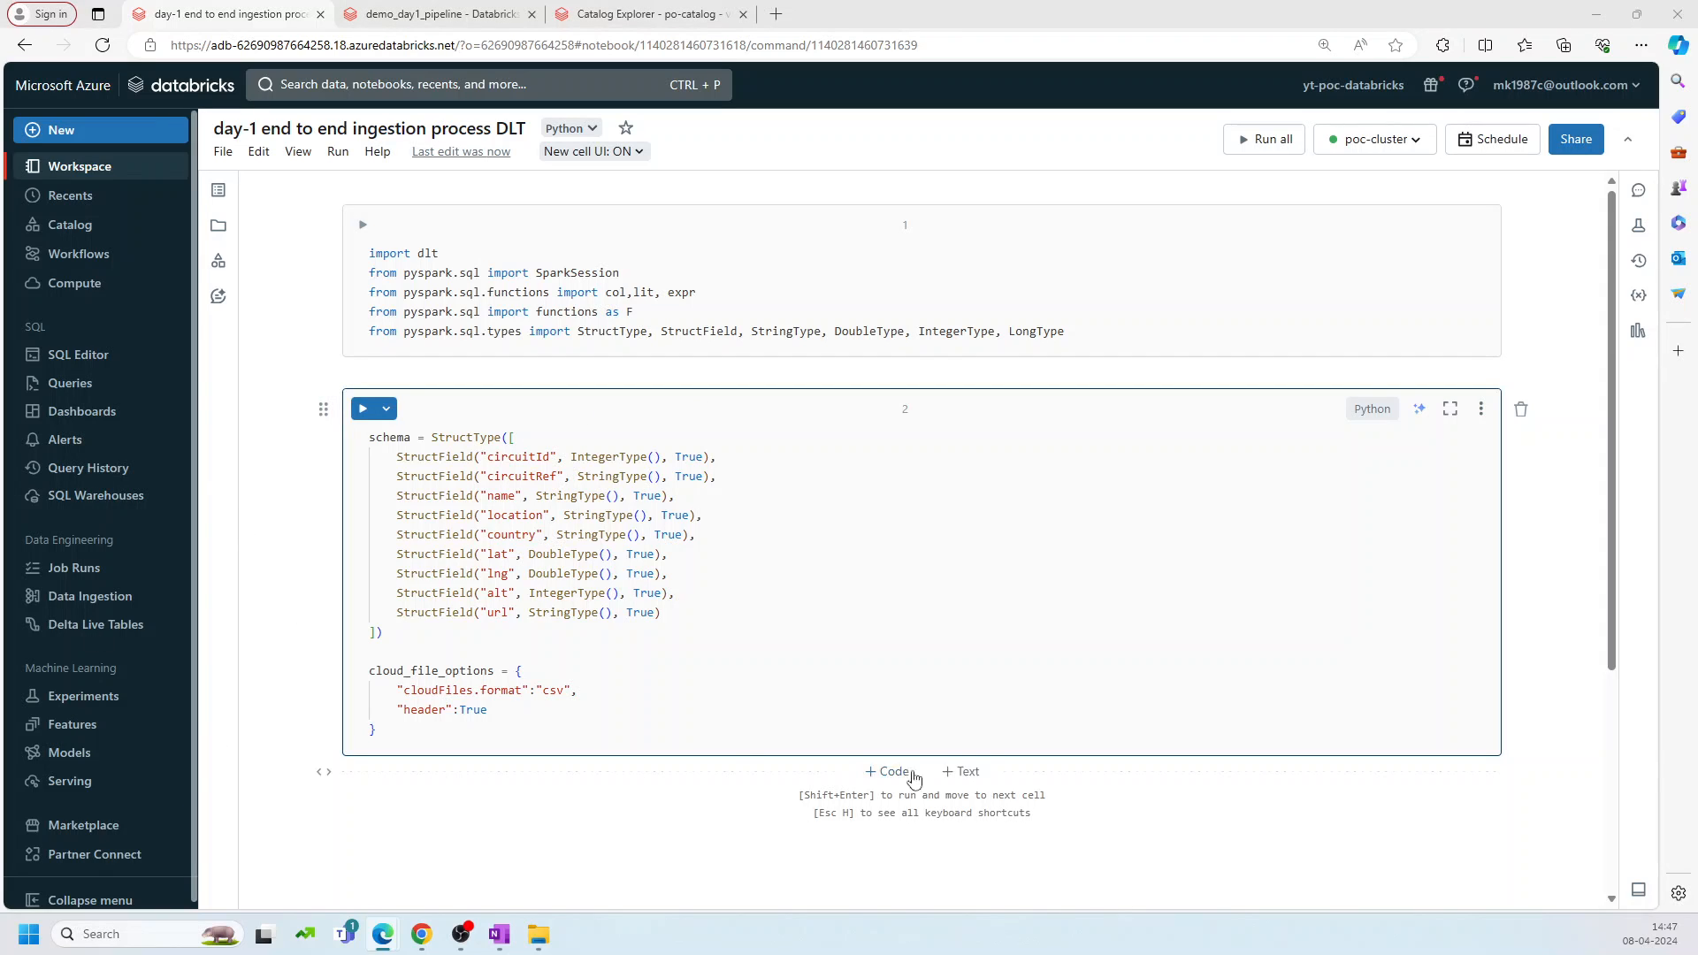
{"action": "double_click", "coordinate": [406, 670]}
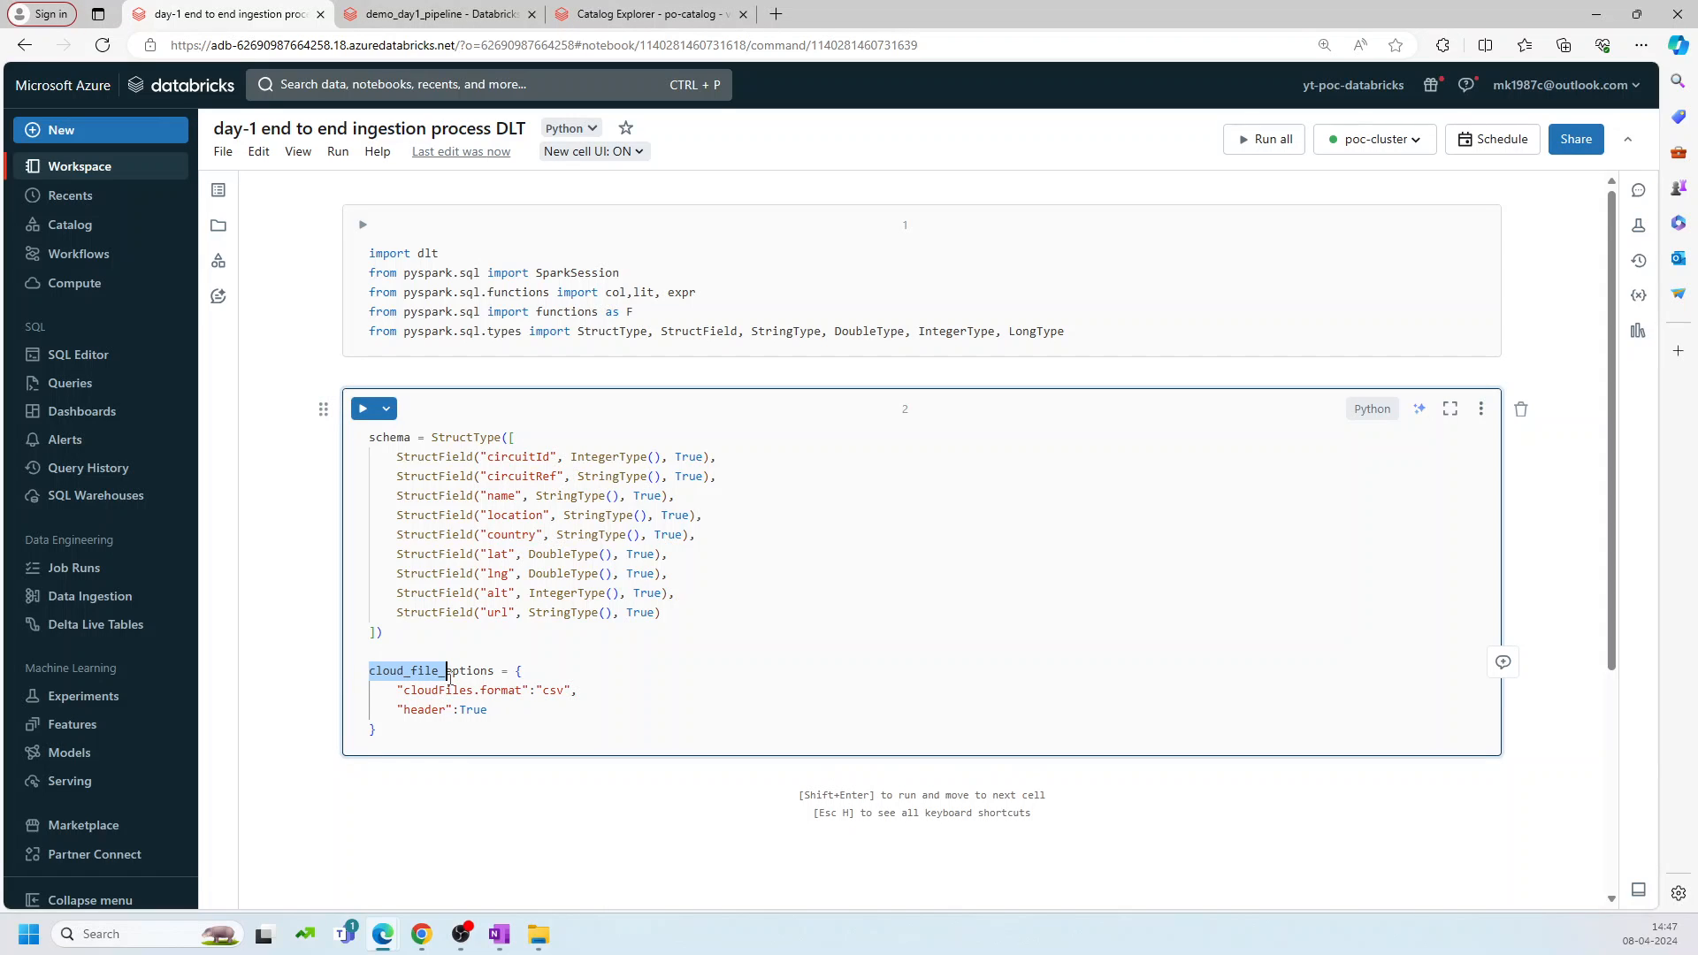
{"action": "mouse_move", "coordinate": [870, 747]}
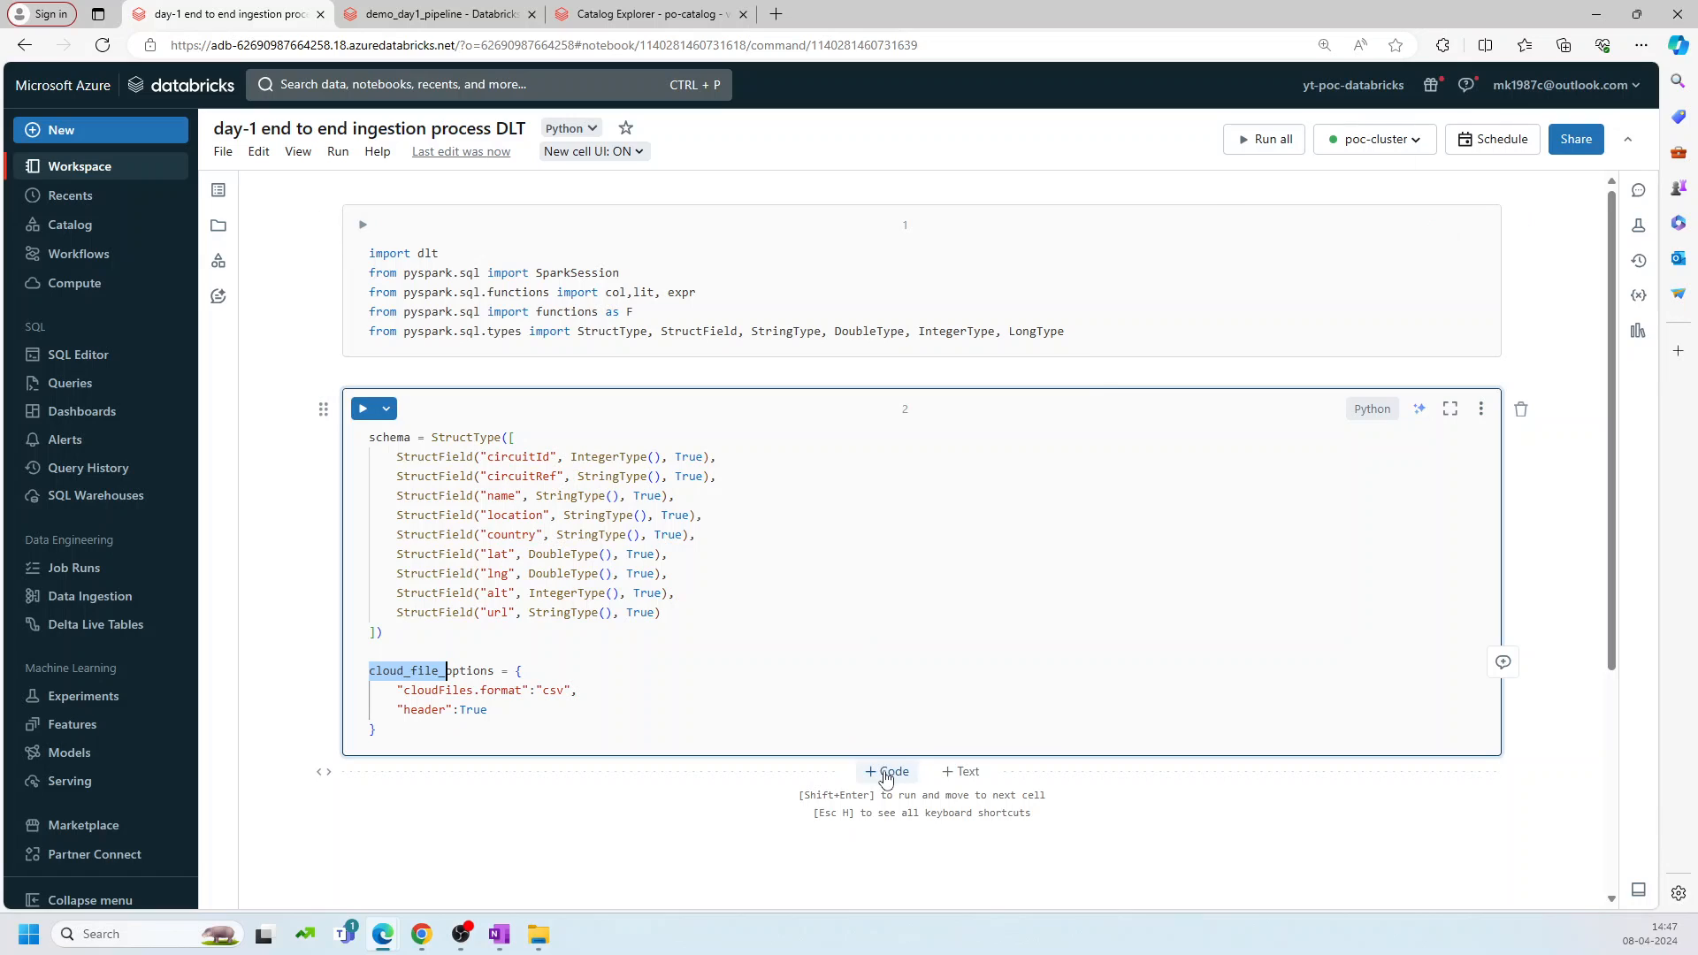
Step: Walk through the brz_load_circuit cloudFiles CSV stream code and add an empty cell below
{"action": "left_click", "coordinate": [886, 771]}
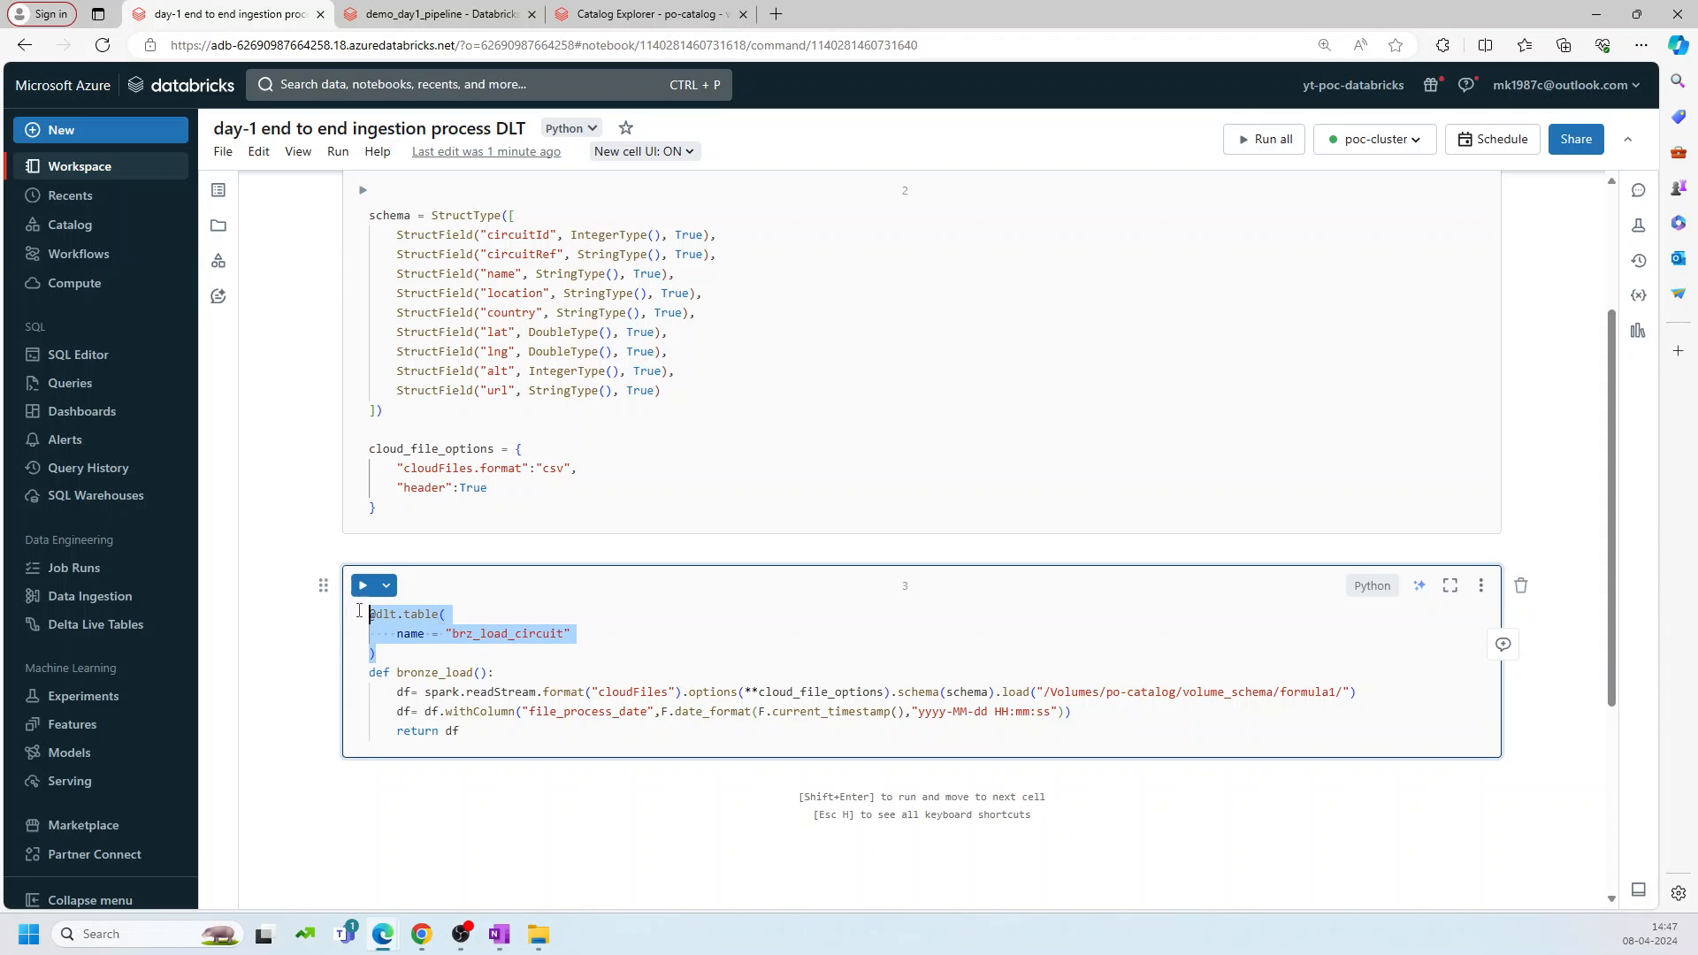
{"action": "left_click", "coordinate": [396, 654]}
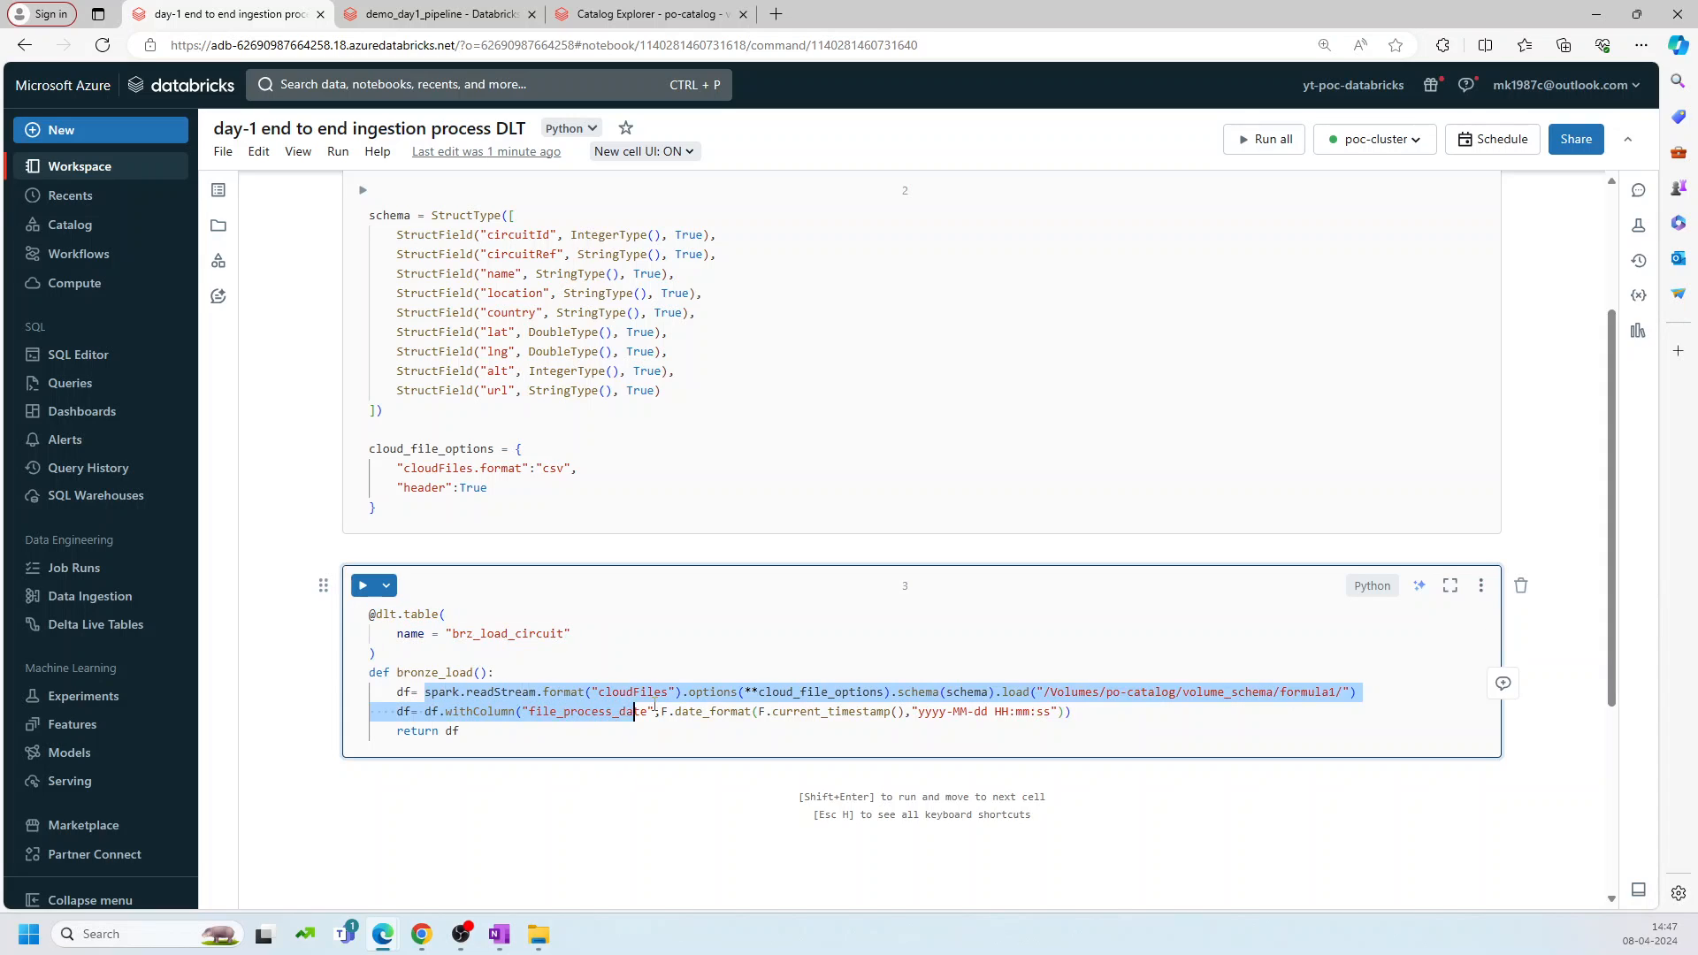
{"action": "double_click", "coordinate": [631, 691]}
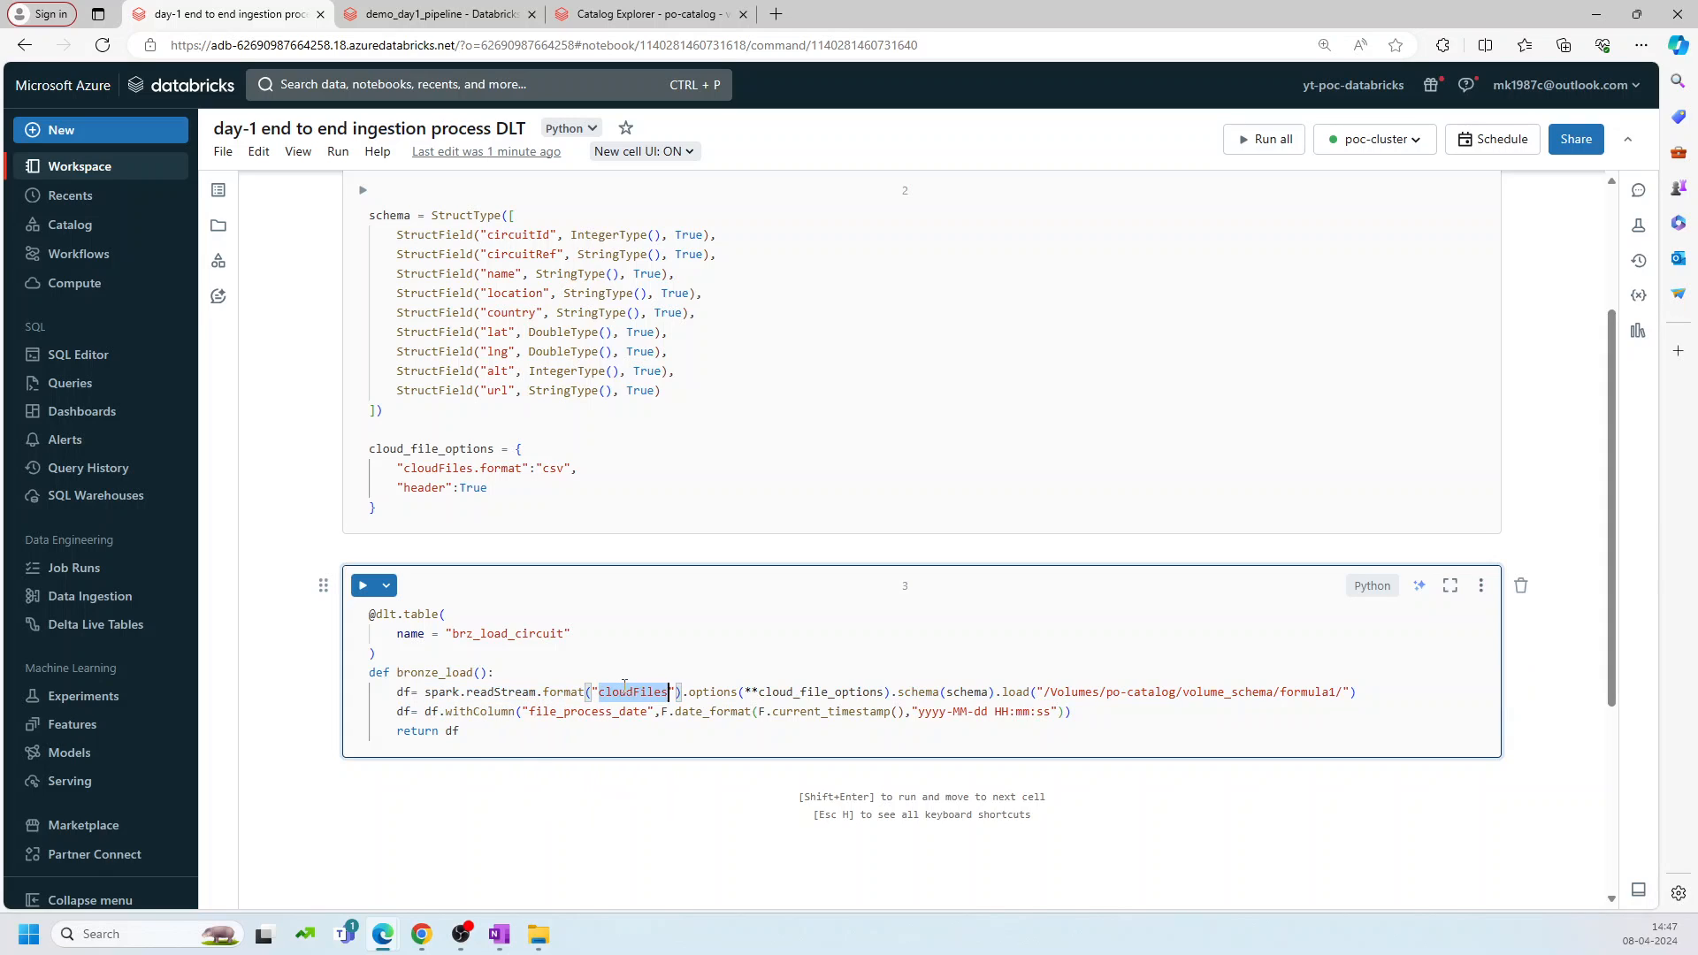
{"action": "double_click", "coordinate": [479, 692]}
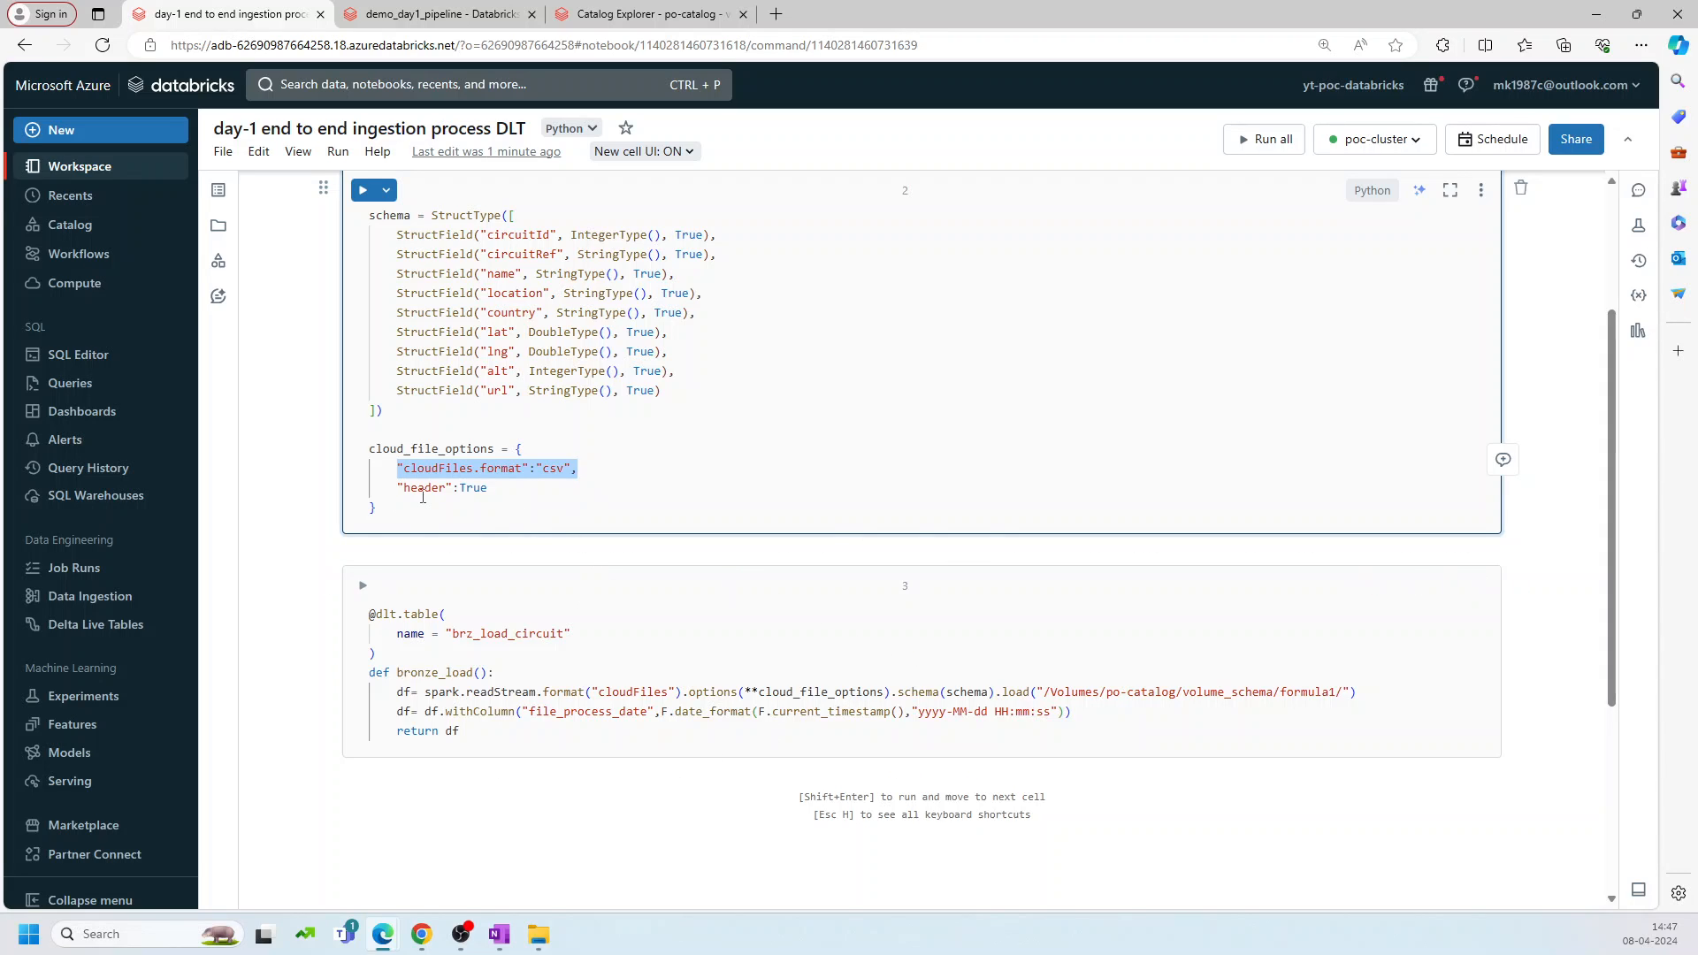
{"action": "double_click", "coordinate": [424, 487]}
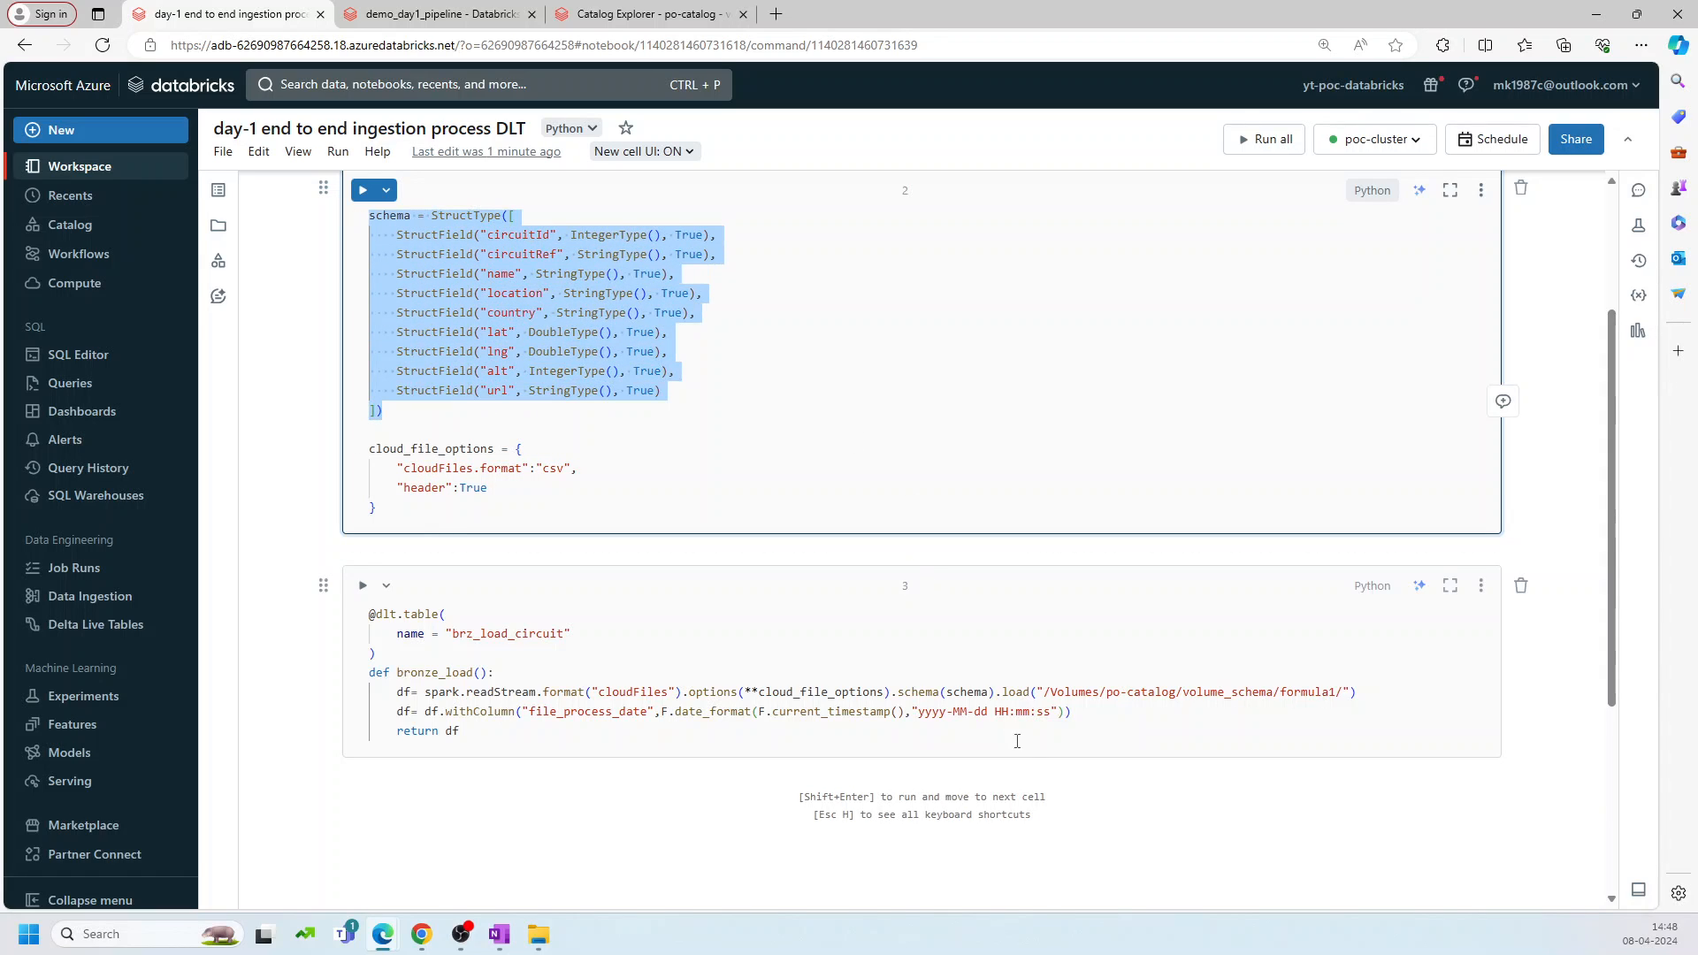
{"action": "mouse_move", "coordinate": [1017, 691]}
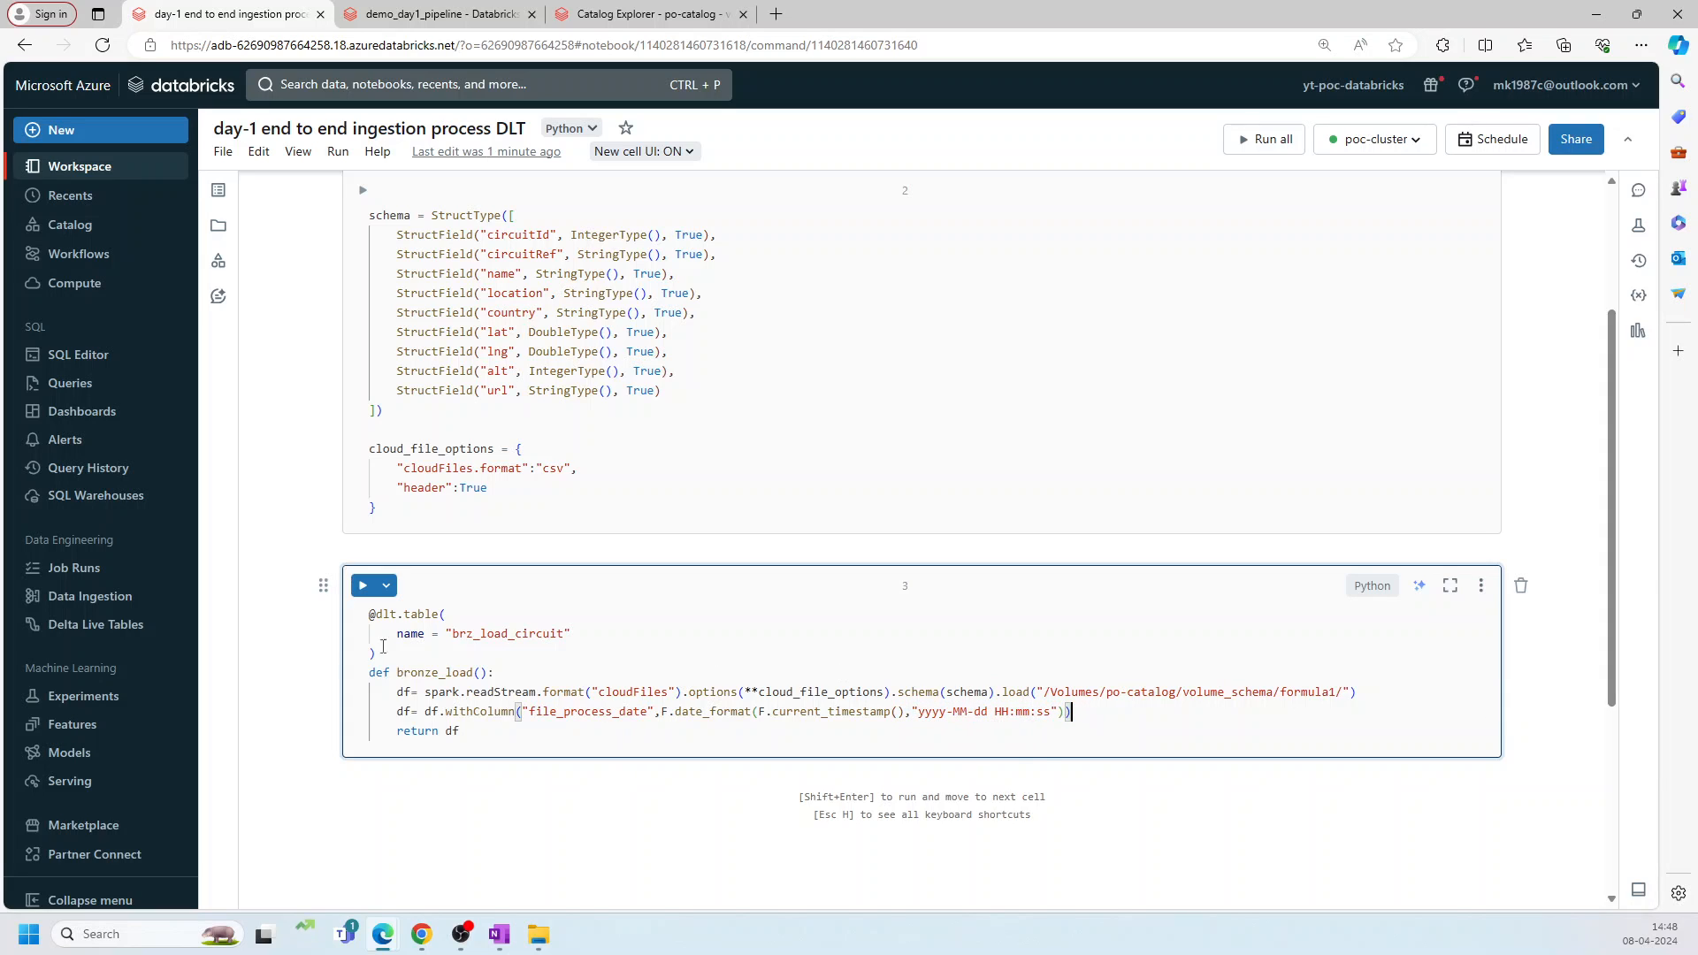
{"action": "scroll", "scroll_direction": "down", "scroll_amount": 3}
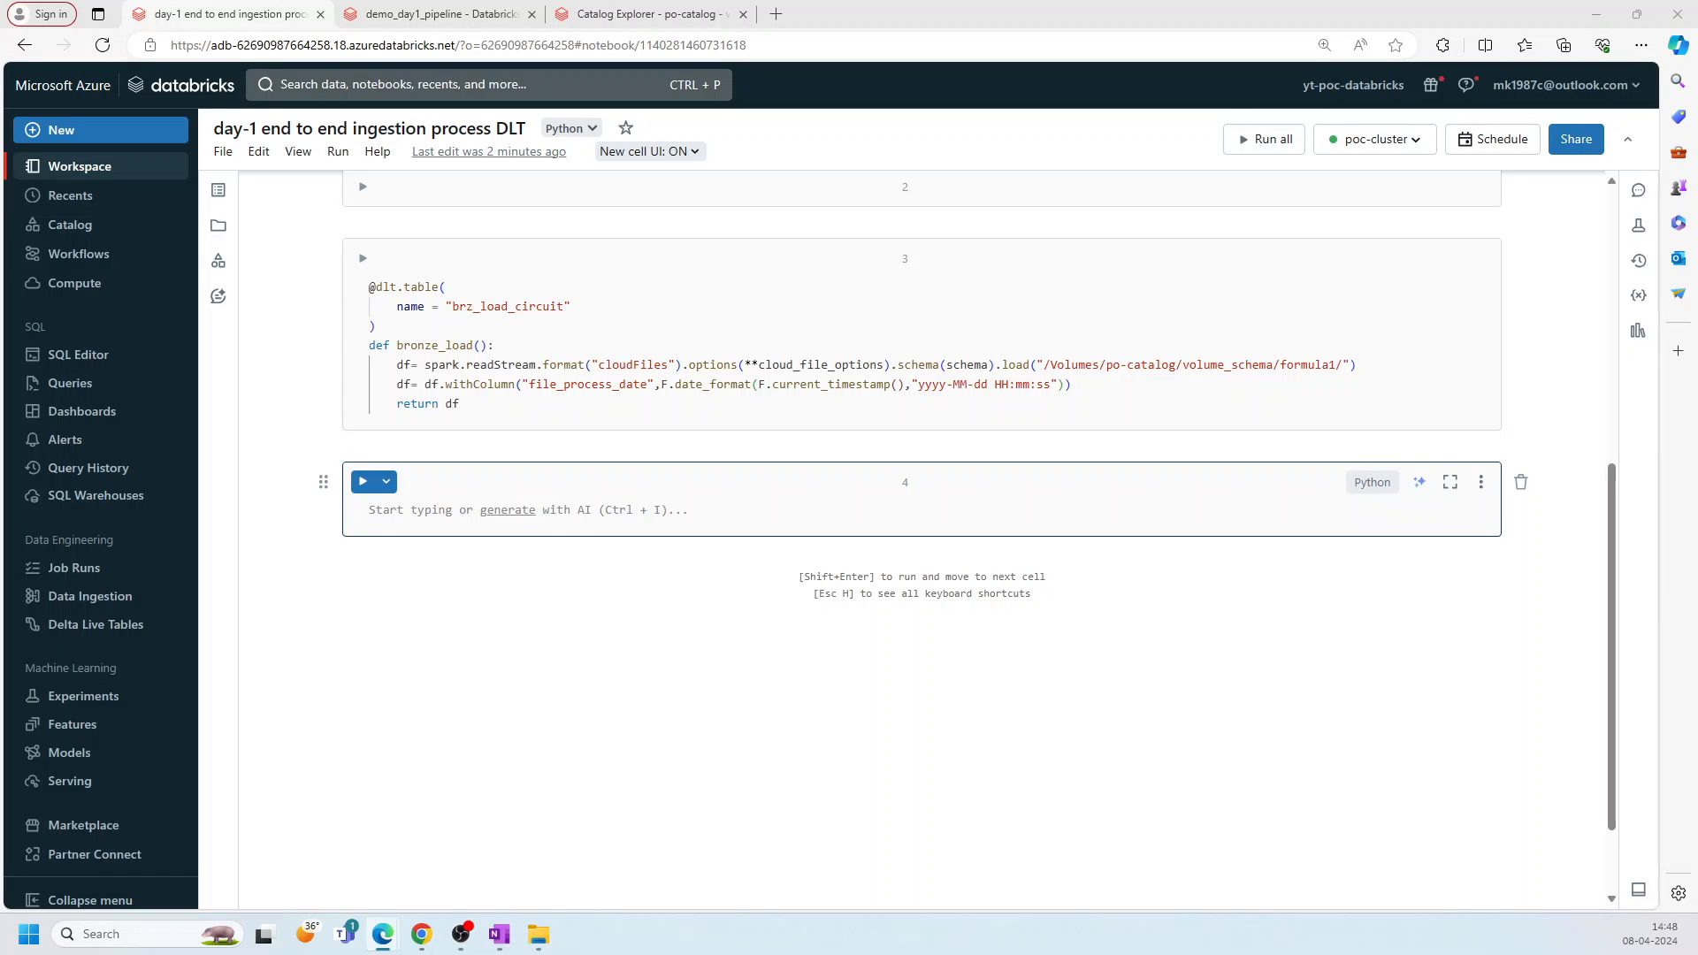
Step: Define the checks dict with circuitId and name IS NOT NULL rules joined into dq_rules
{"action": "type", "text": "checks = {}"}
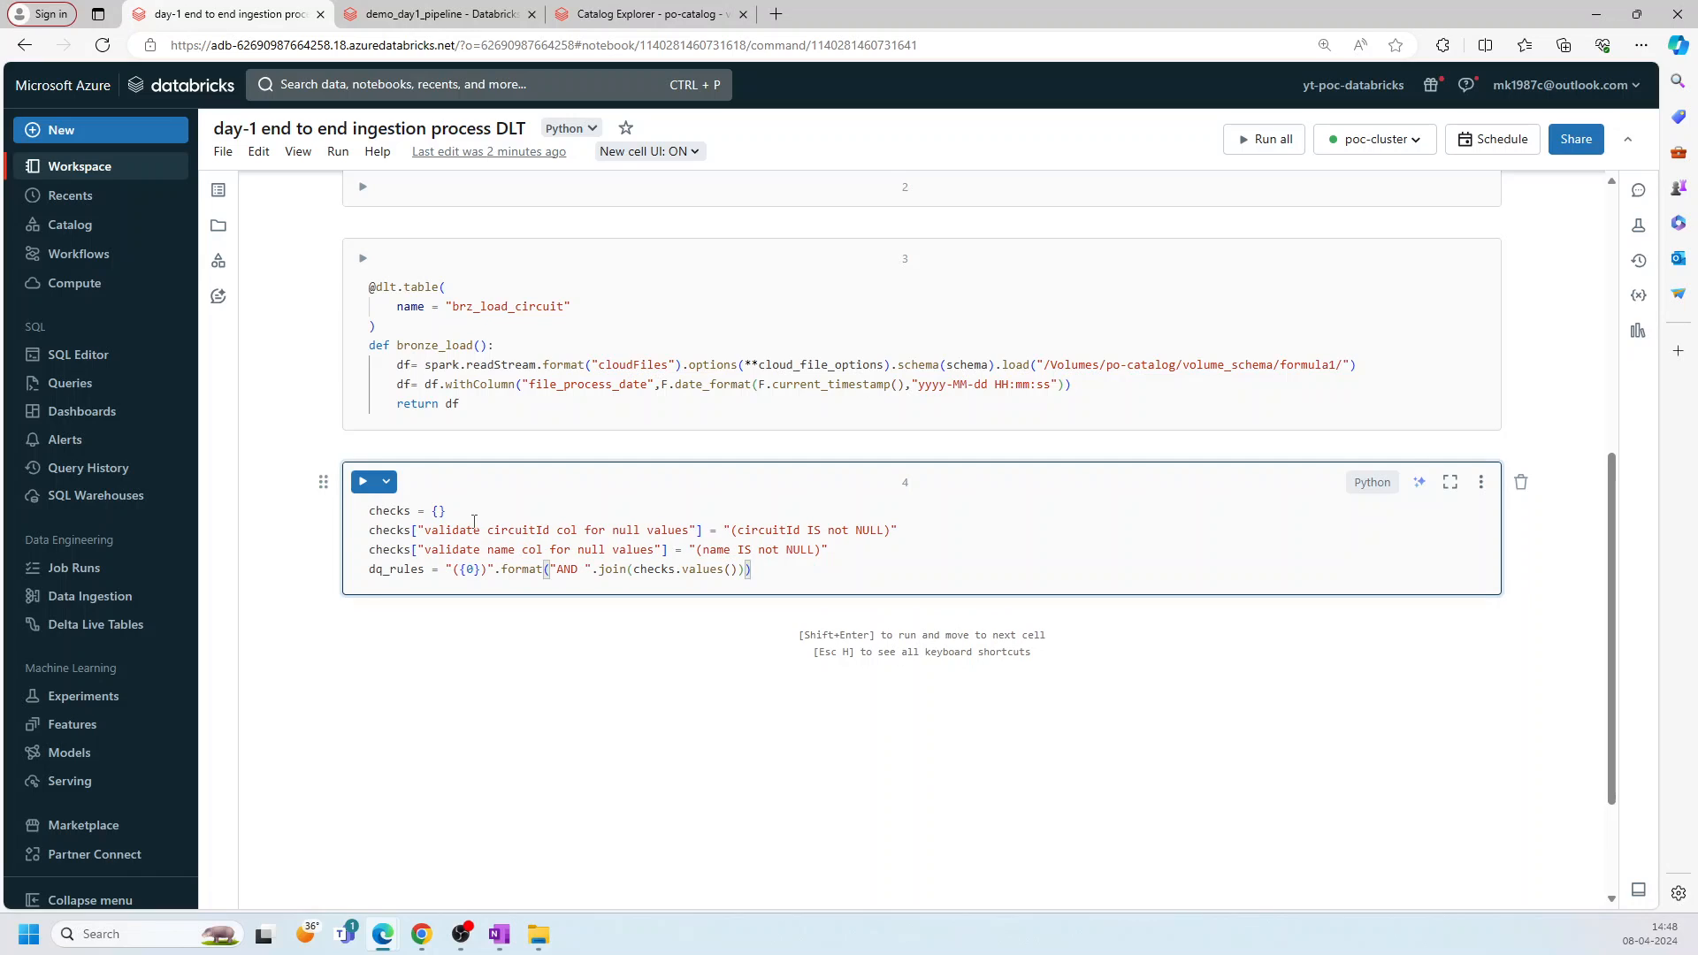
{"action": "double_click", "coordinate": [387, 511]}
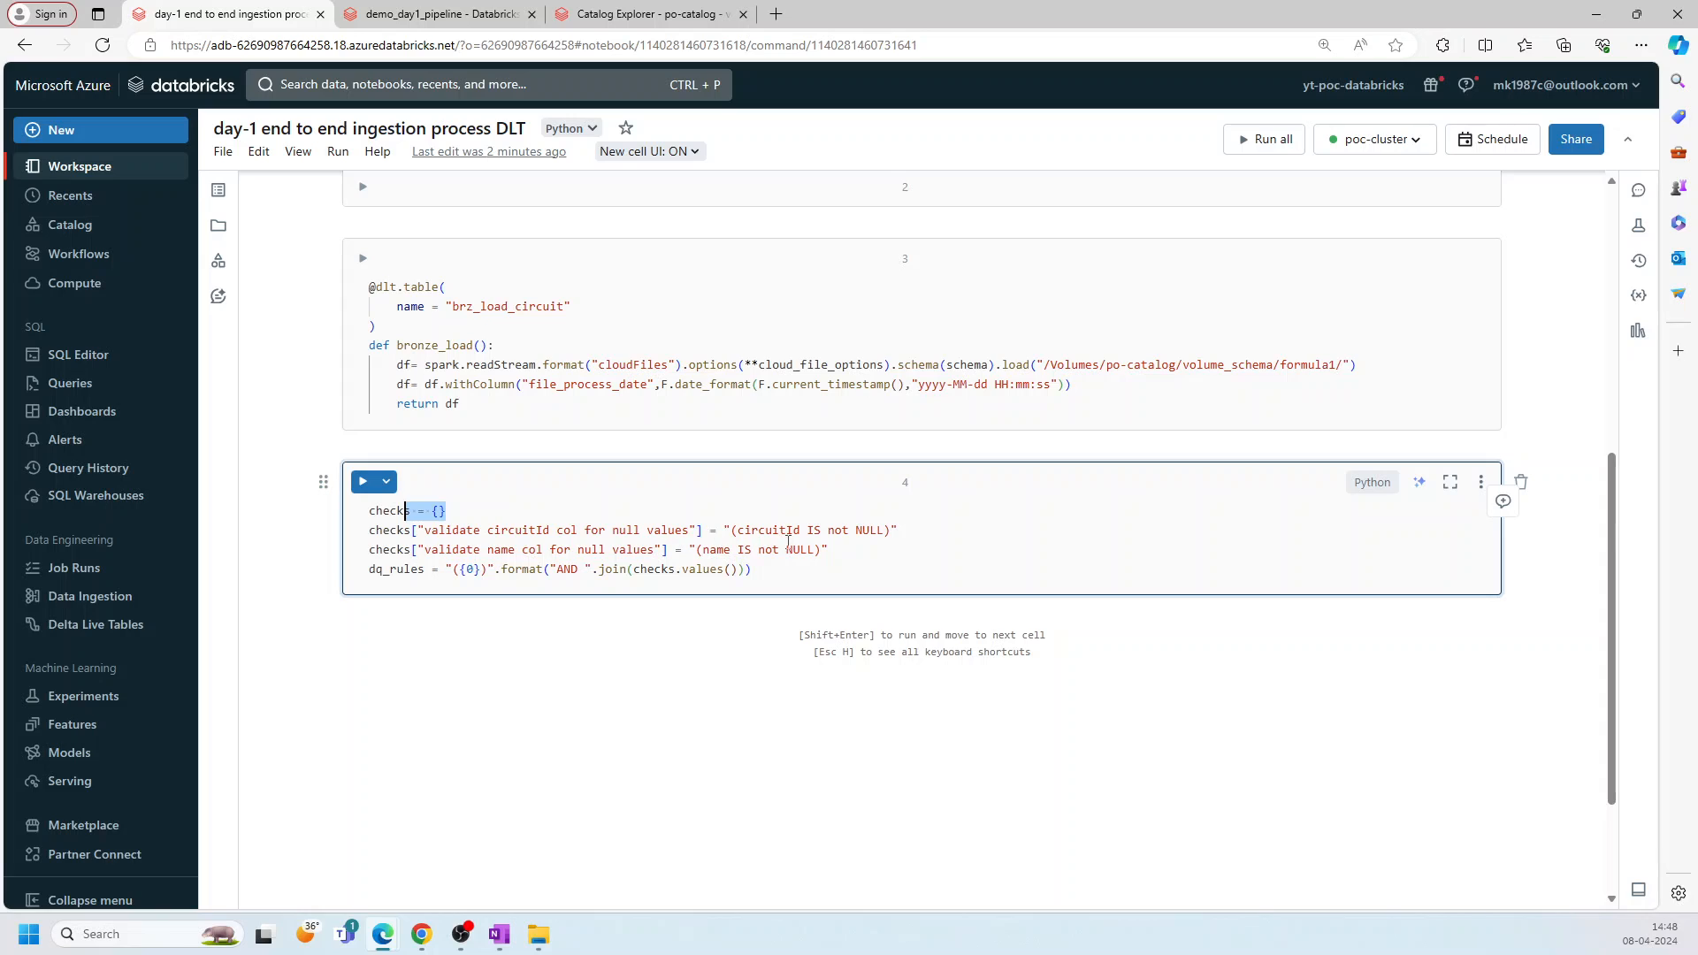
{"action": "double_click", "coordinate": [517, 529]}
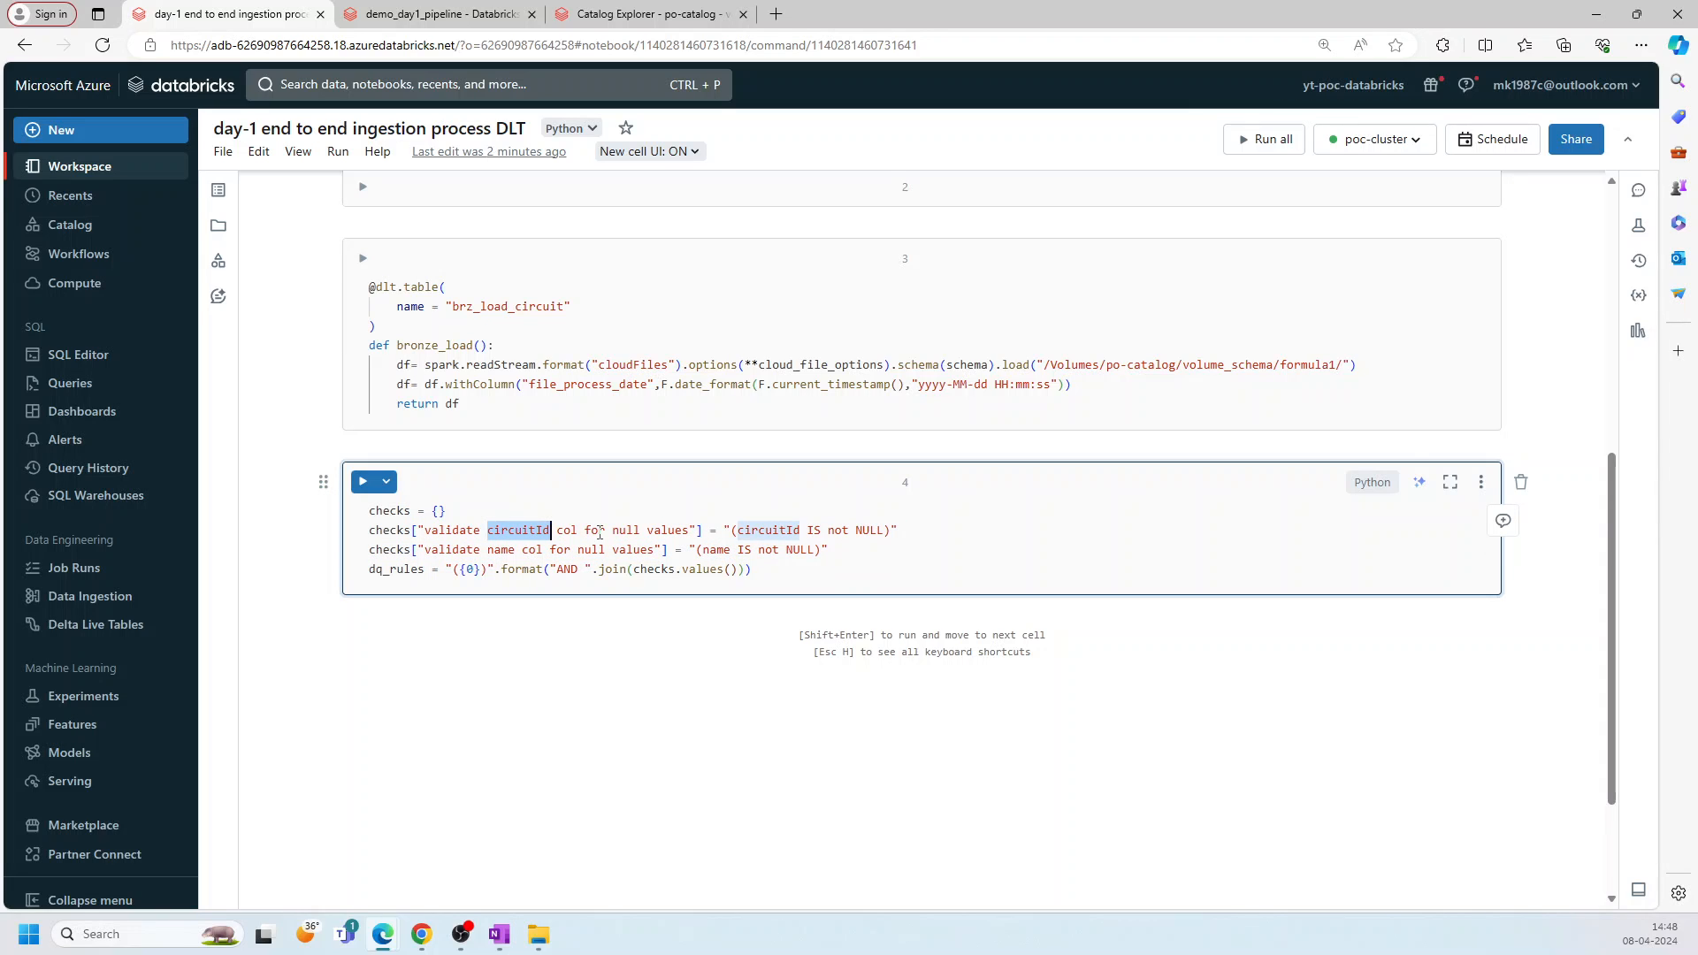
{"action": "double_click", "coordinate": [715, 550]}
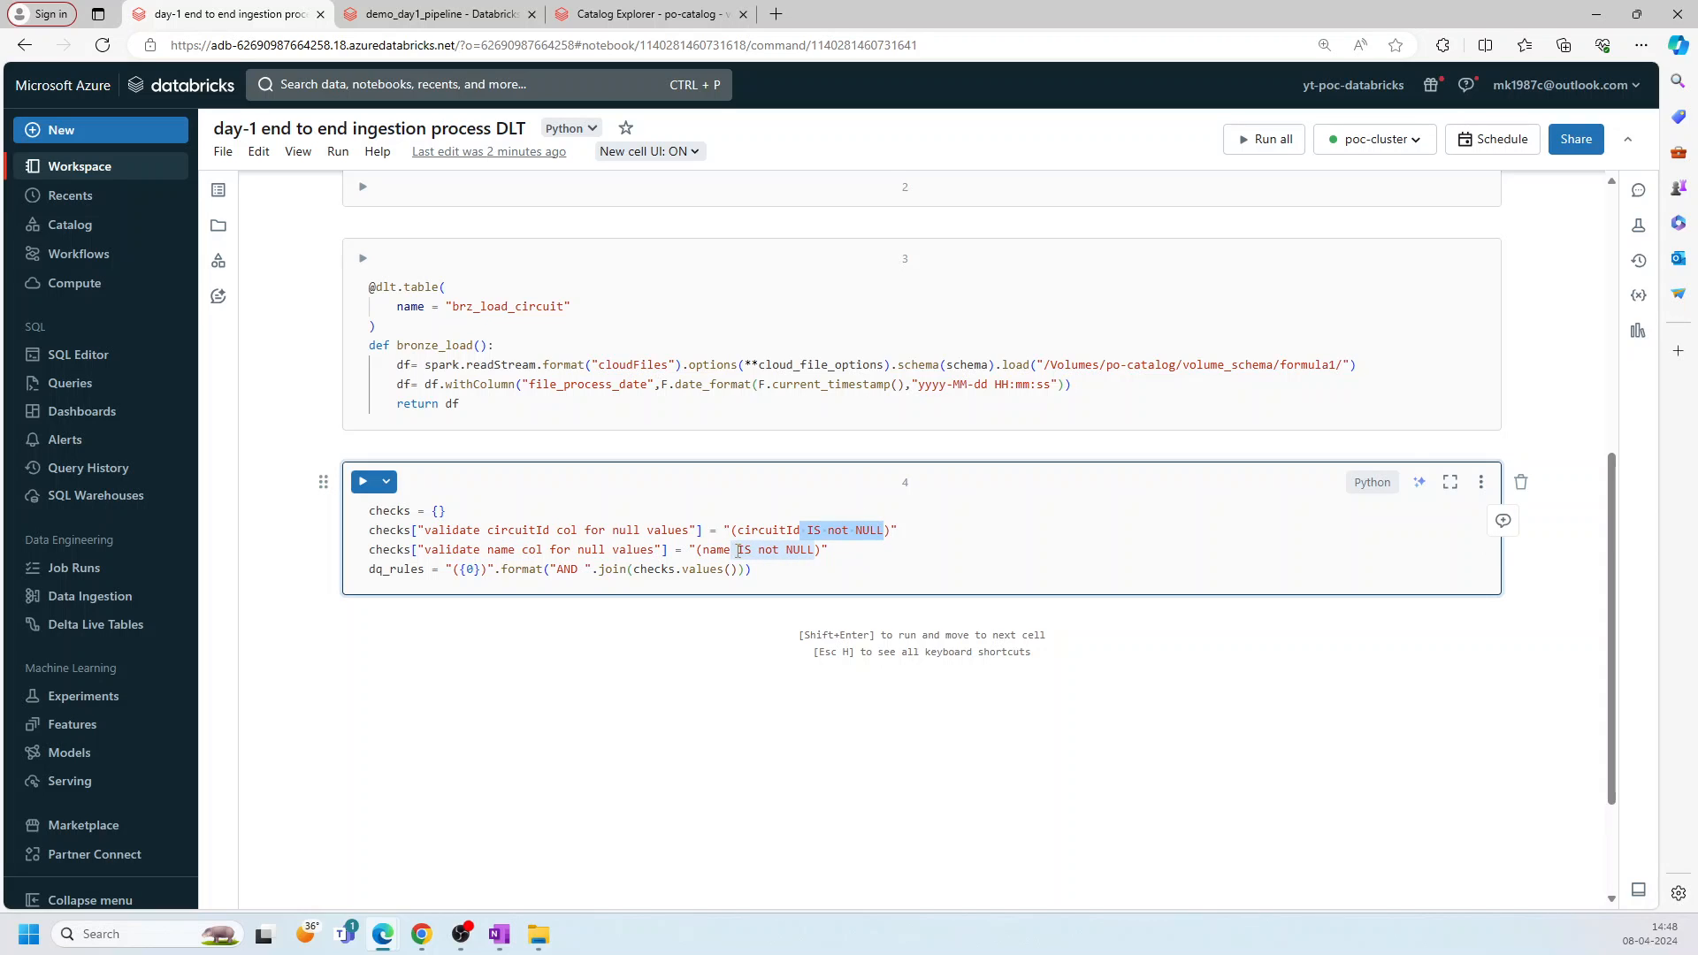
{"action": "left_click", "coordinate": [390, 550]}
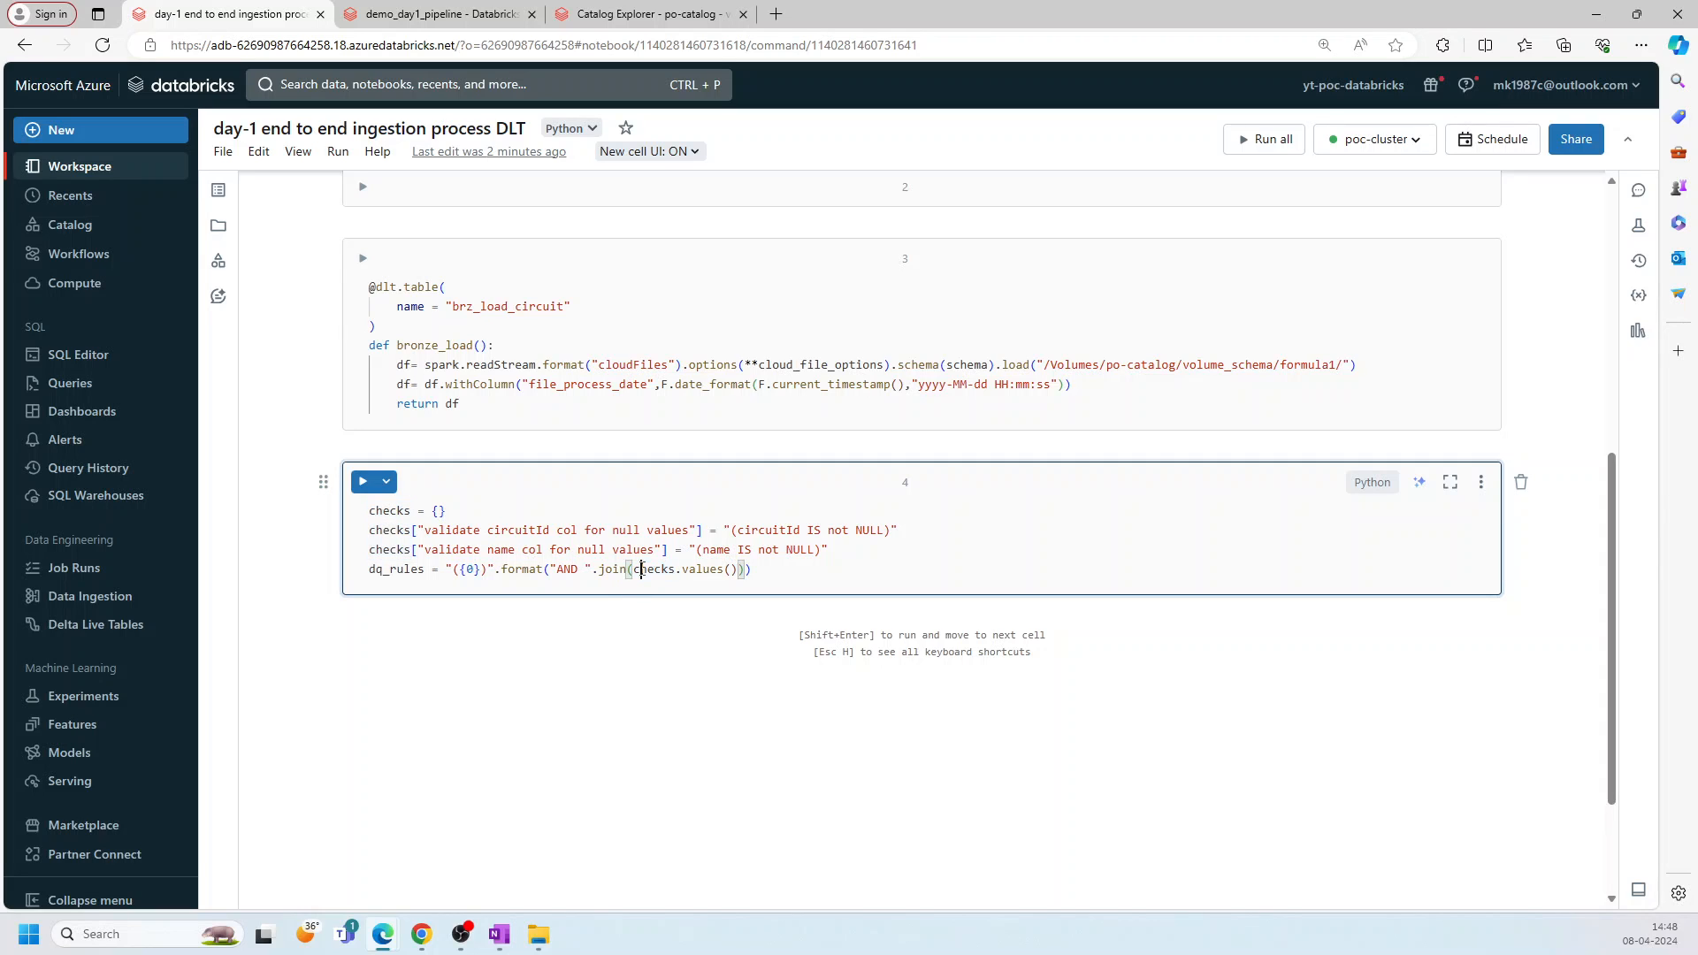
{"action": "double_click", "coordinate": [653, 569]}
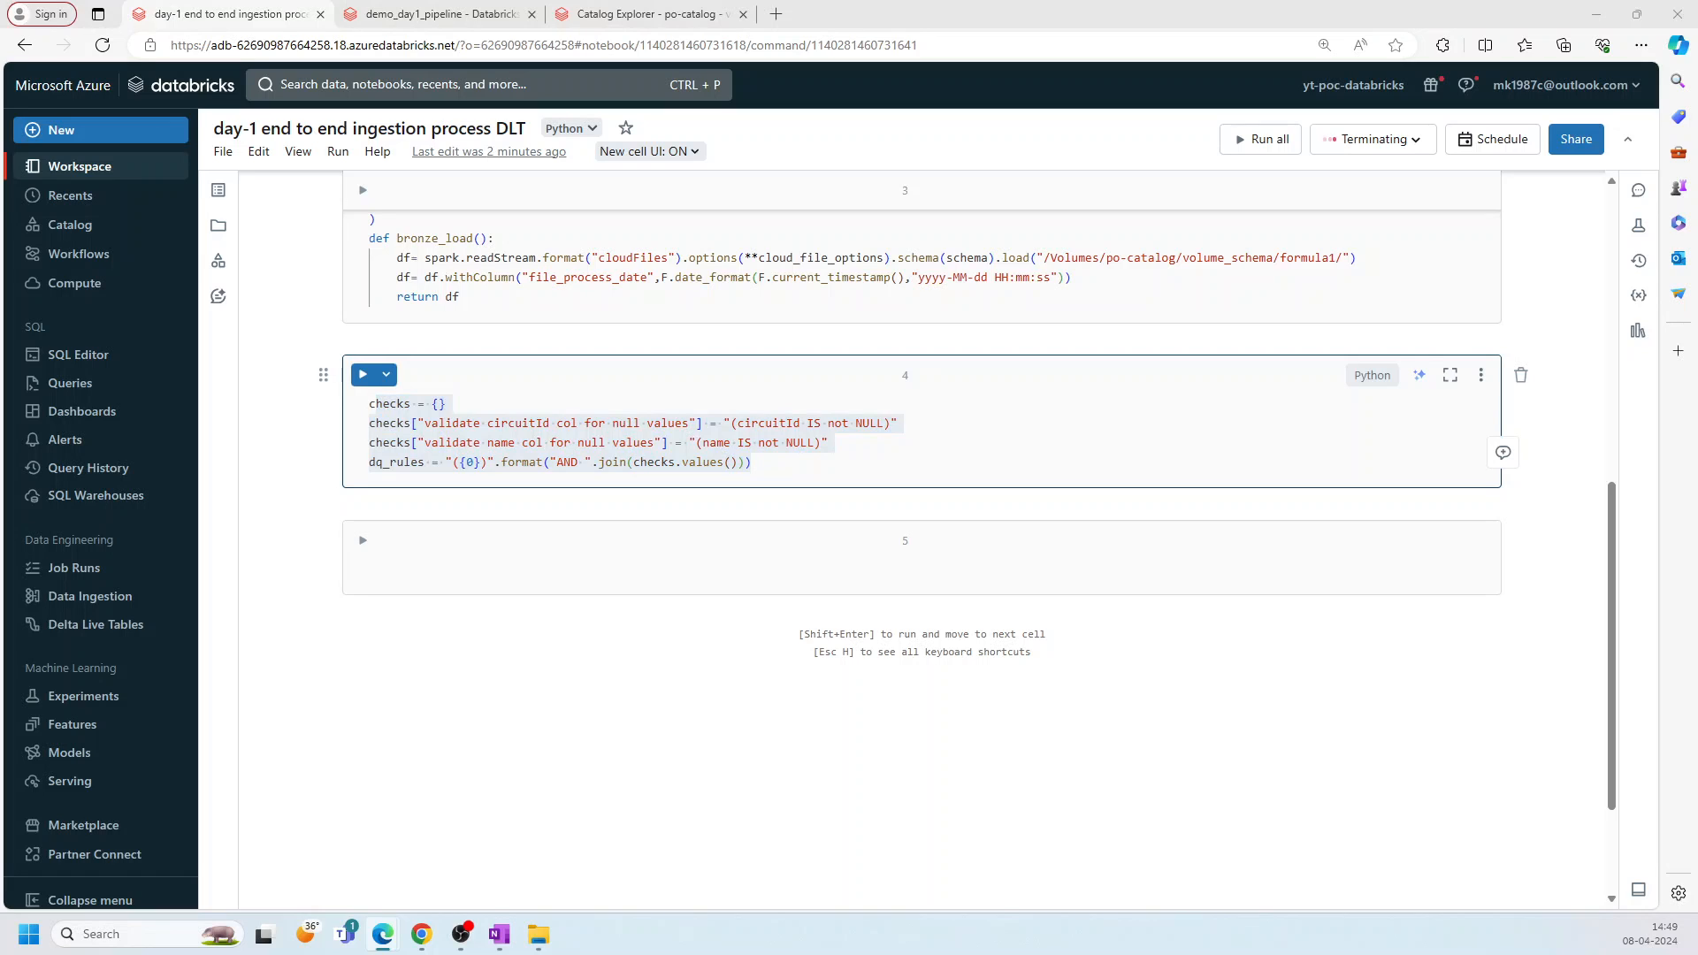
Step: Walk through stag_silver_load_circuit with expect_all(checks) and the dq_check true filter
{"action": "left_click", "coordinate": [758, 568]}
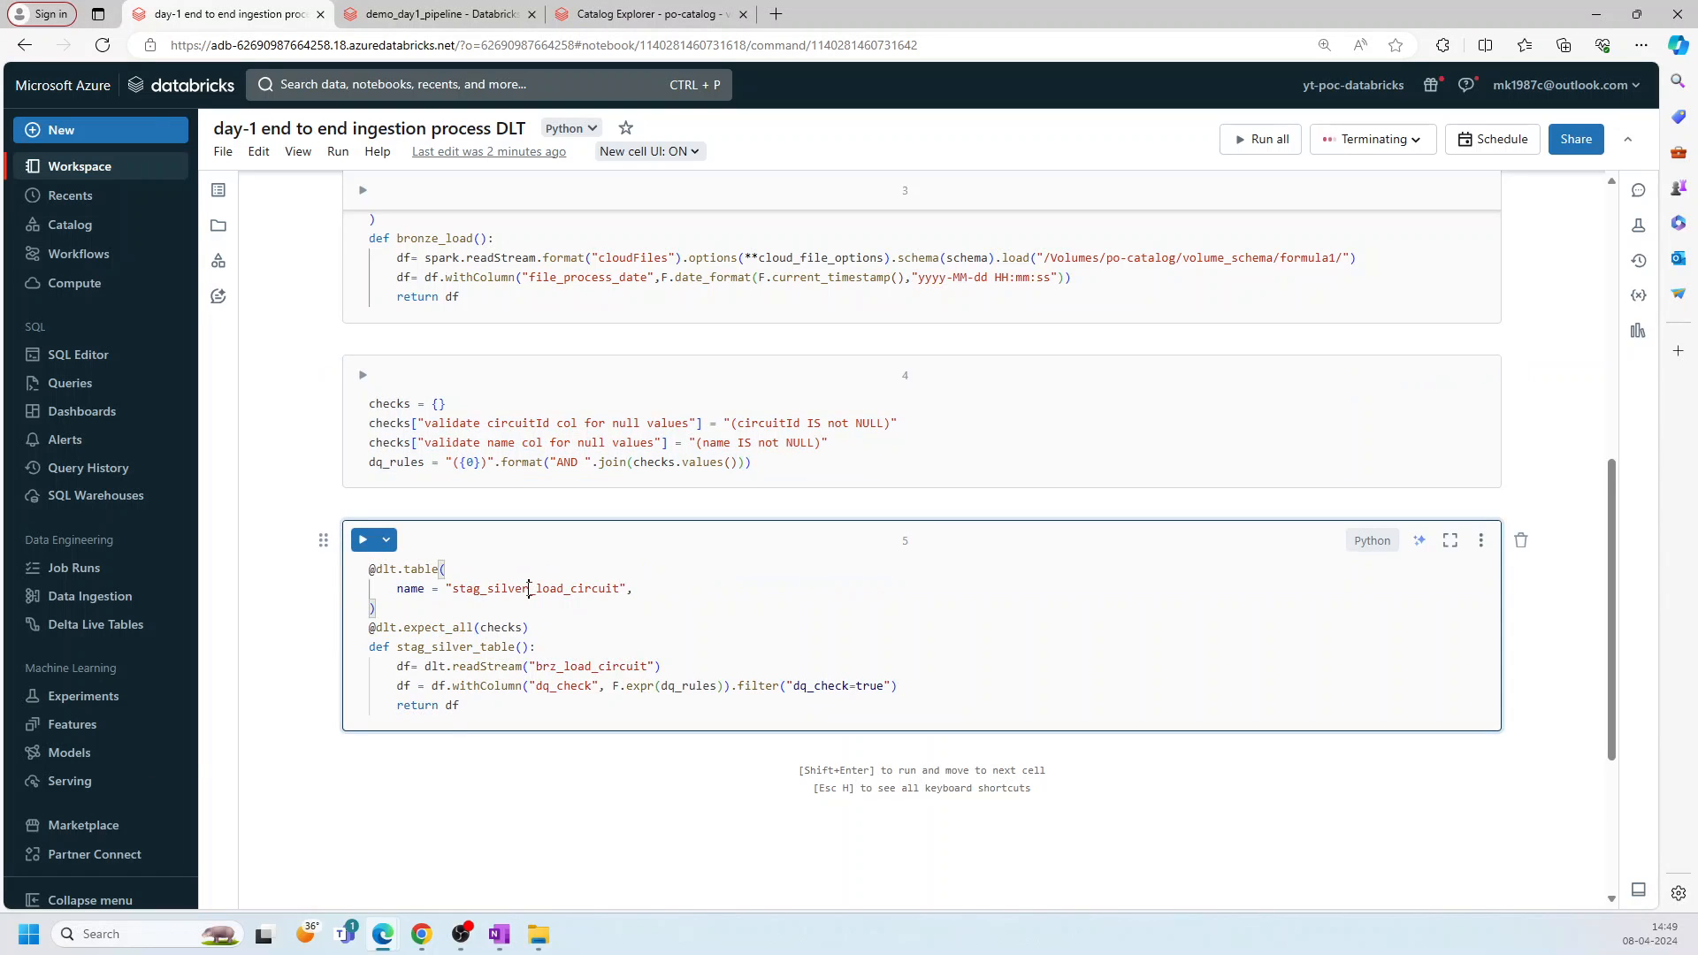
{"action": "double_click", "coordinate": [531, 589]}
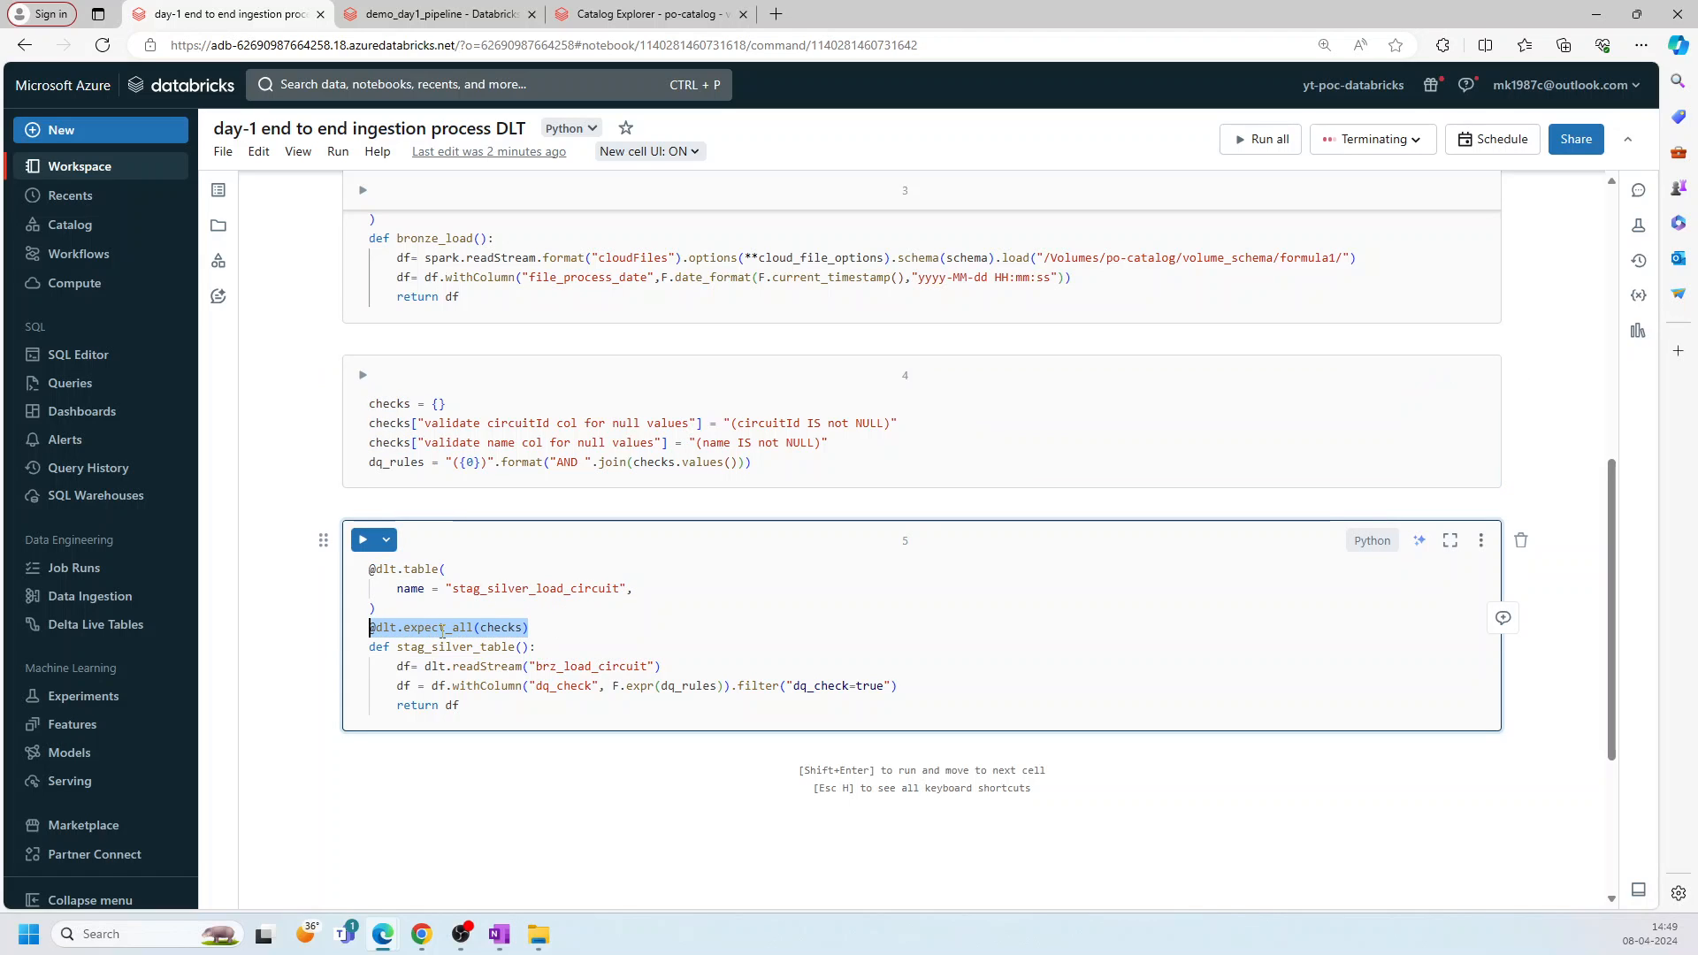
{"action": "double_click", "coordinate": [439, 627]}
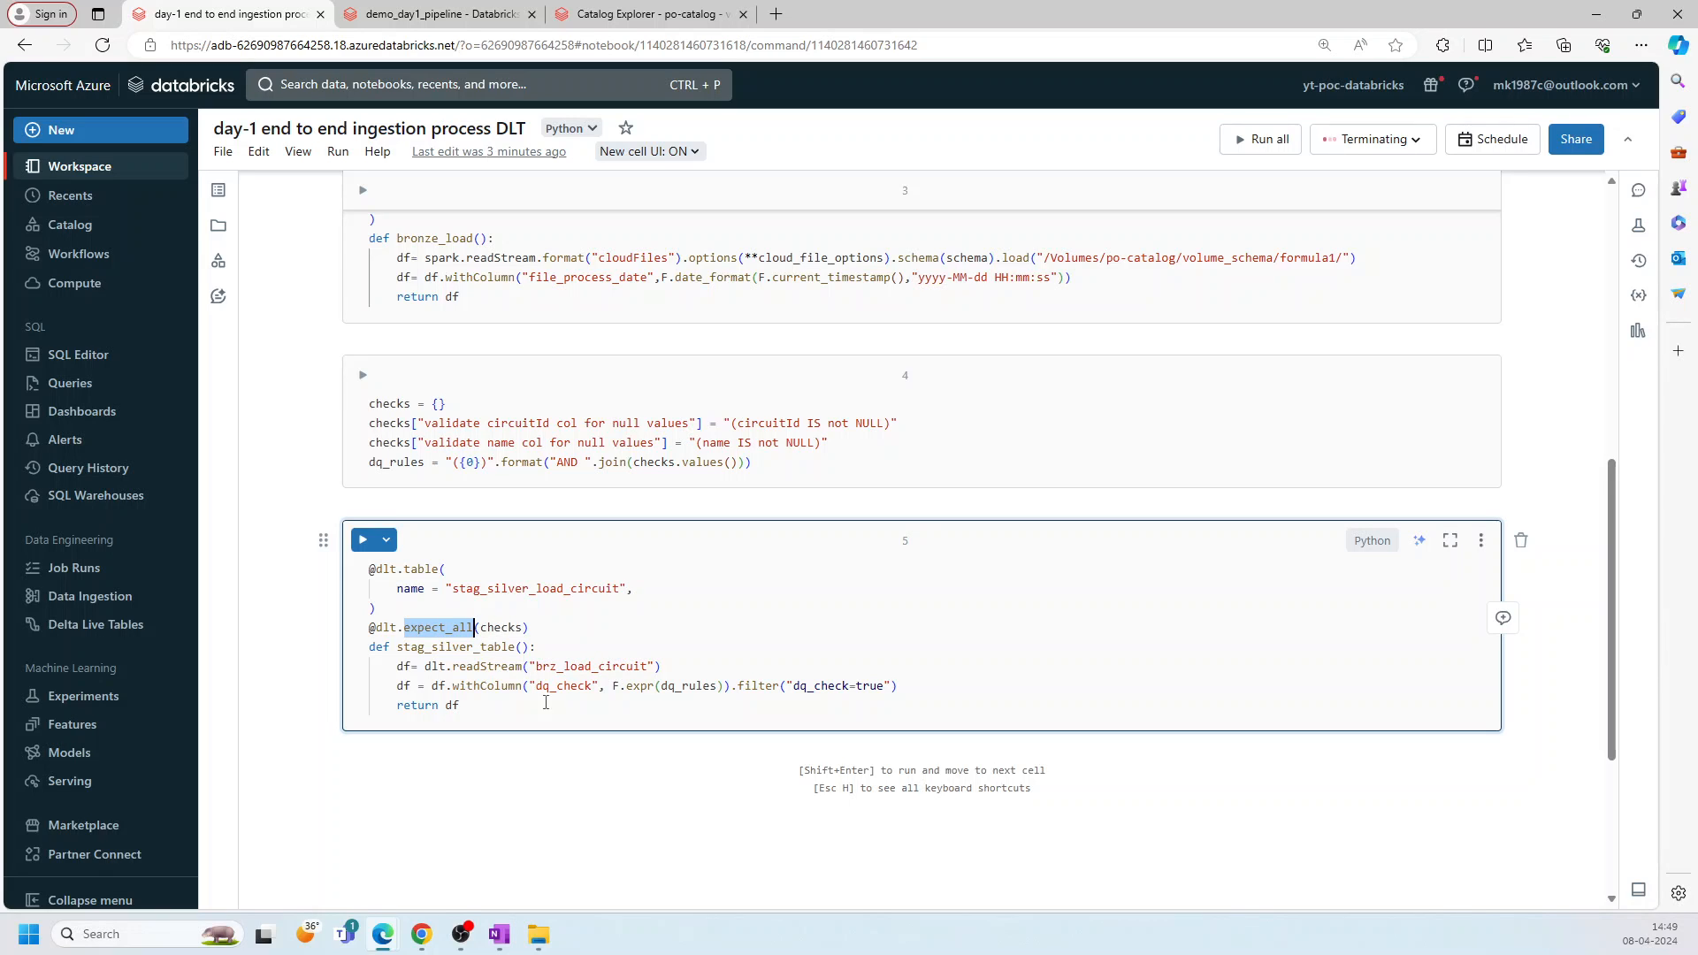
{"action": "double_click", "coordinate": [563, 685]}
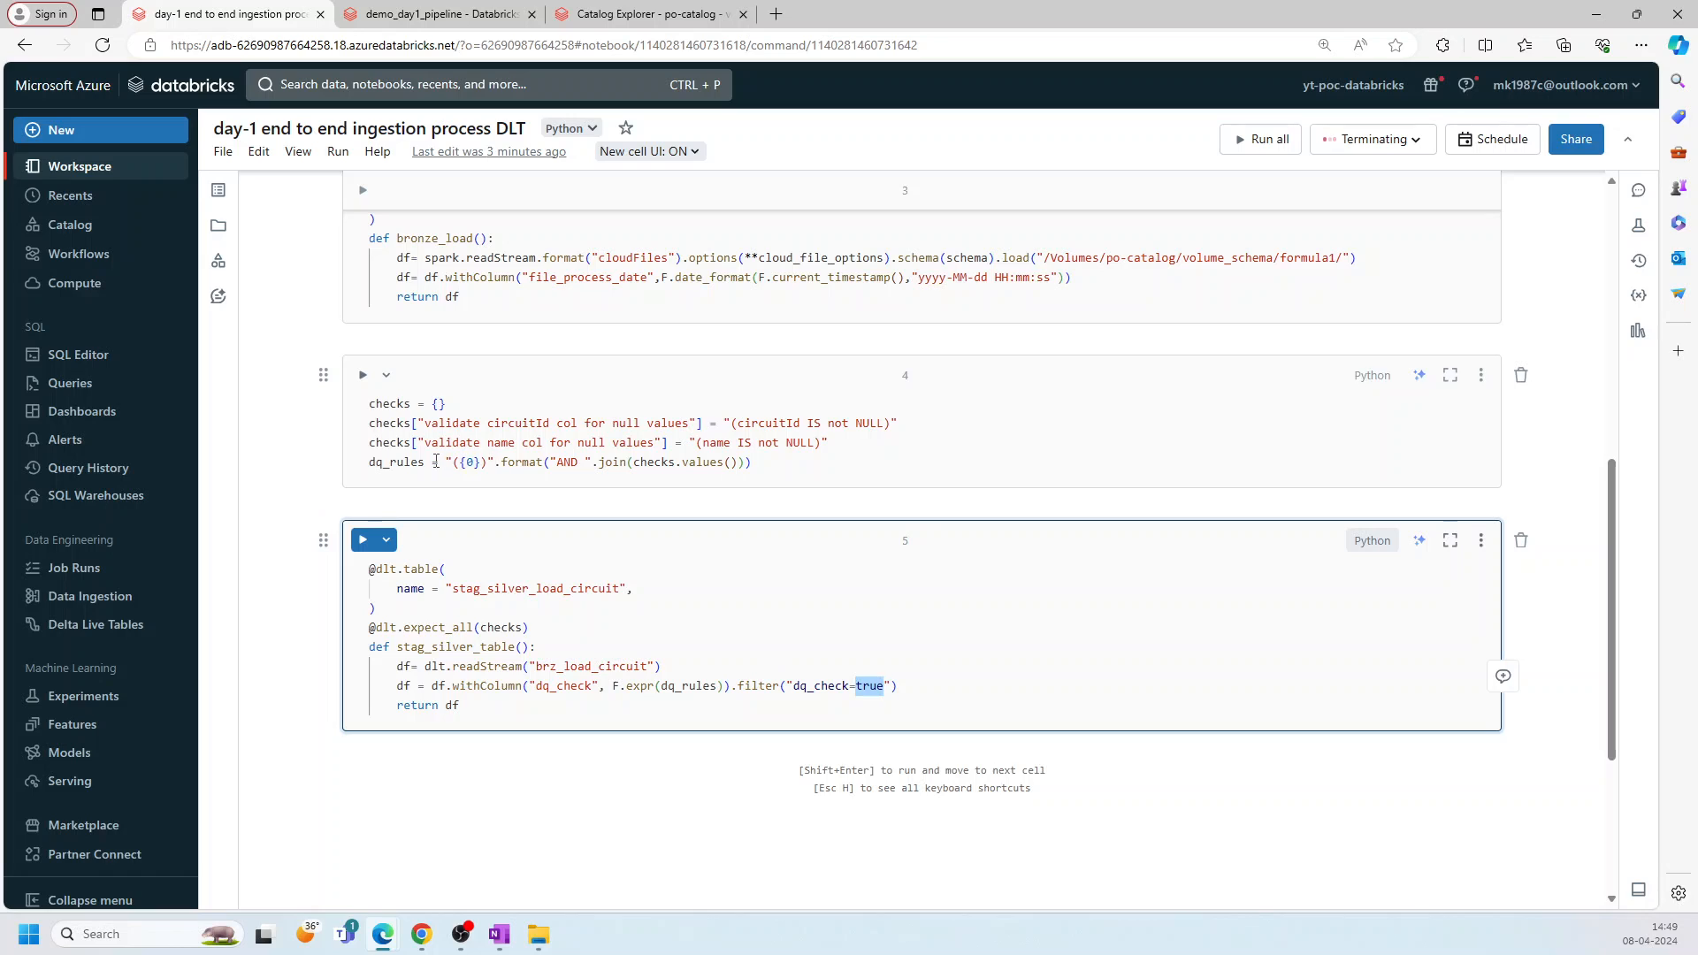
{"action": "scroll", "scroll_direction": "down", "scroll_amount": 3}
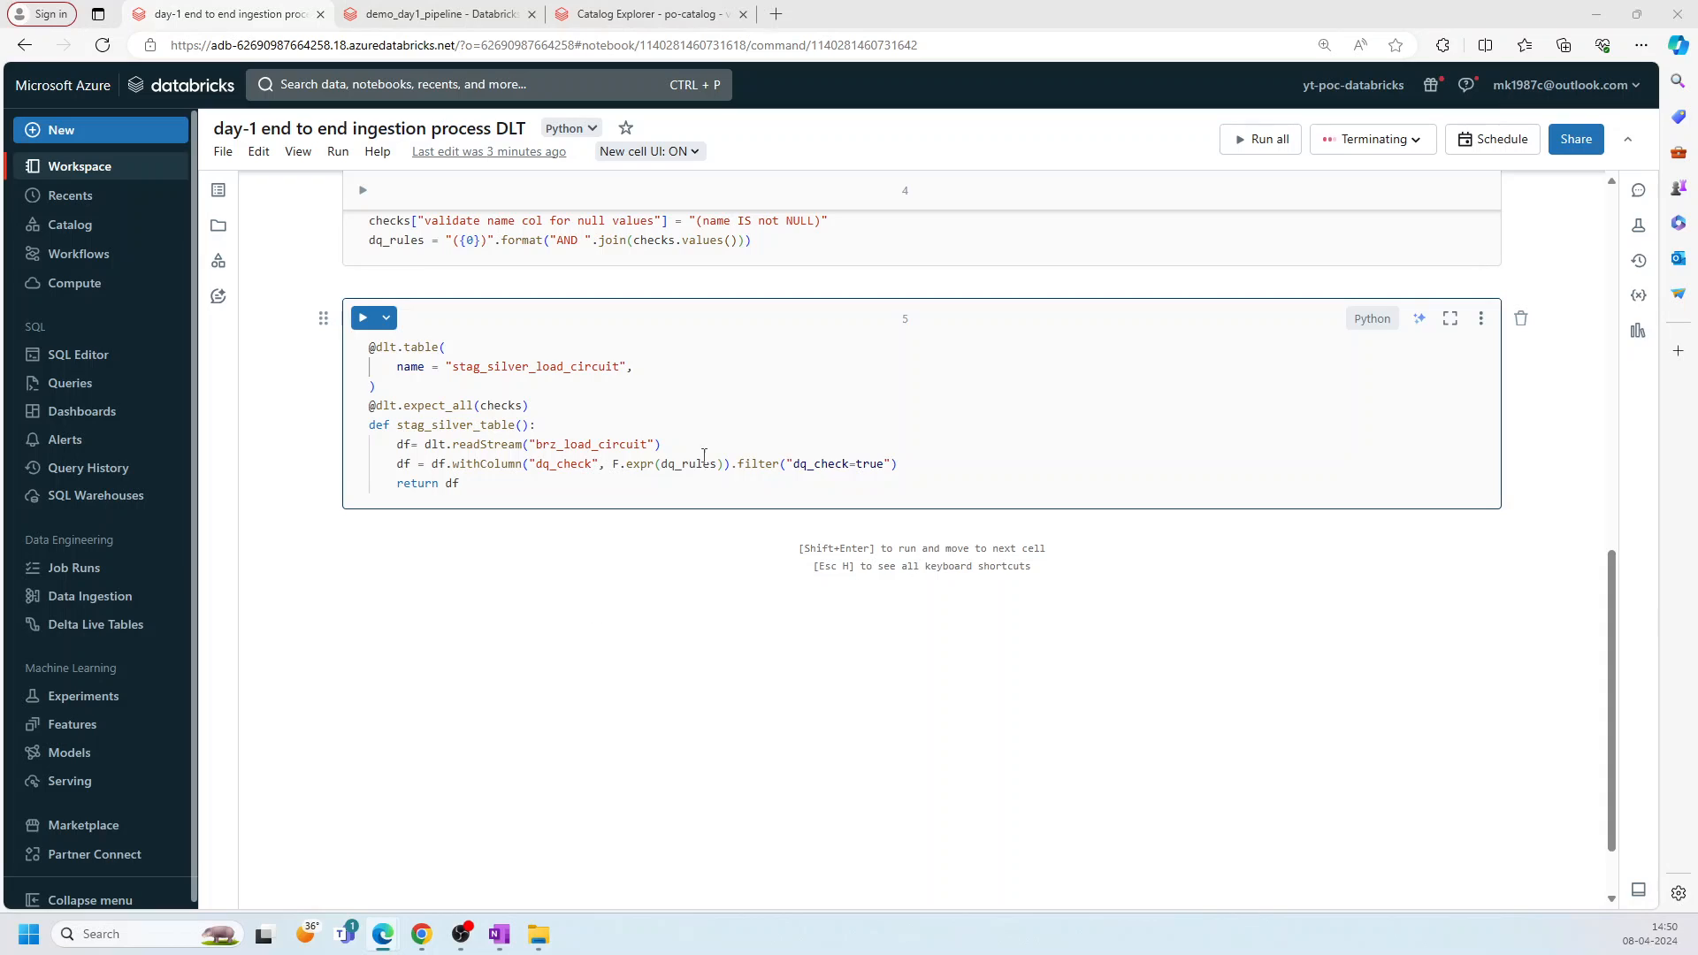
{"action": "double_click", "coordinate": [758, 463]}
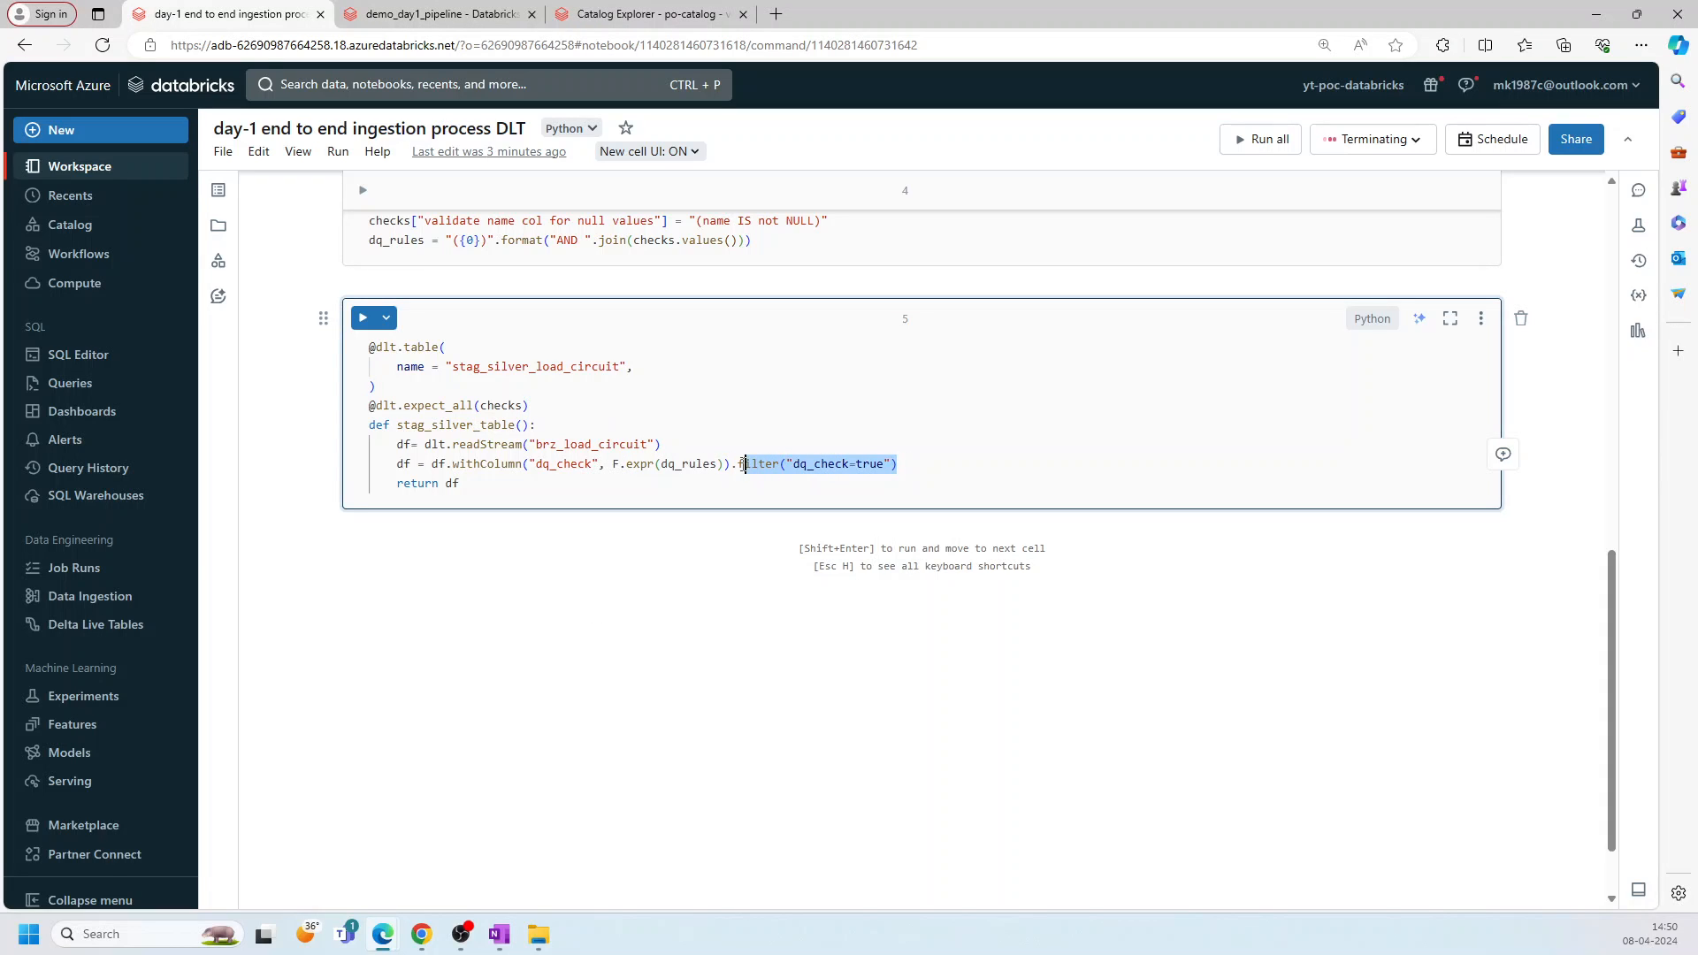
{"action": "scroll", "scroll_direction": "down", "scroll_amount": 3}
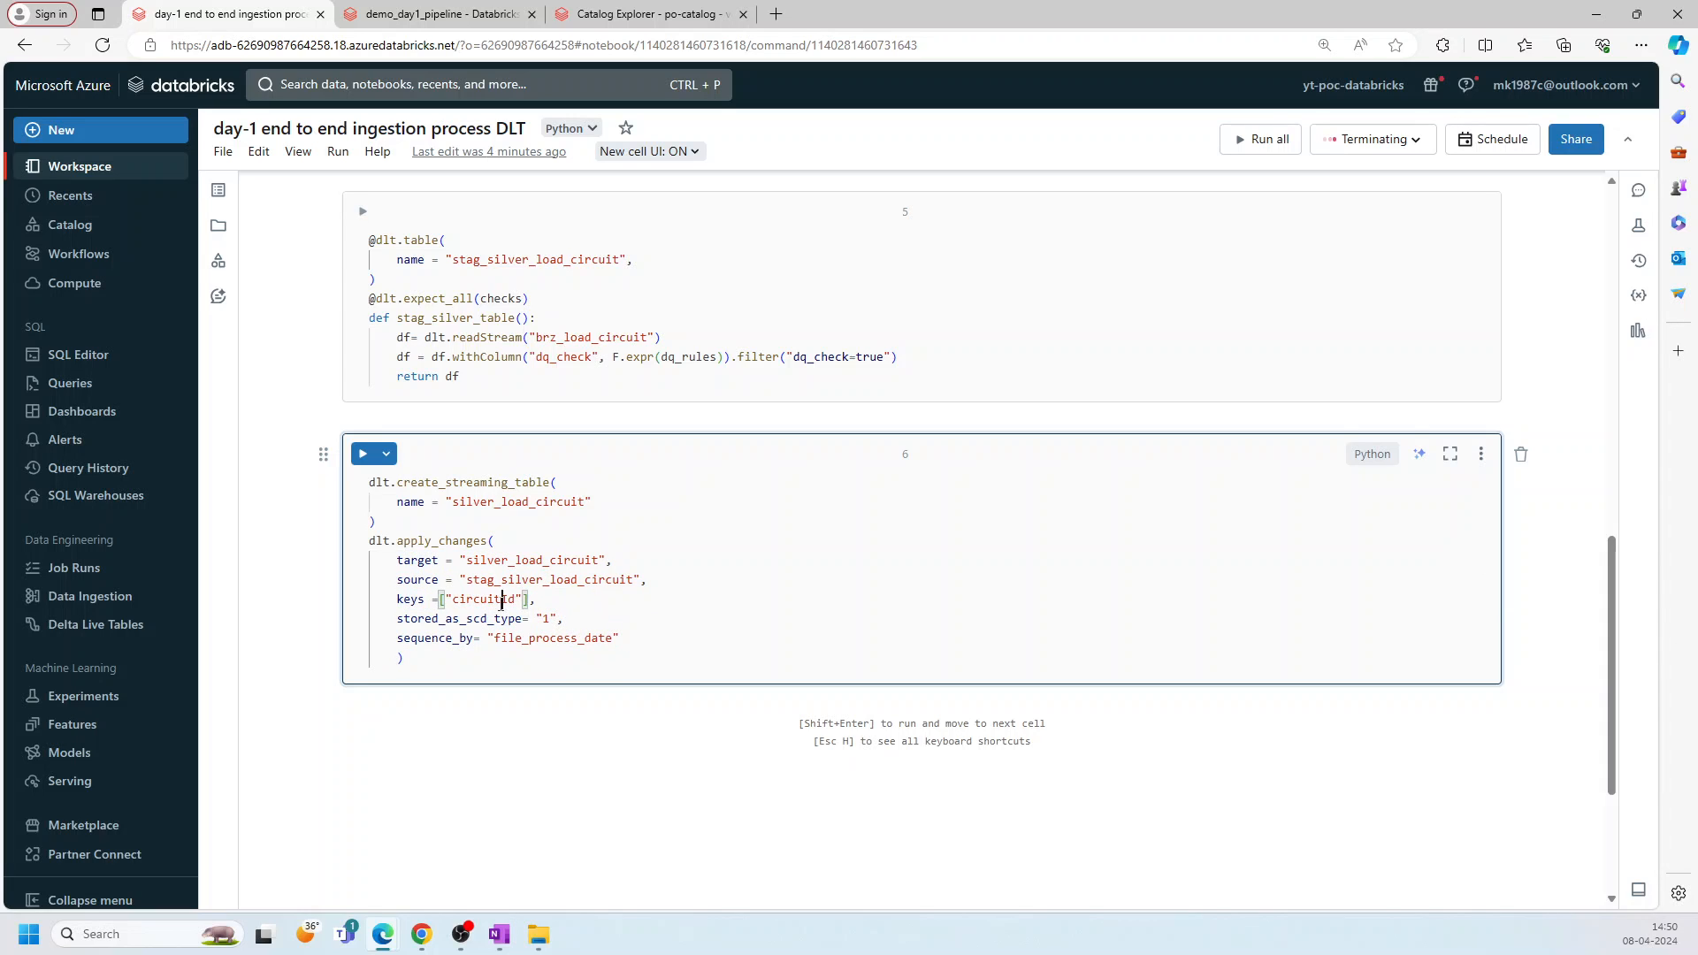
Step: Review silver_load_circuit built as SCD type 1 from stag_silver_load_circuit, keyed on circuitId
{"action": "double_click", "coordinate": [483, 599]}
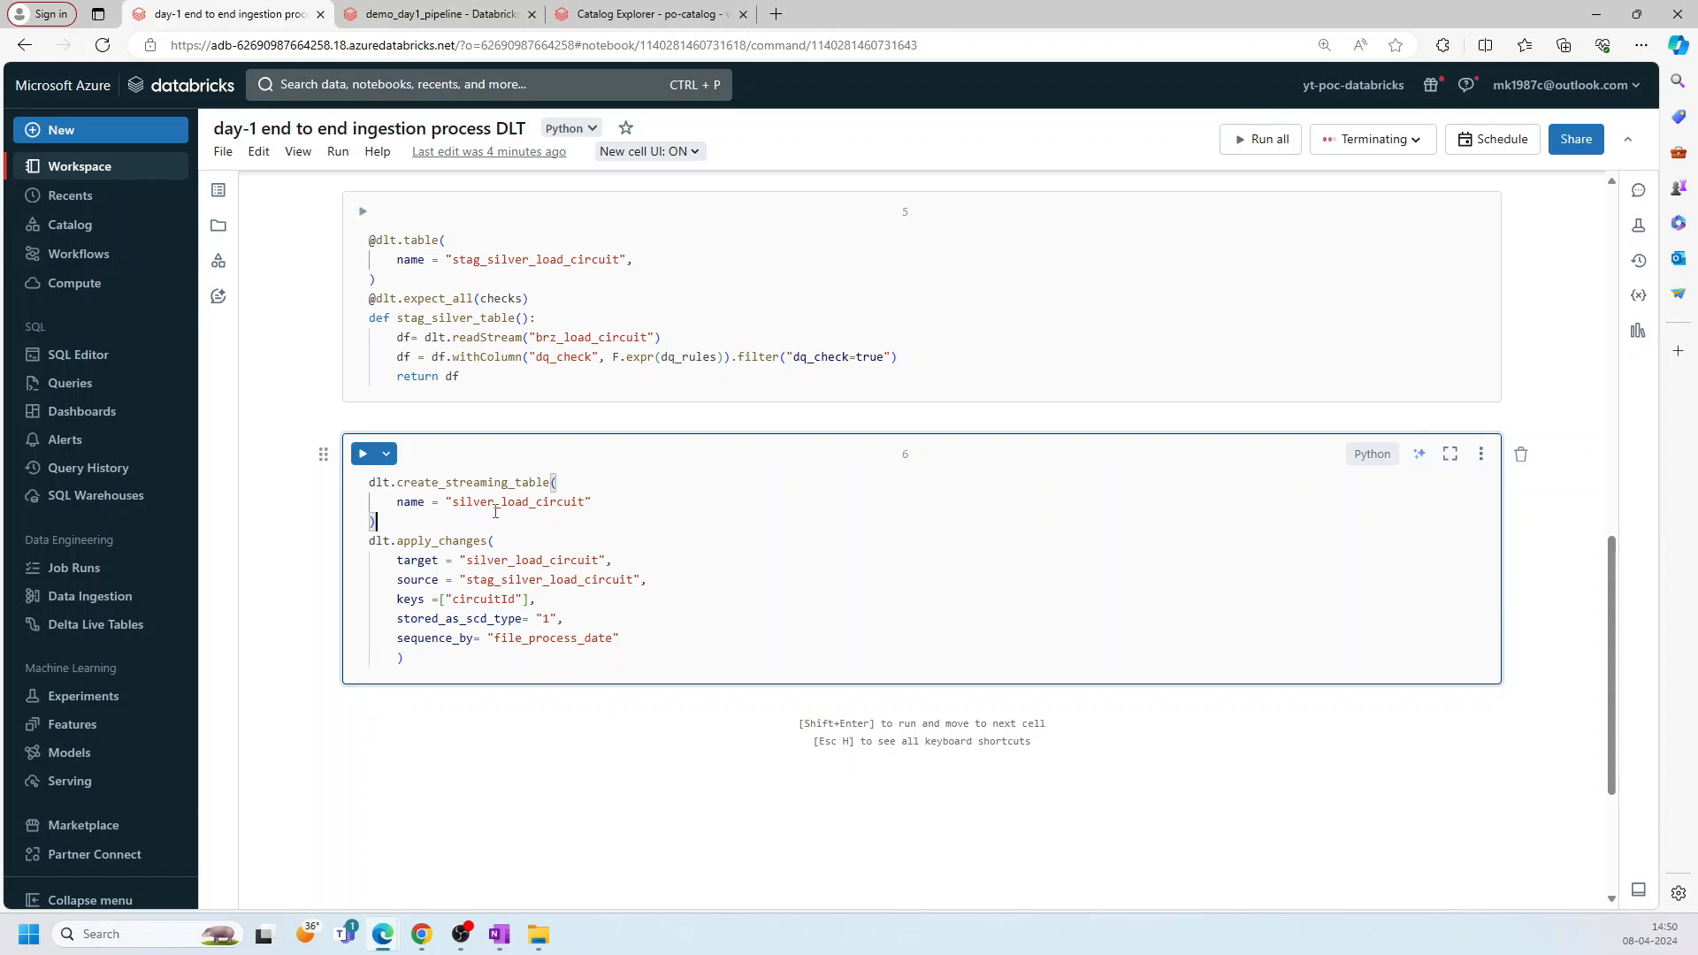
{"action": "double_click", "coordinate": [548, 580]}
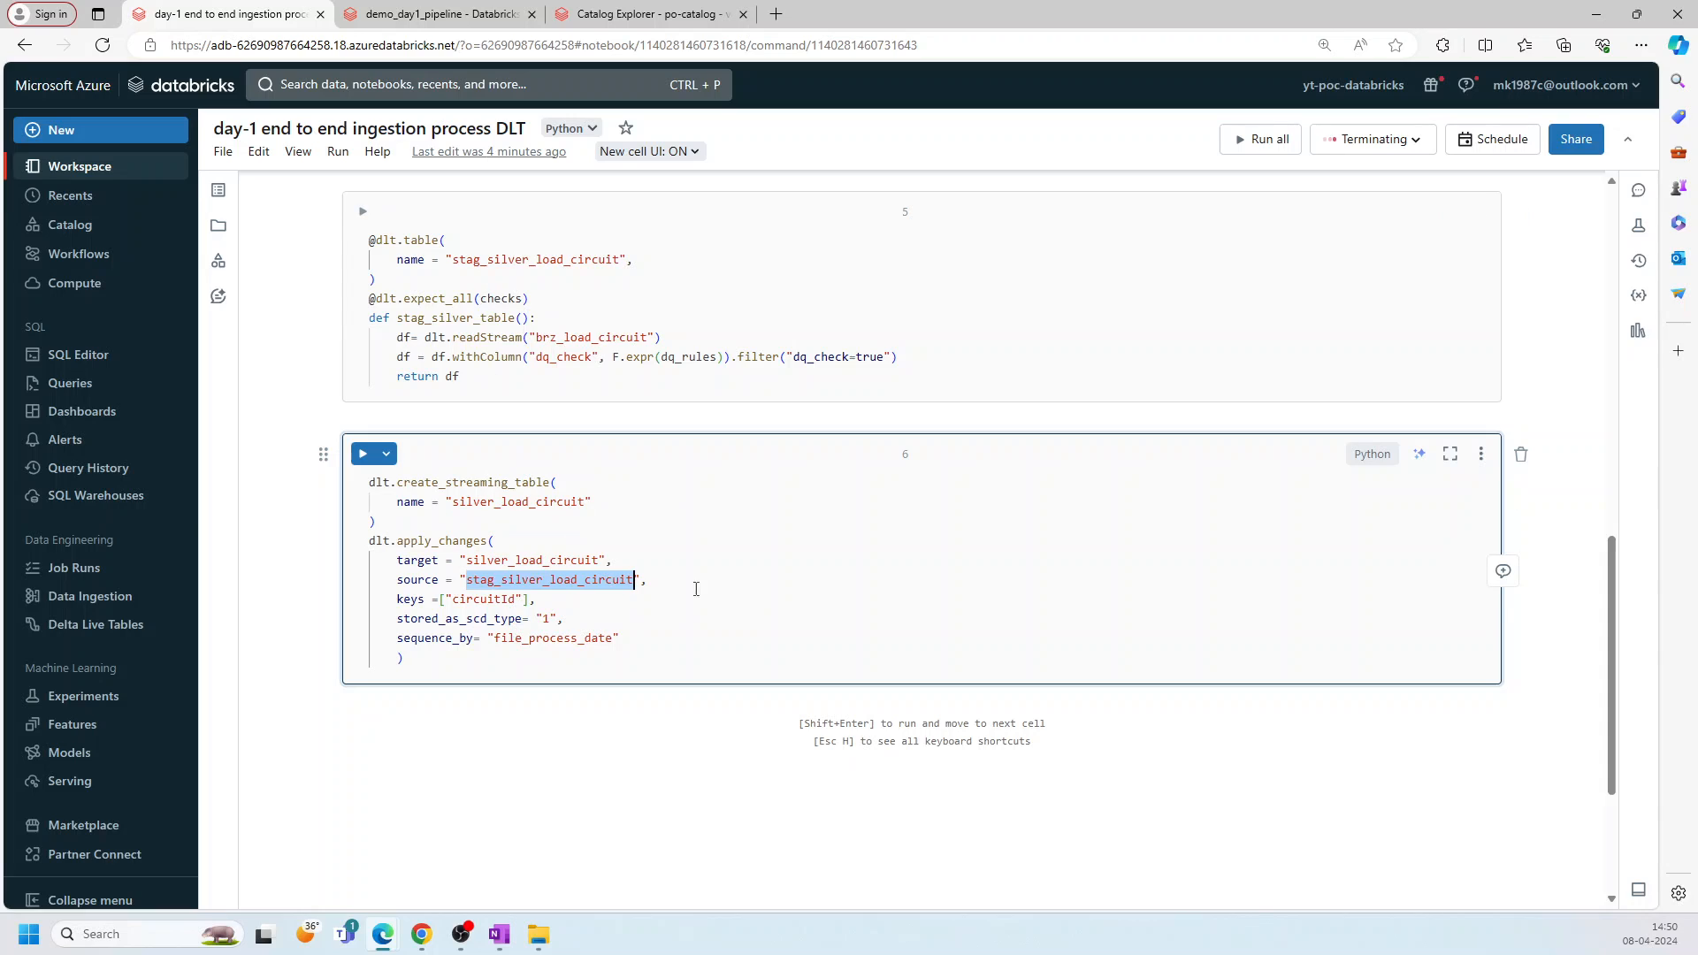
{"action": "double_click", "coordinate": [433, 638]}
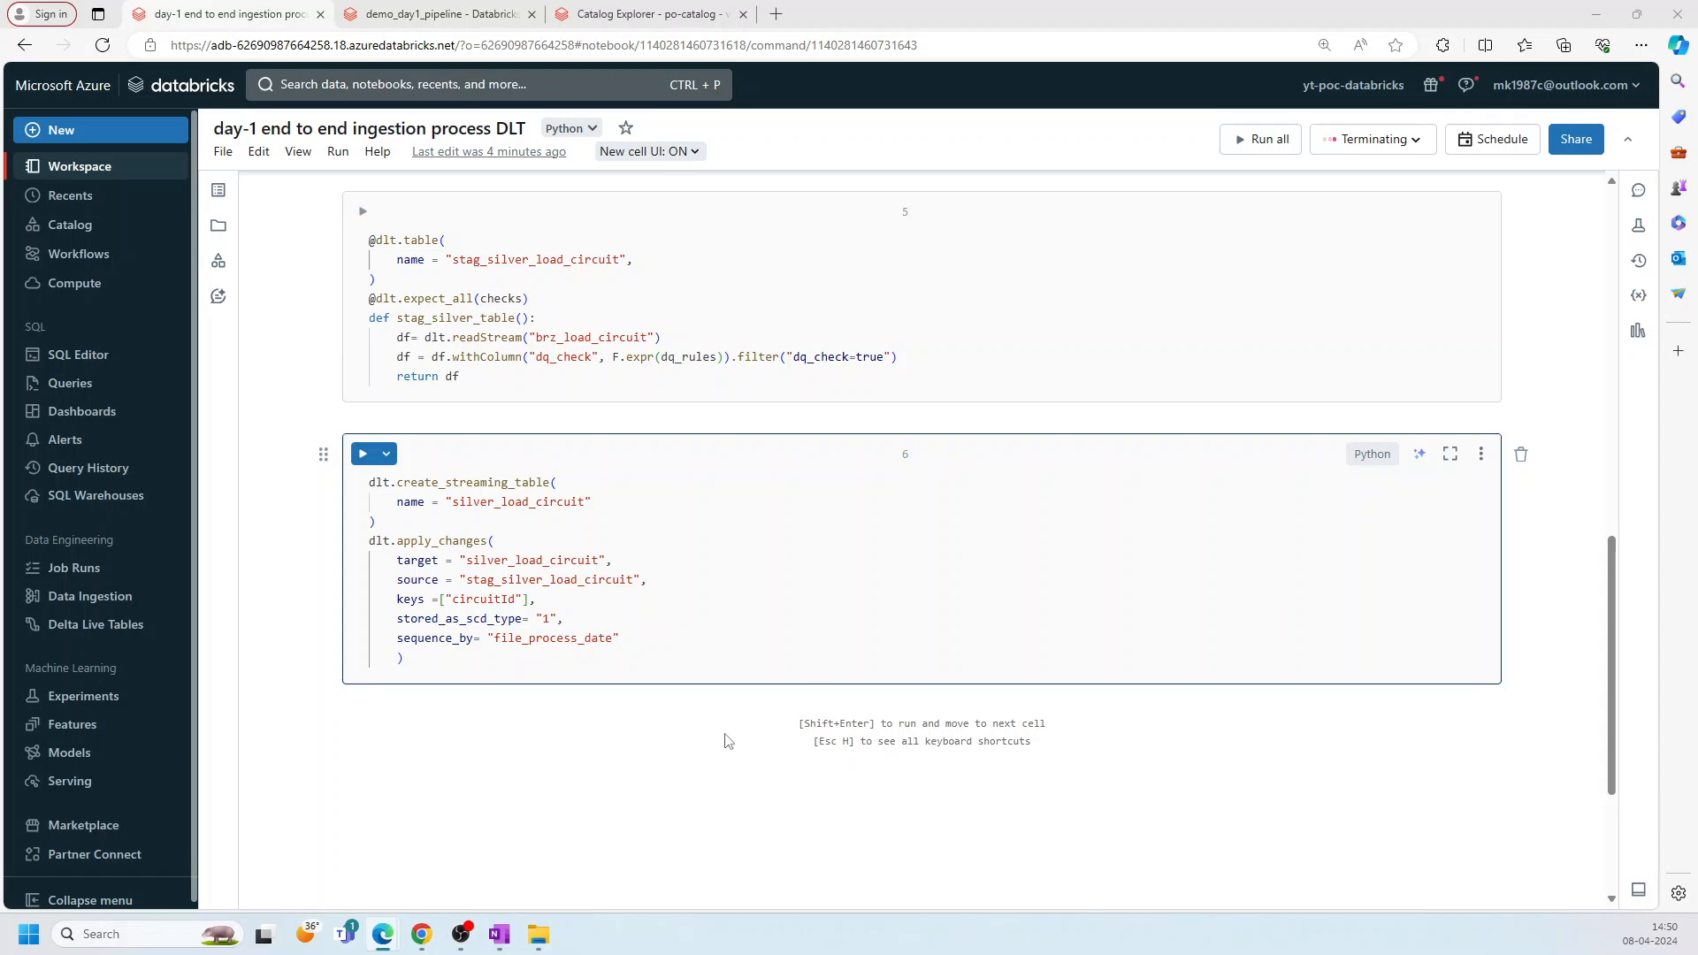
{"action": "left_click", "coordinate": [886, 700]}
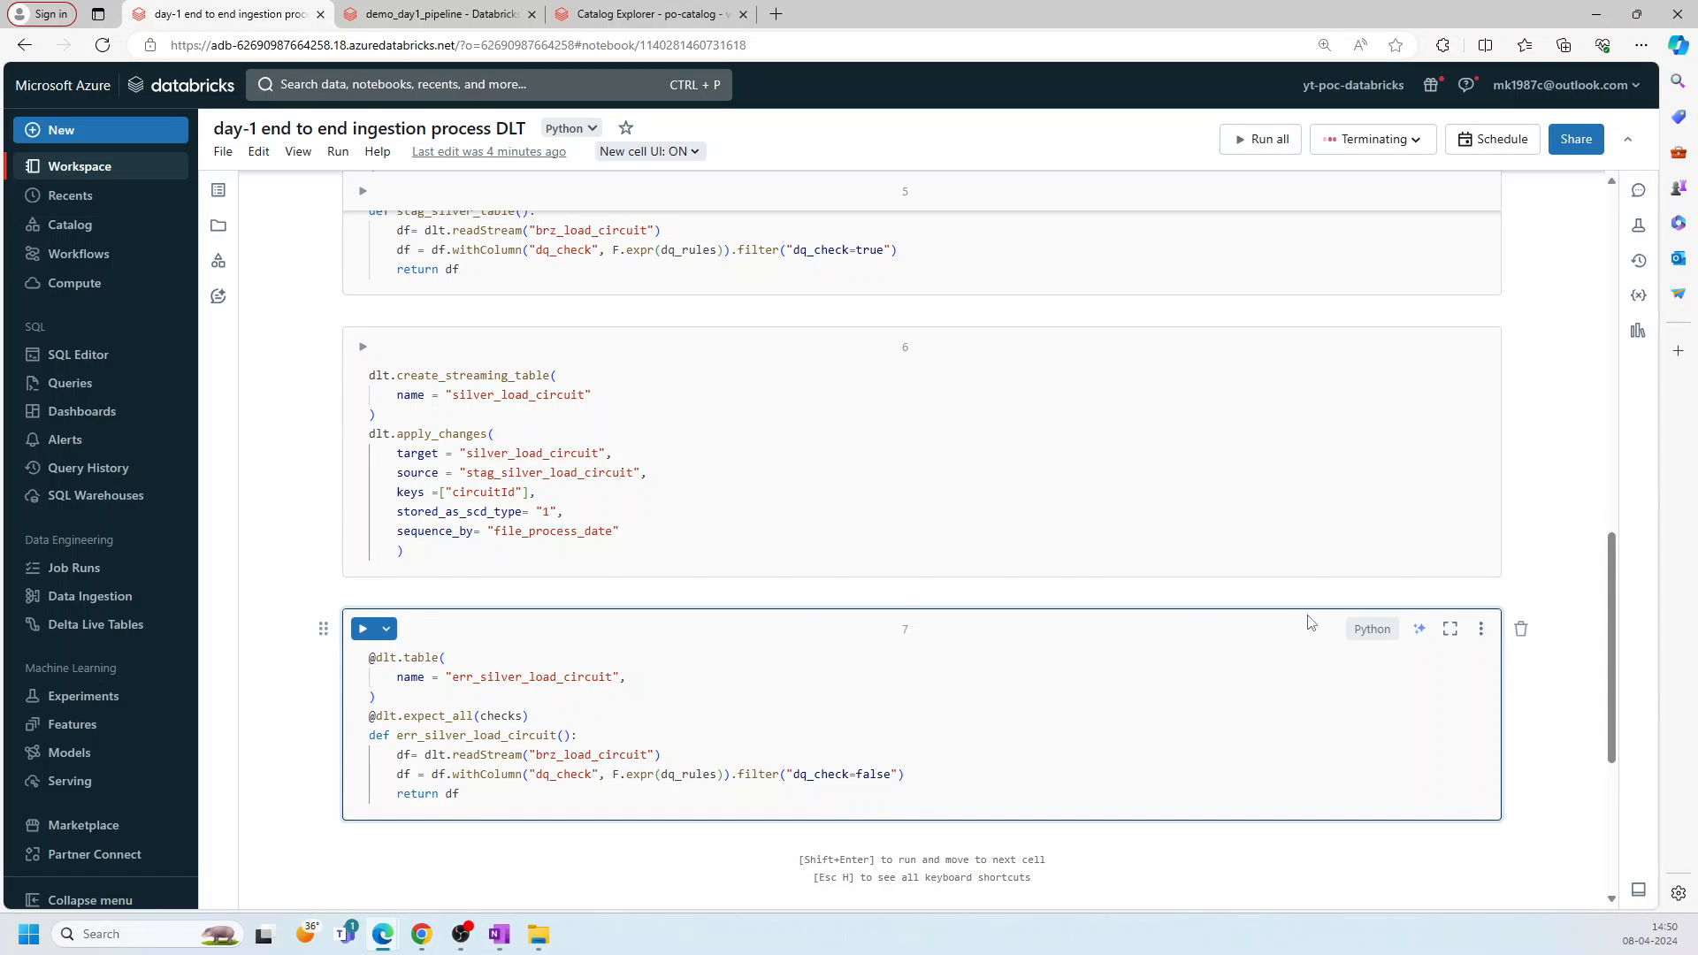
{"action": "mouse_move", "coordinate": [887, 310]}
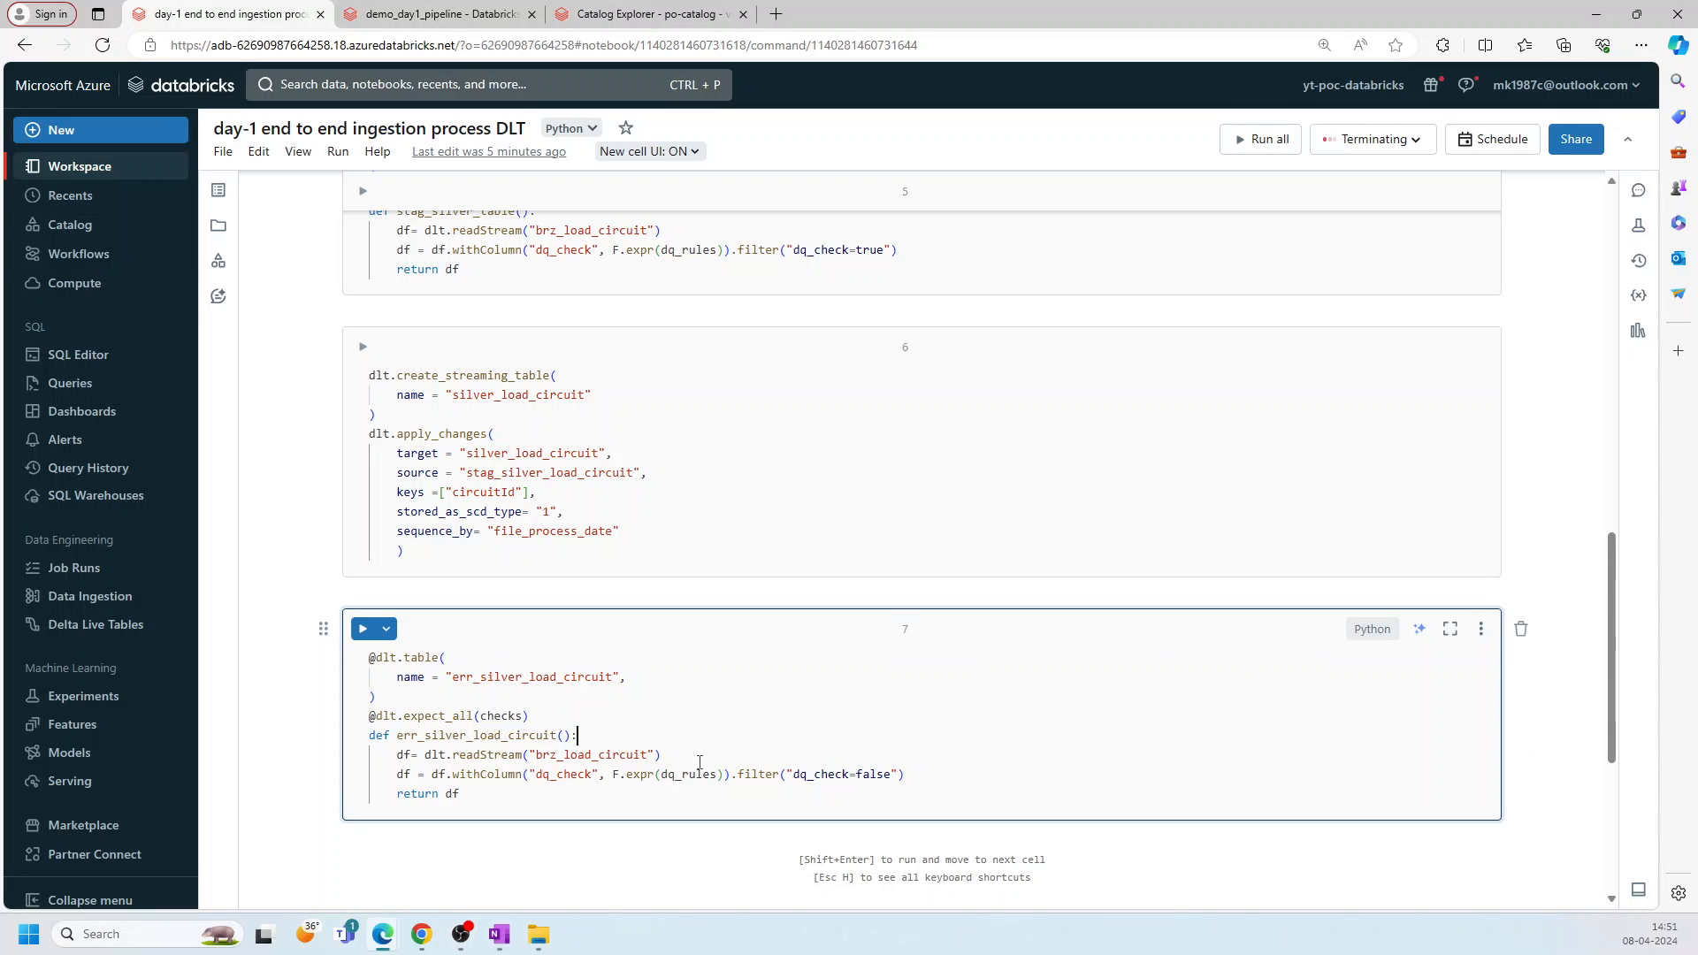
Step: Point out err_silver_load_circuit's filter keeping rows where dq_check is false
{"action": "double_click", "coordinate": [873, 773]}
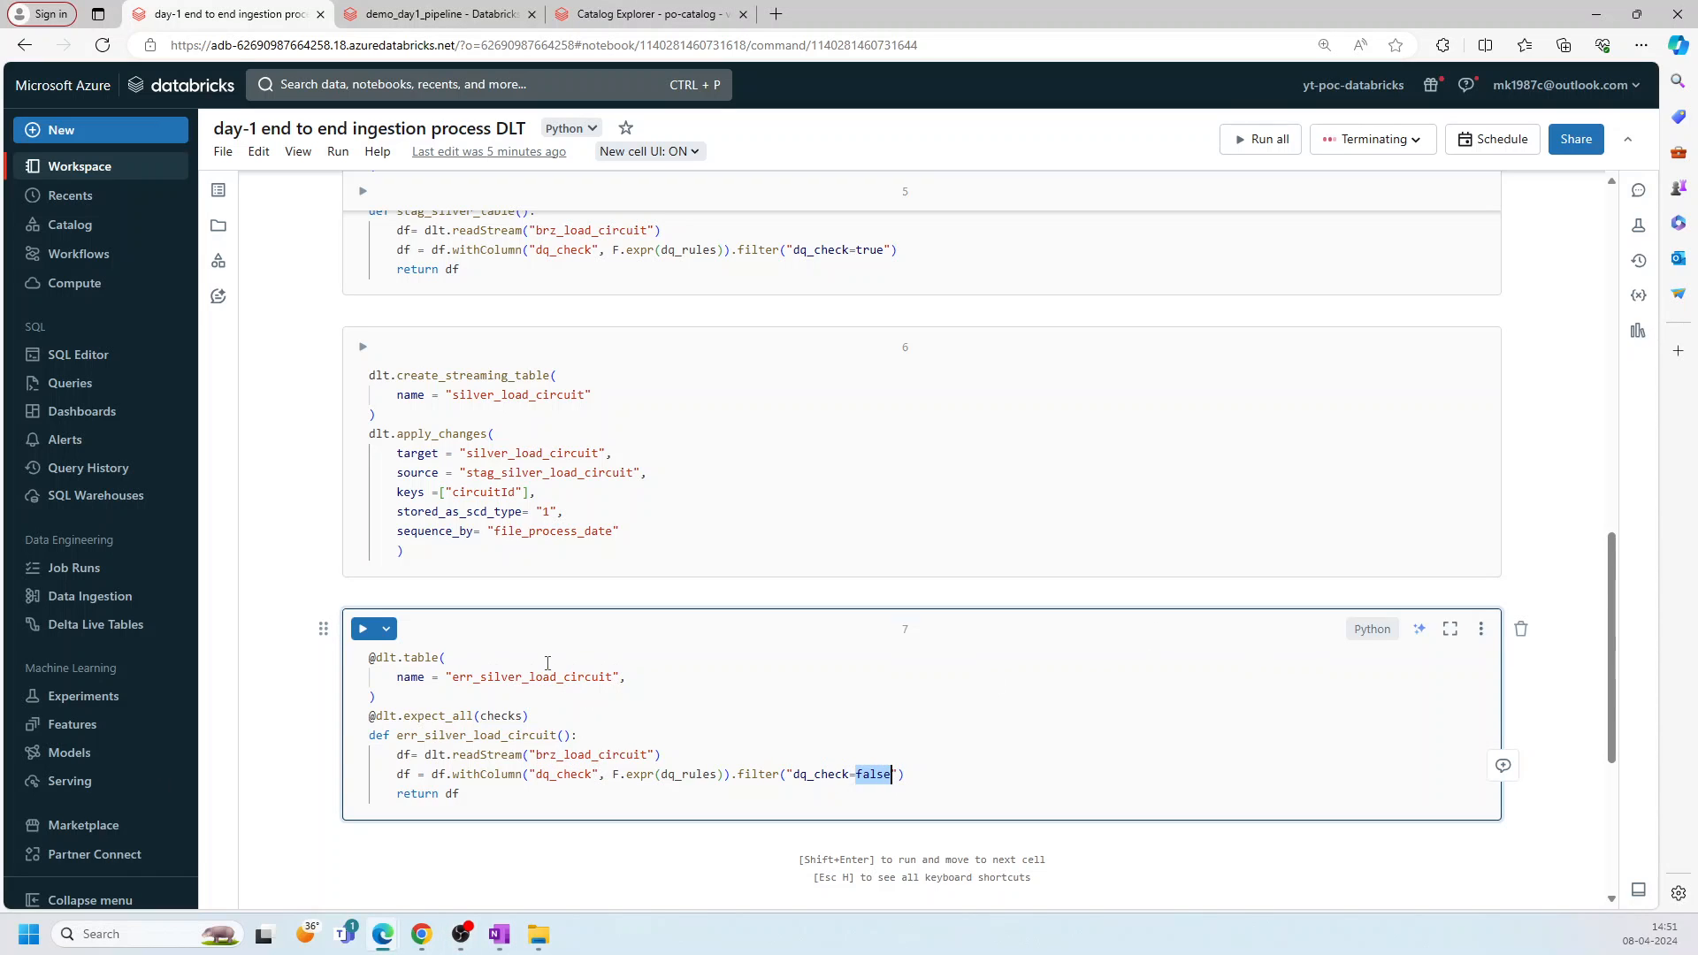
{"action": "scroll", "scroll_direction": "up", "scroll_amount": 3}
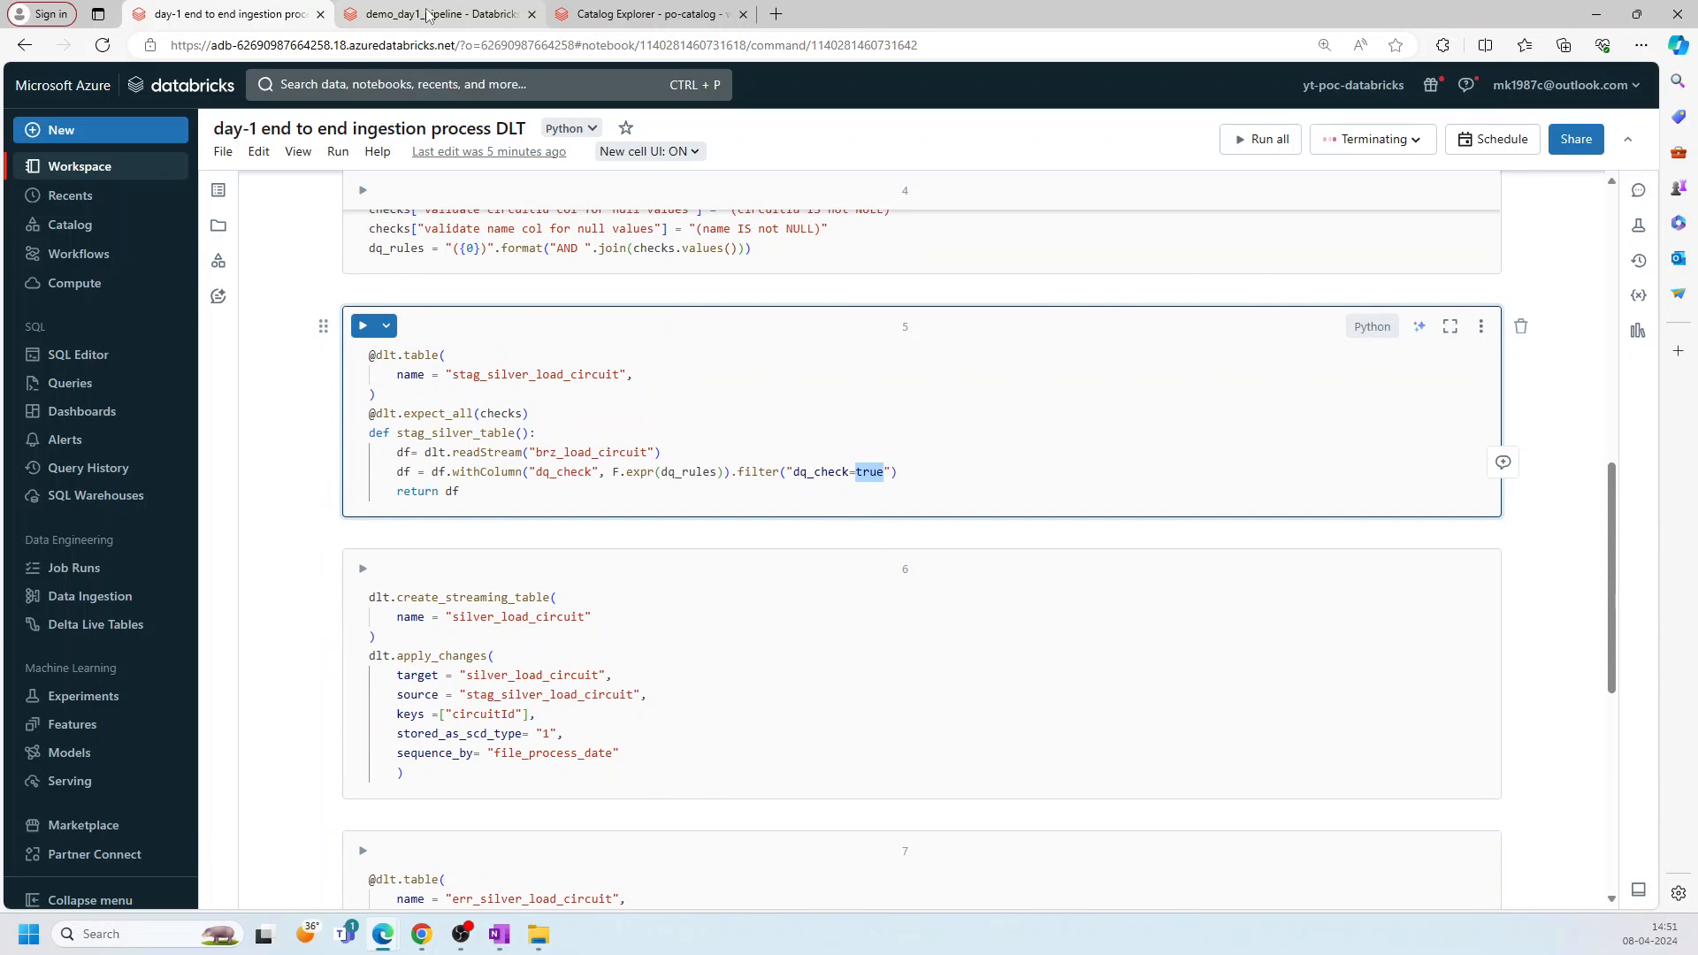
Step: Review demo_day1_pipeline settings: notebook source code and ingestionflow target schema
{"action": "left_click", "coordinate": [434, 14]}
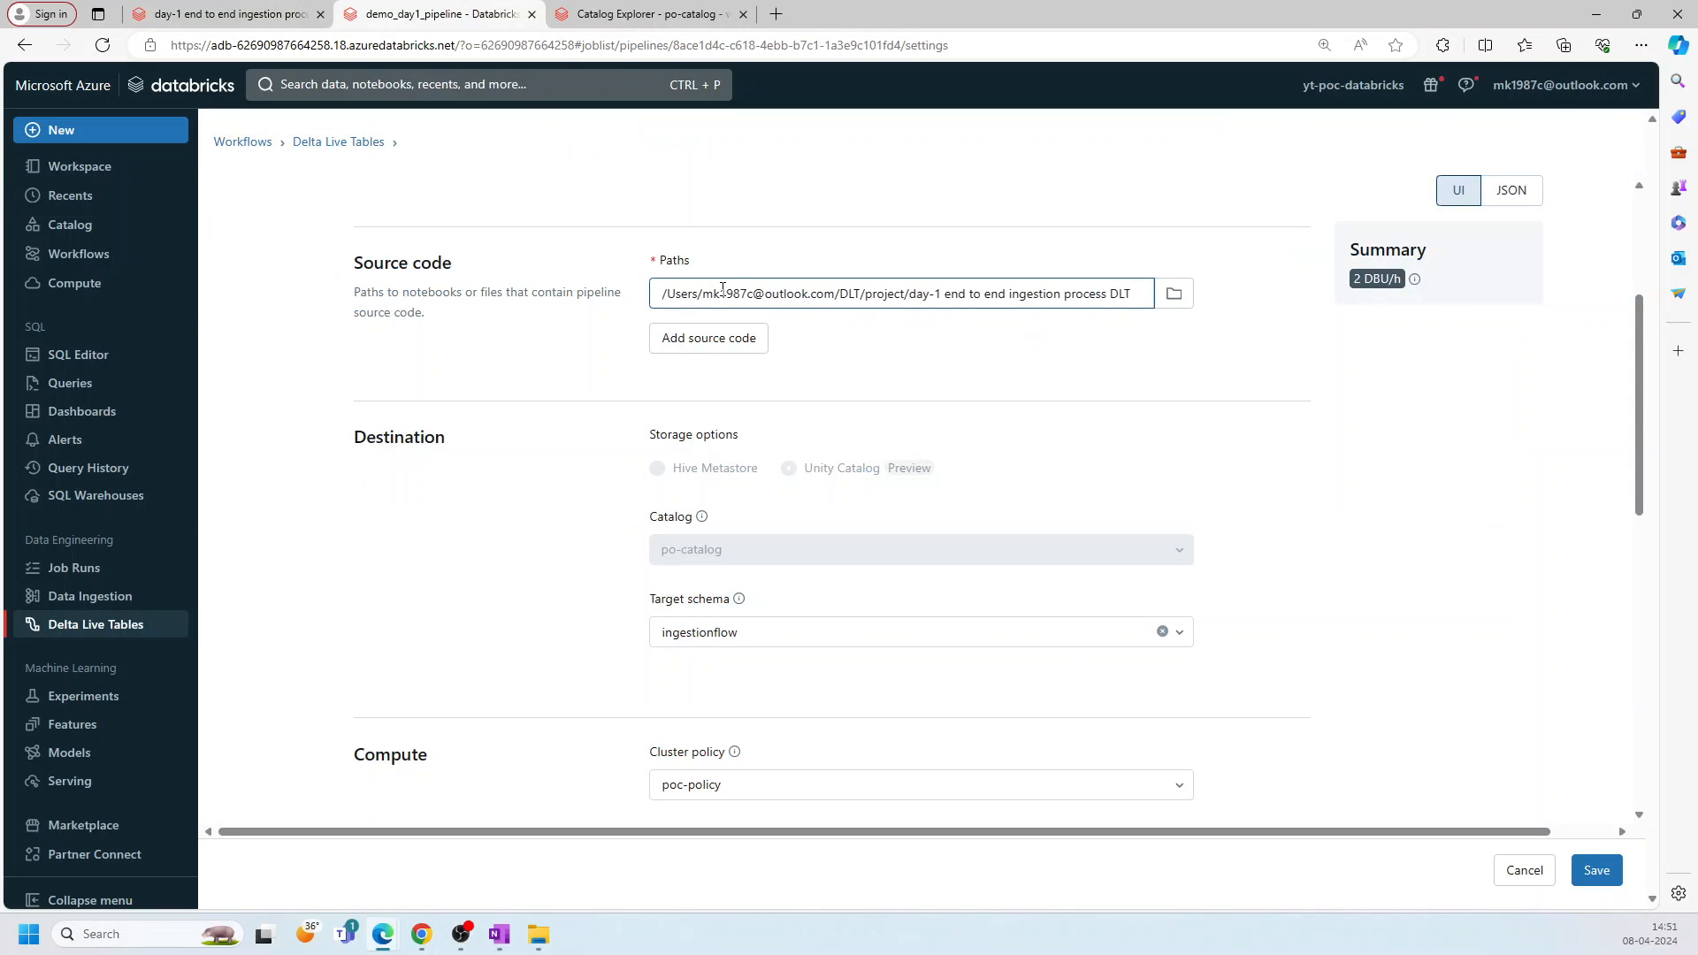
{"action": "mouse_move", "coordinate": [796, 549]}
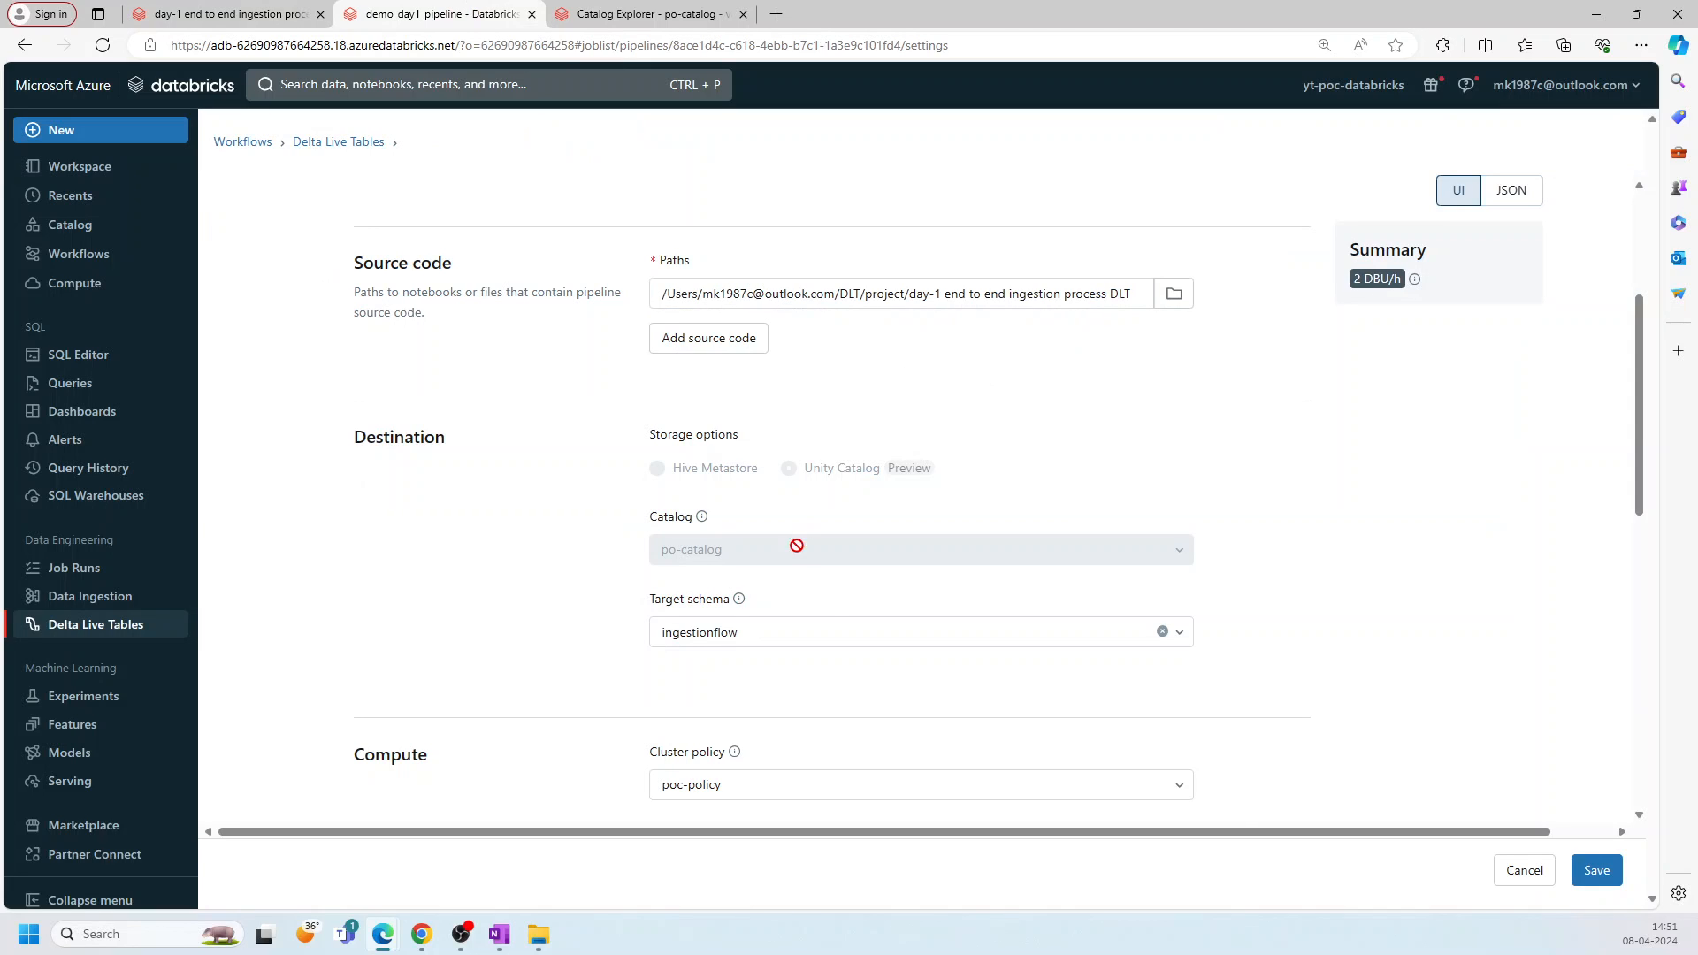
{"action": "mouse_move", "coordinate": [440, 658]}
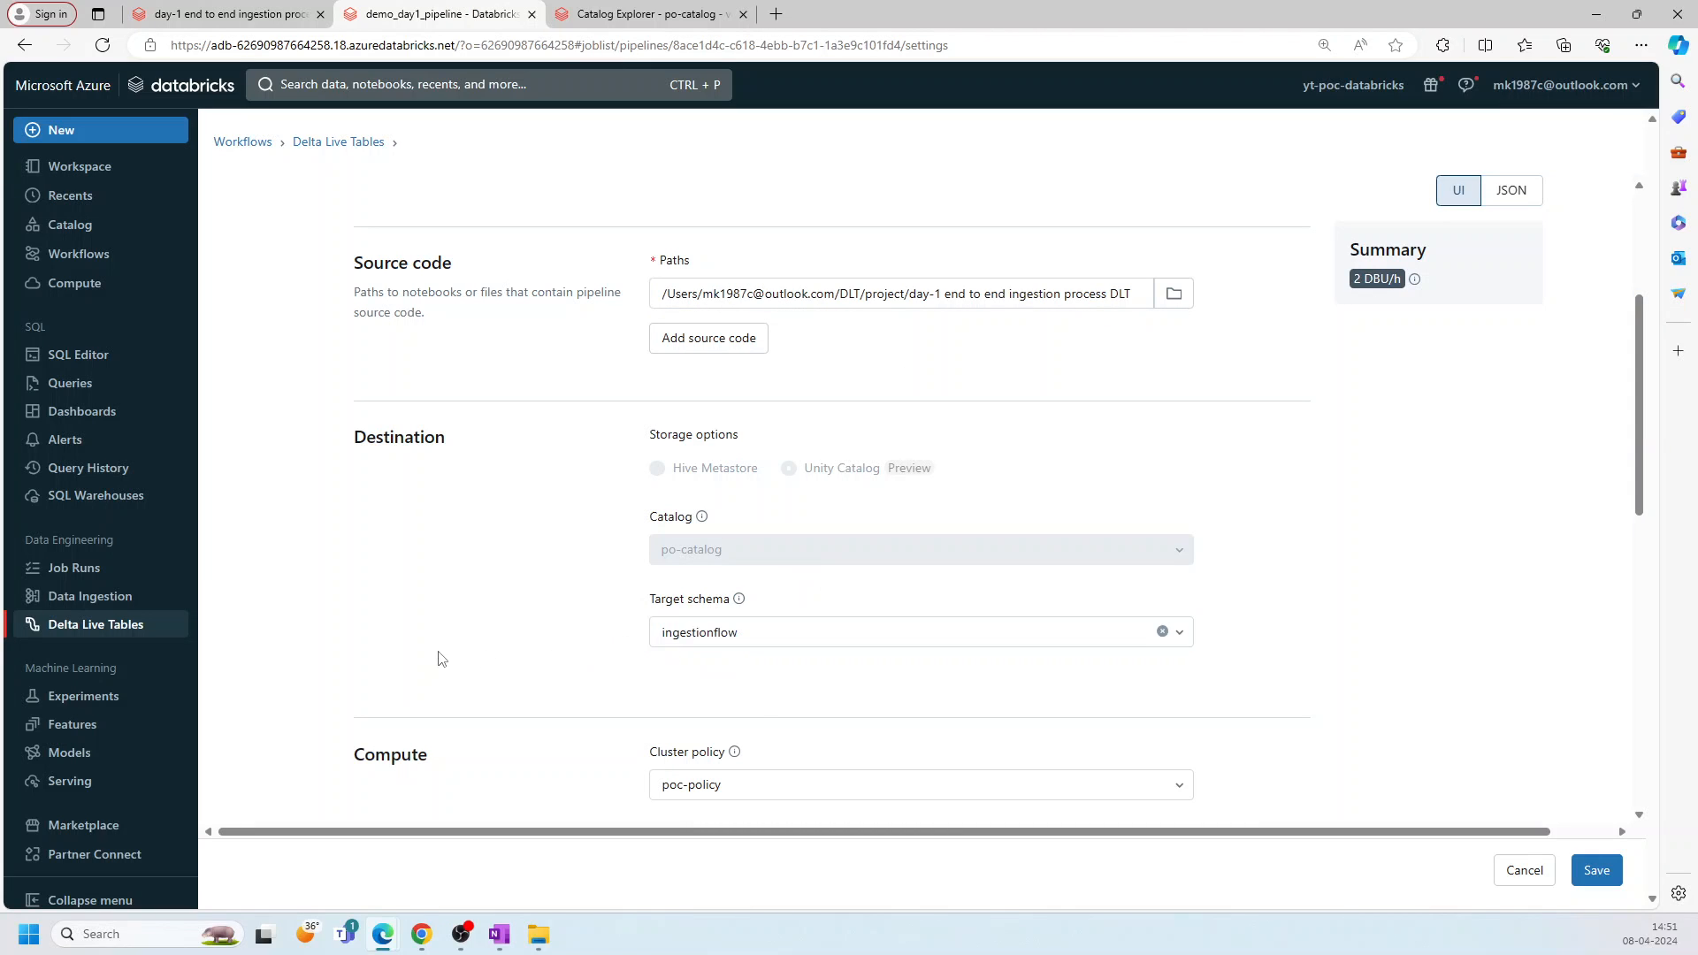
{"action": "left_click", "coordinate": [910, 632]}
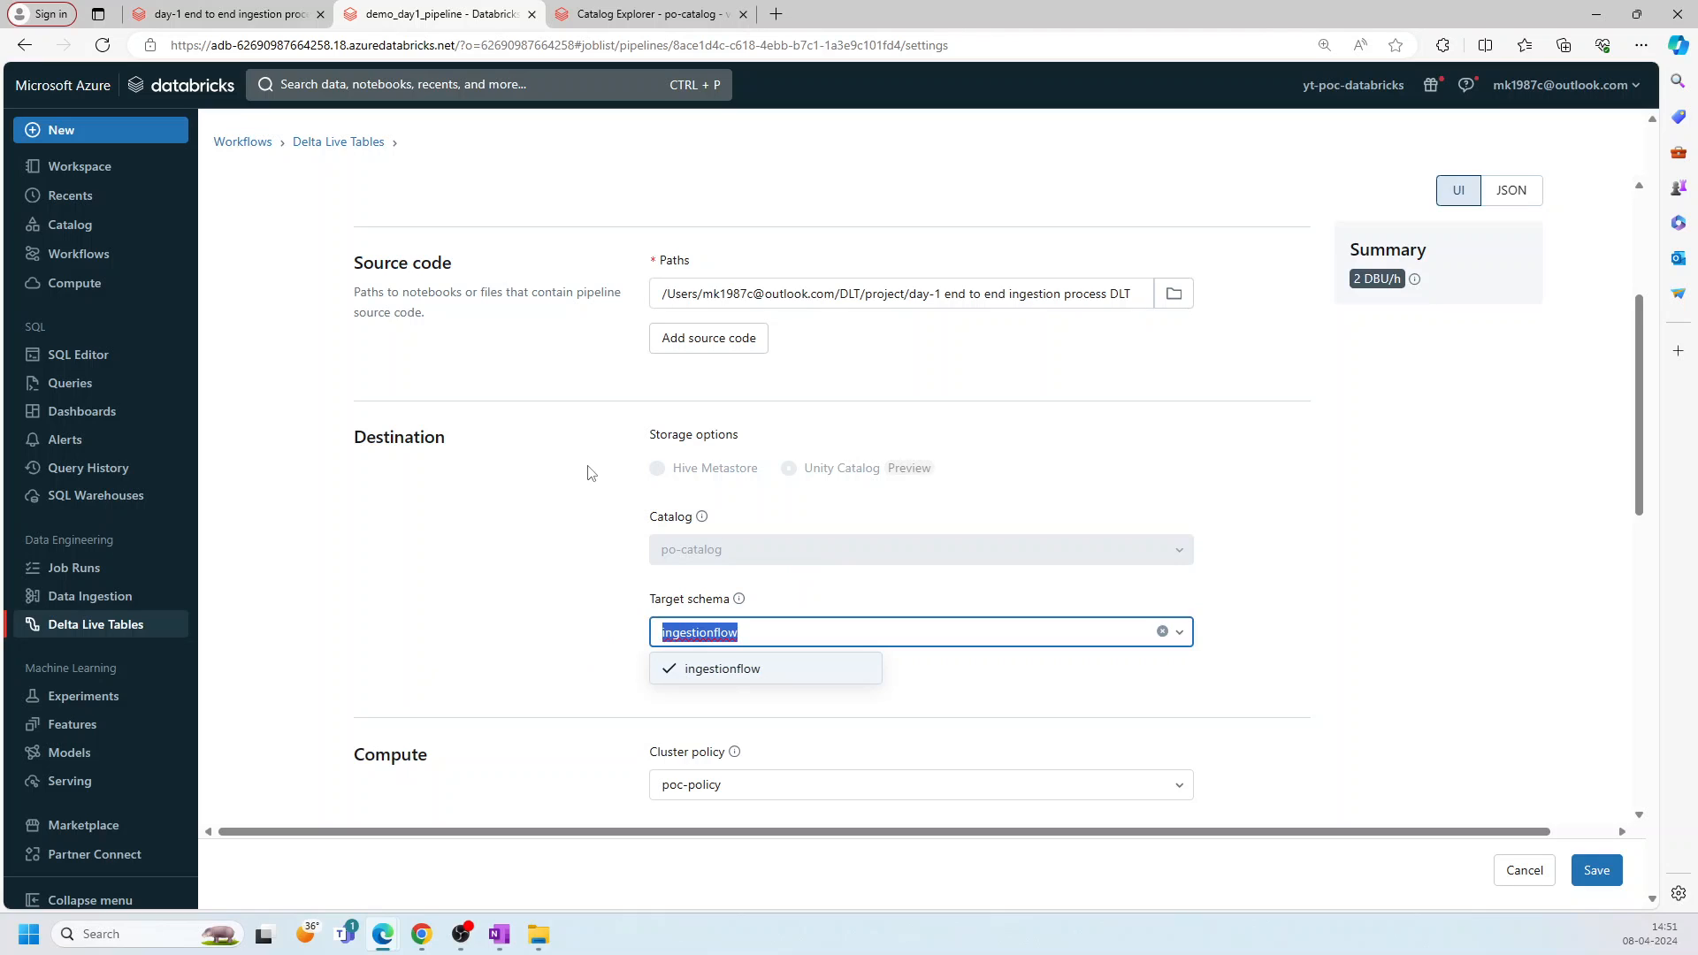
{"action": "scroll", "scroll_direction": "down", "scroll_amount": 3}
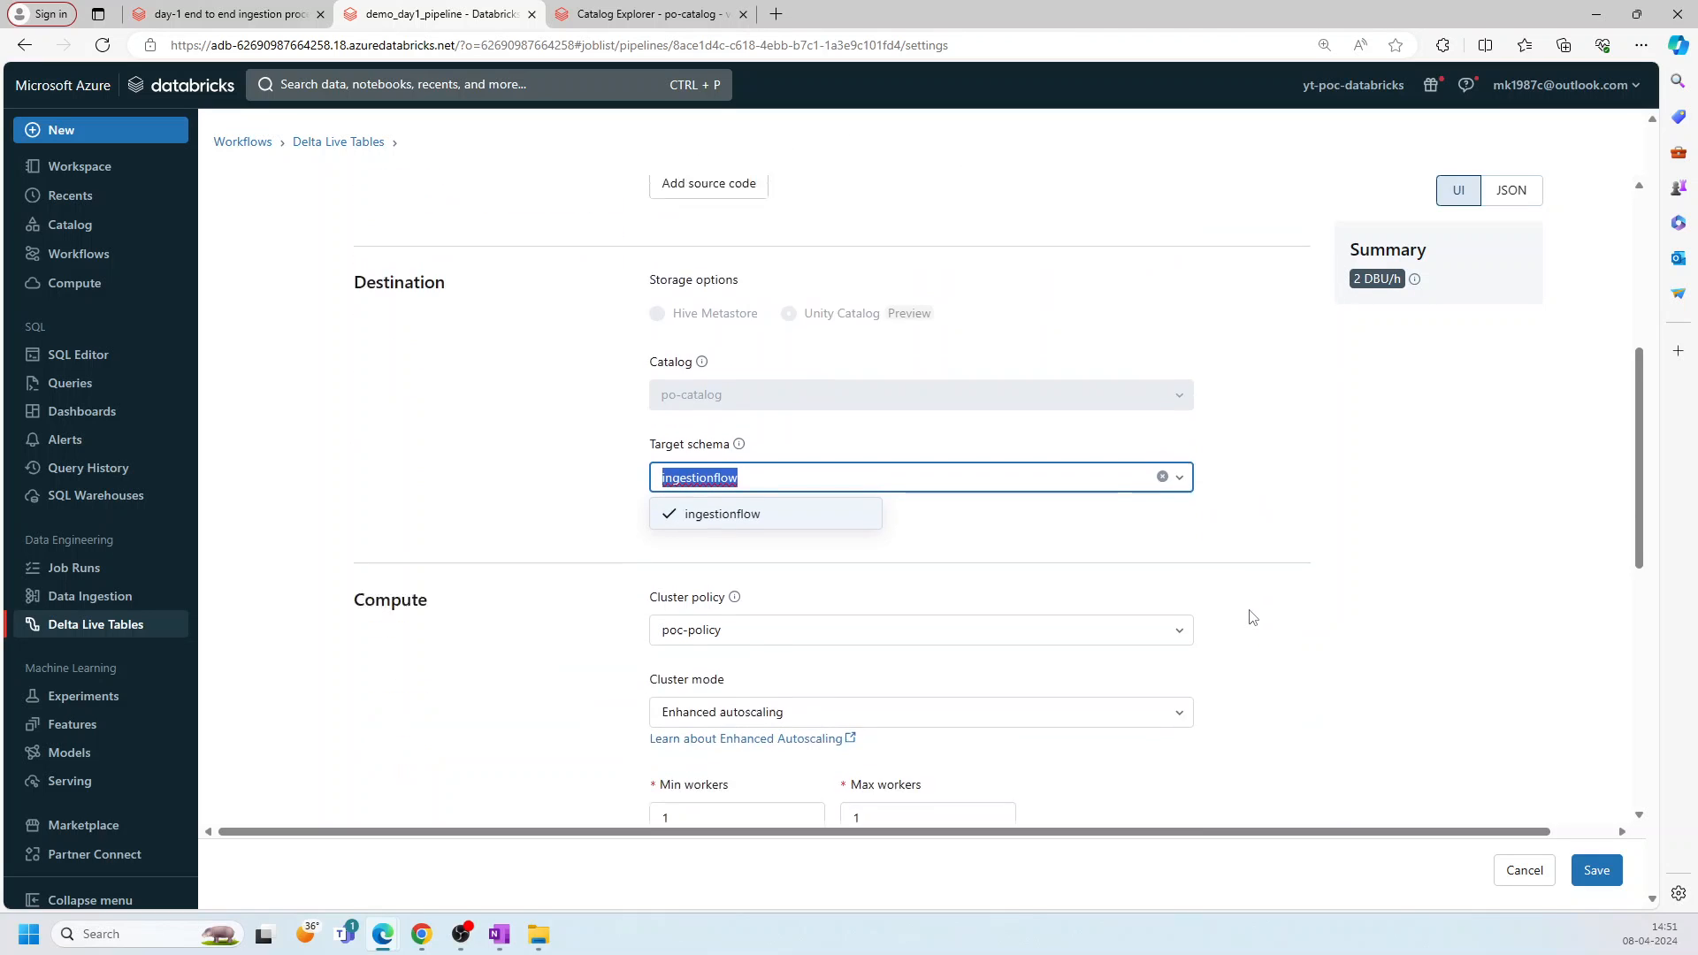
{"action": "scroll", "scroll_direction": "down", "scroll_amount": 3}
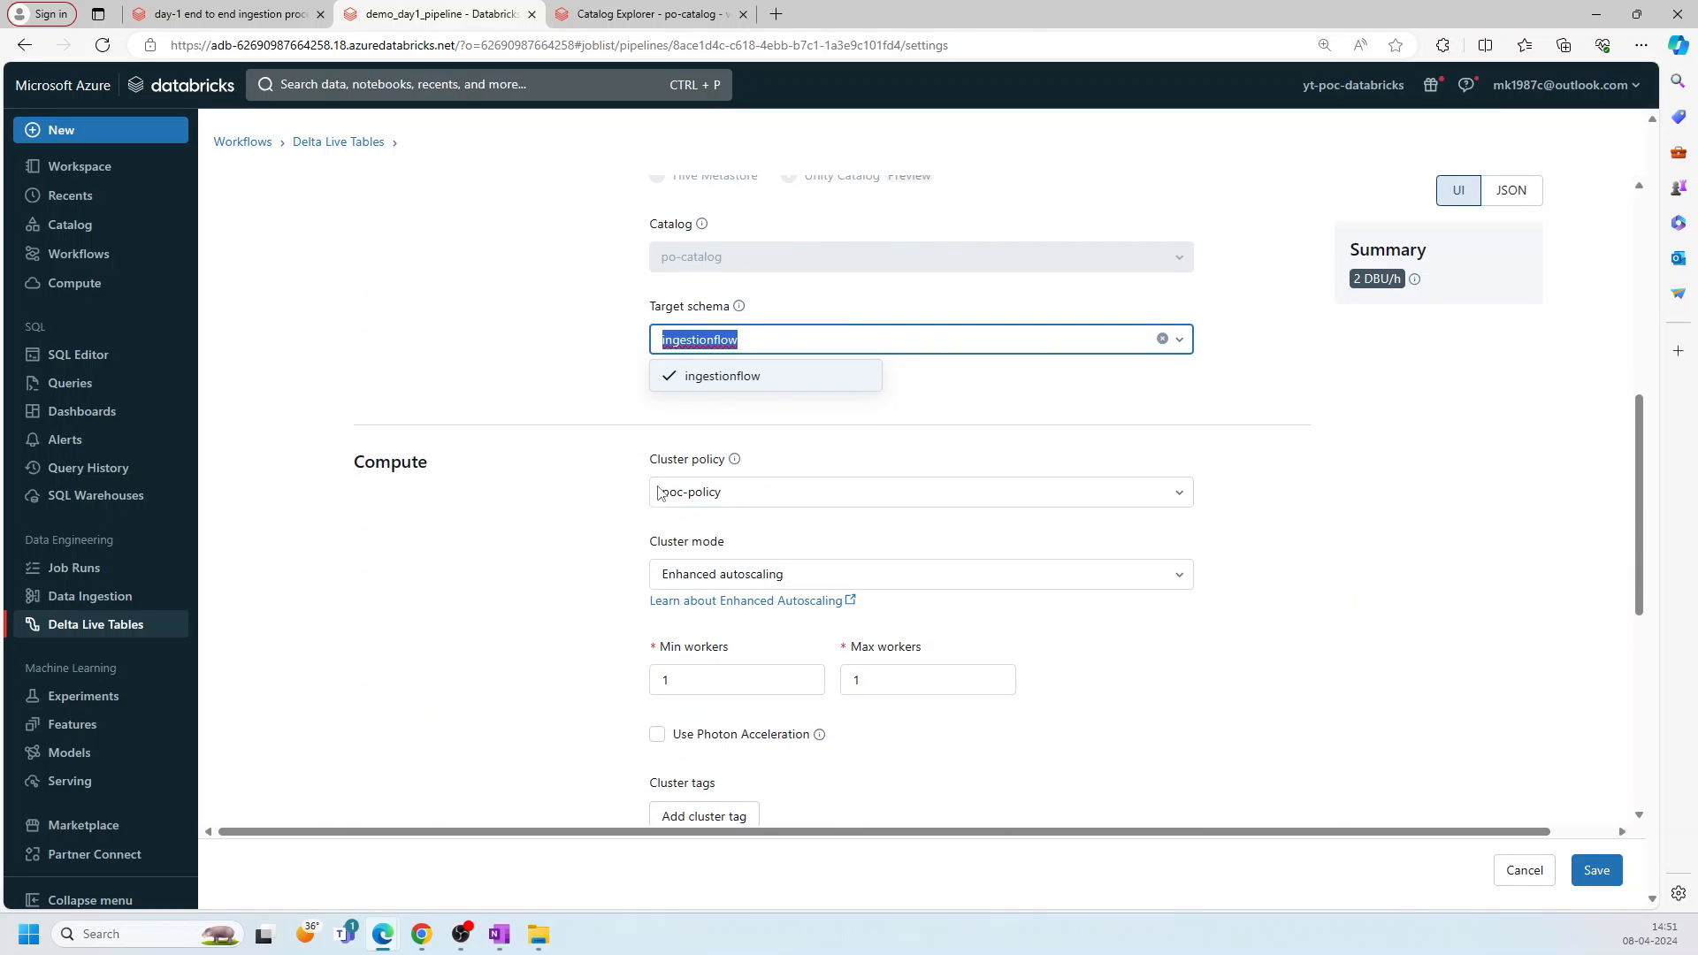
{"action": "scroll", "scroll_direction": "up", "scroll_amount": 3}
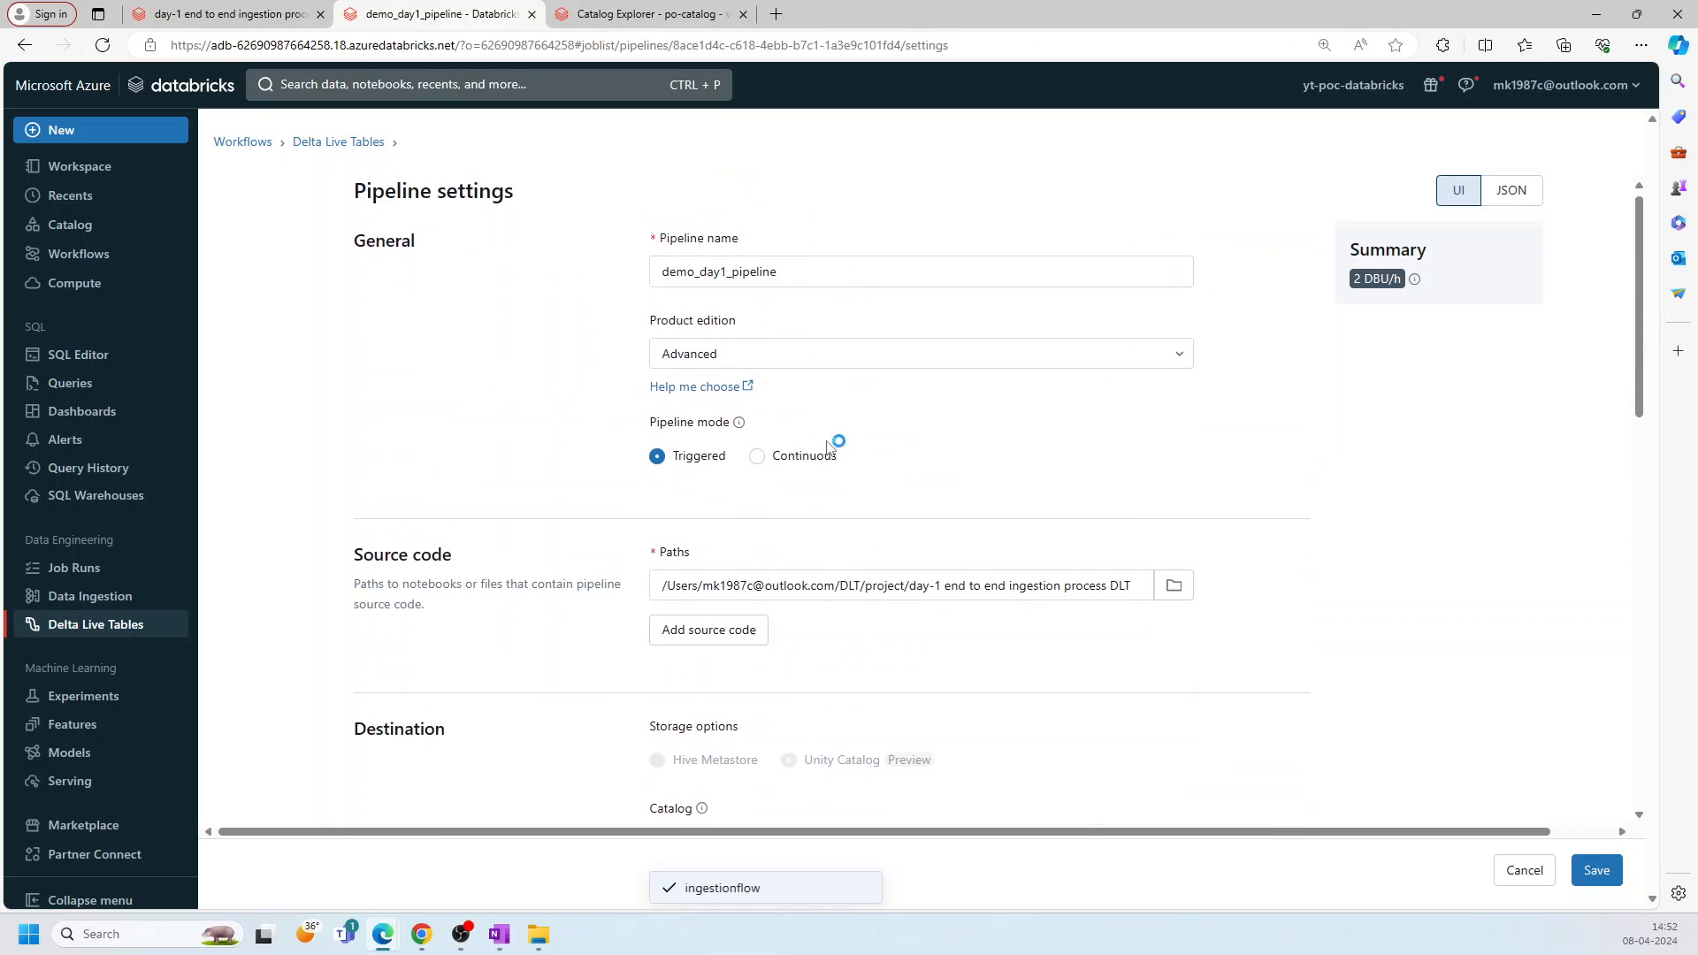
{"action": "mouse_move", "coordinate": [337, 141]}
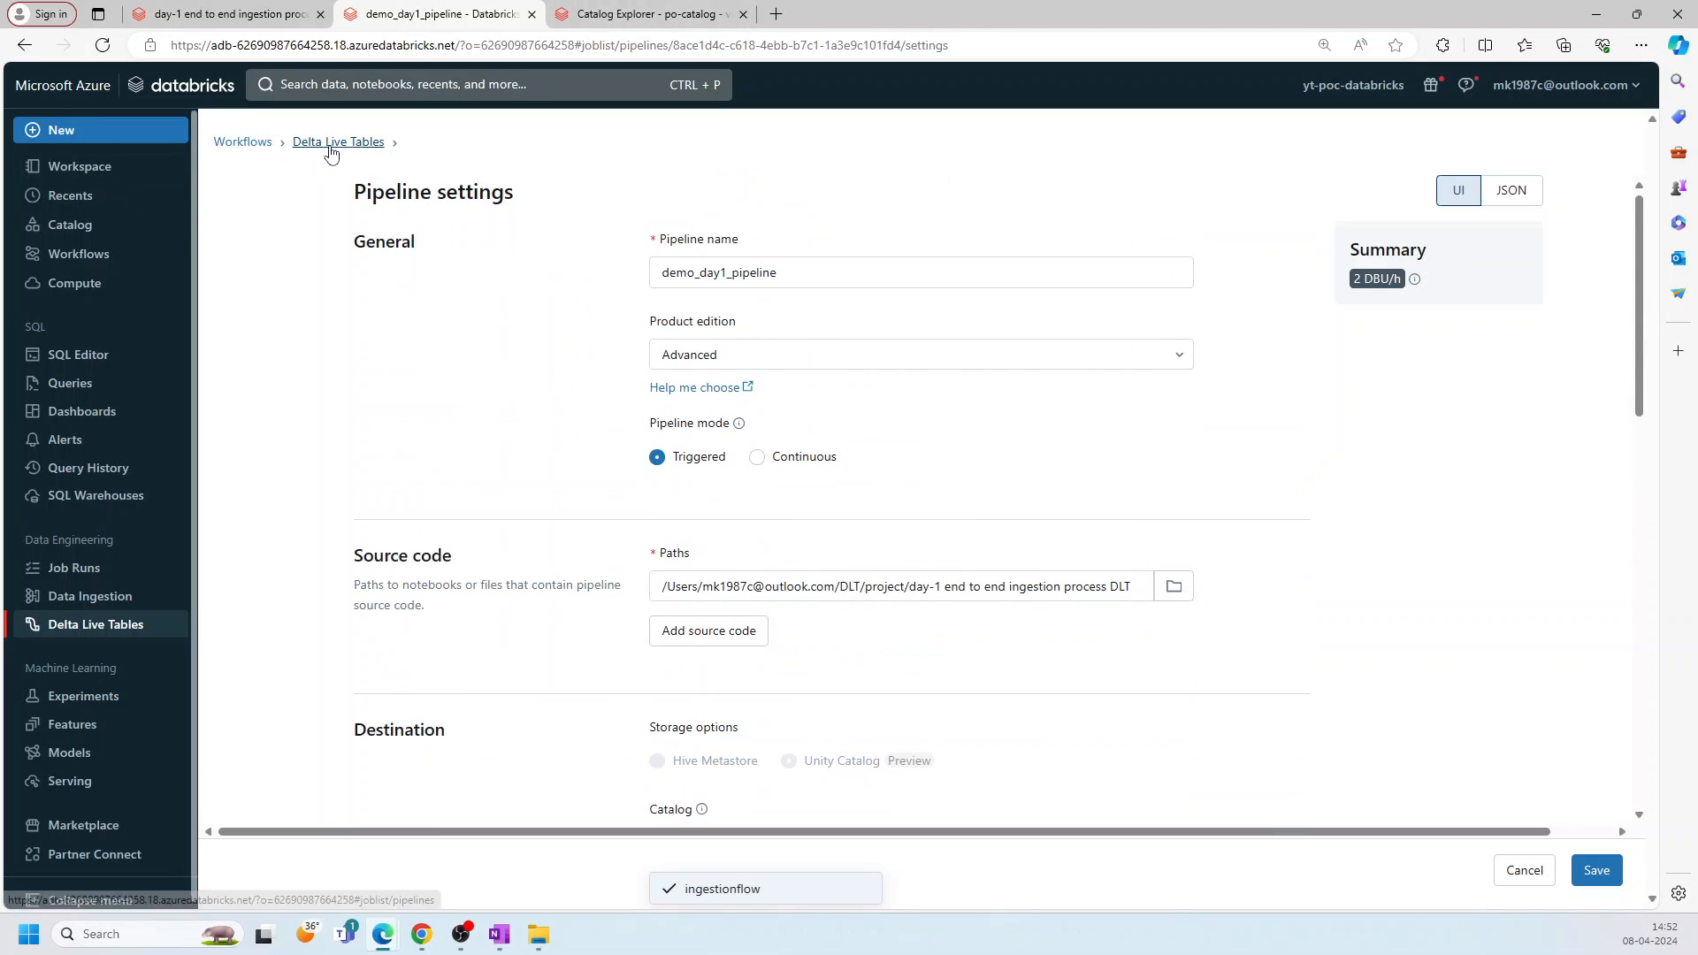
Step: Return to the pipeline list and open demo_day1_pipeline's graph of completed circuit tables
{"action": "left_click", "coordinate": [338, 141]}
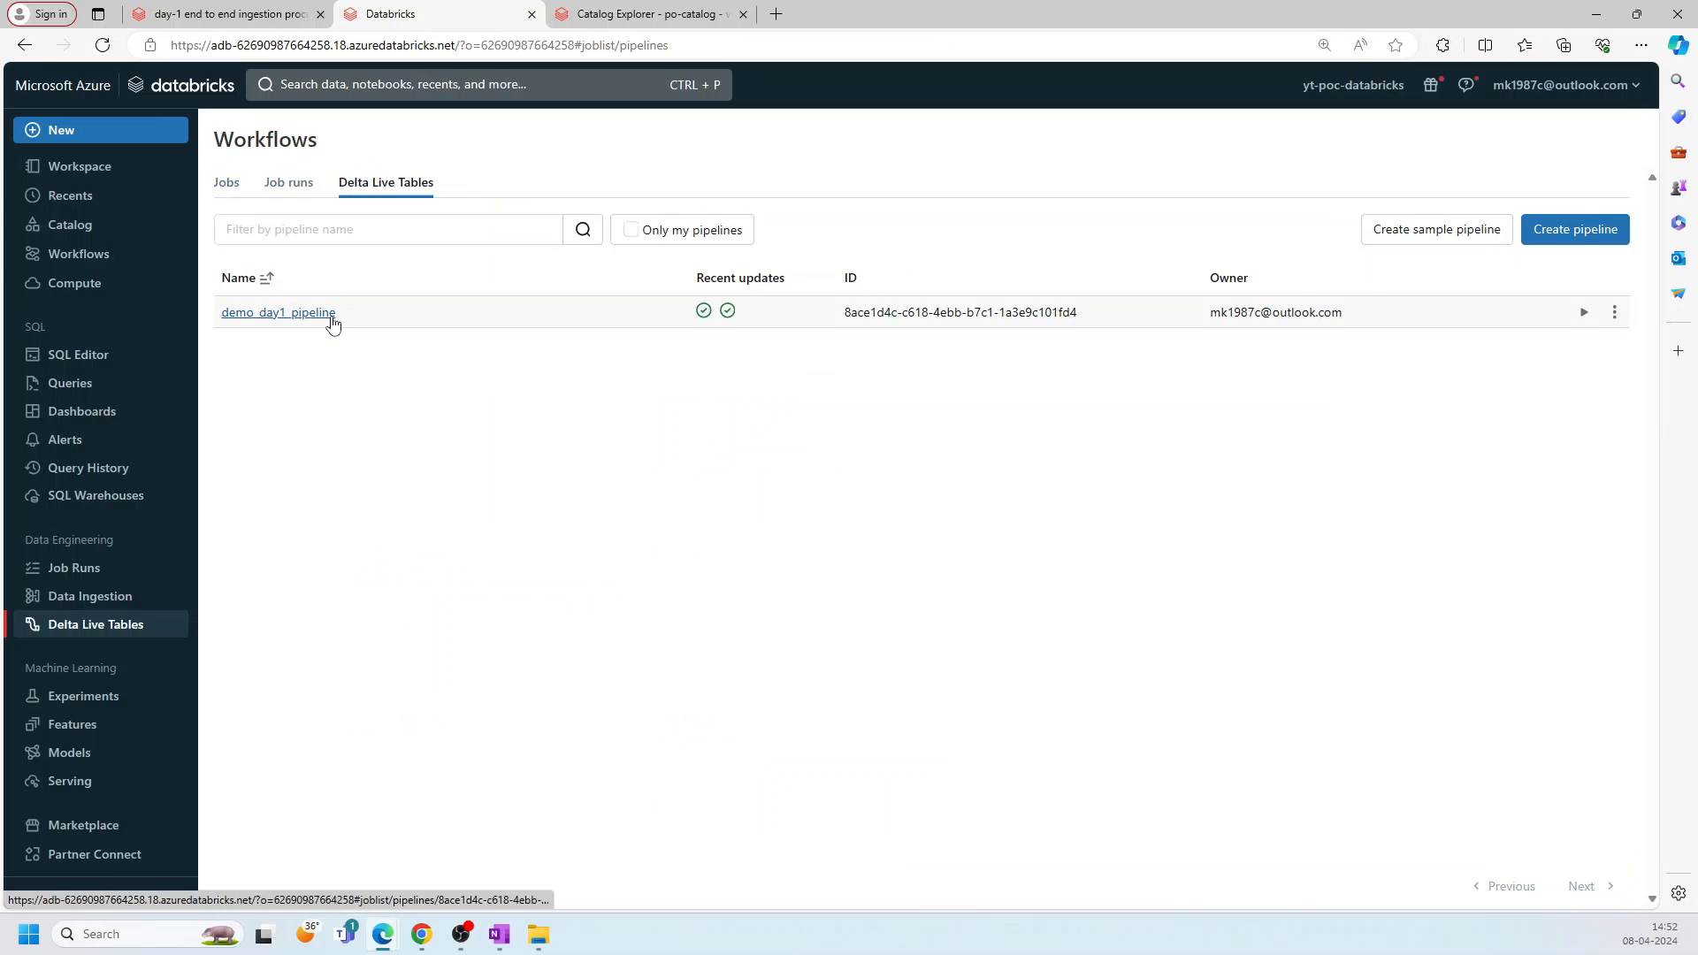
{"action": "left_click", "coordinate": [1612, 312]}
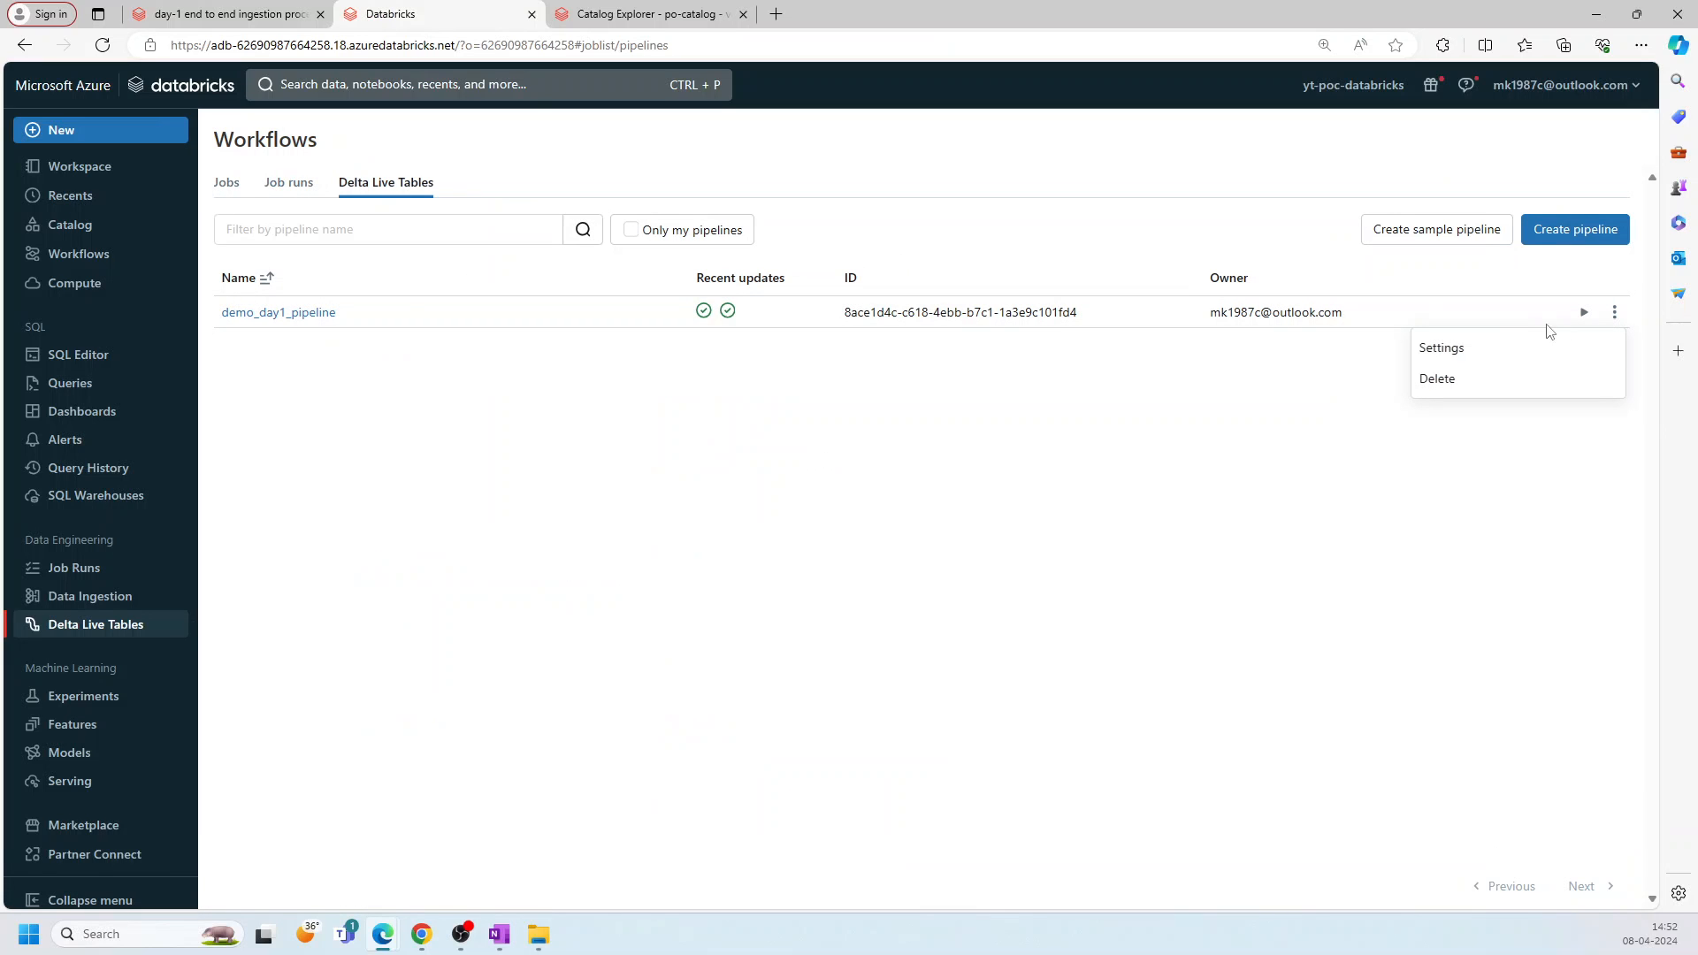
{"action": "left_click", "coordinate": [279, 312]}
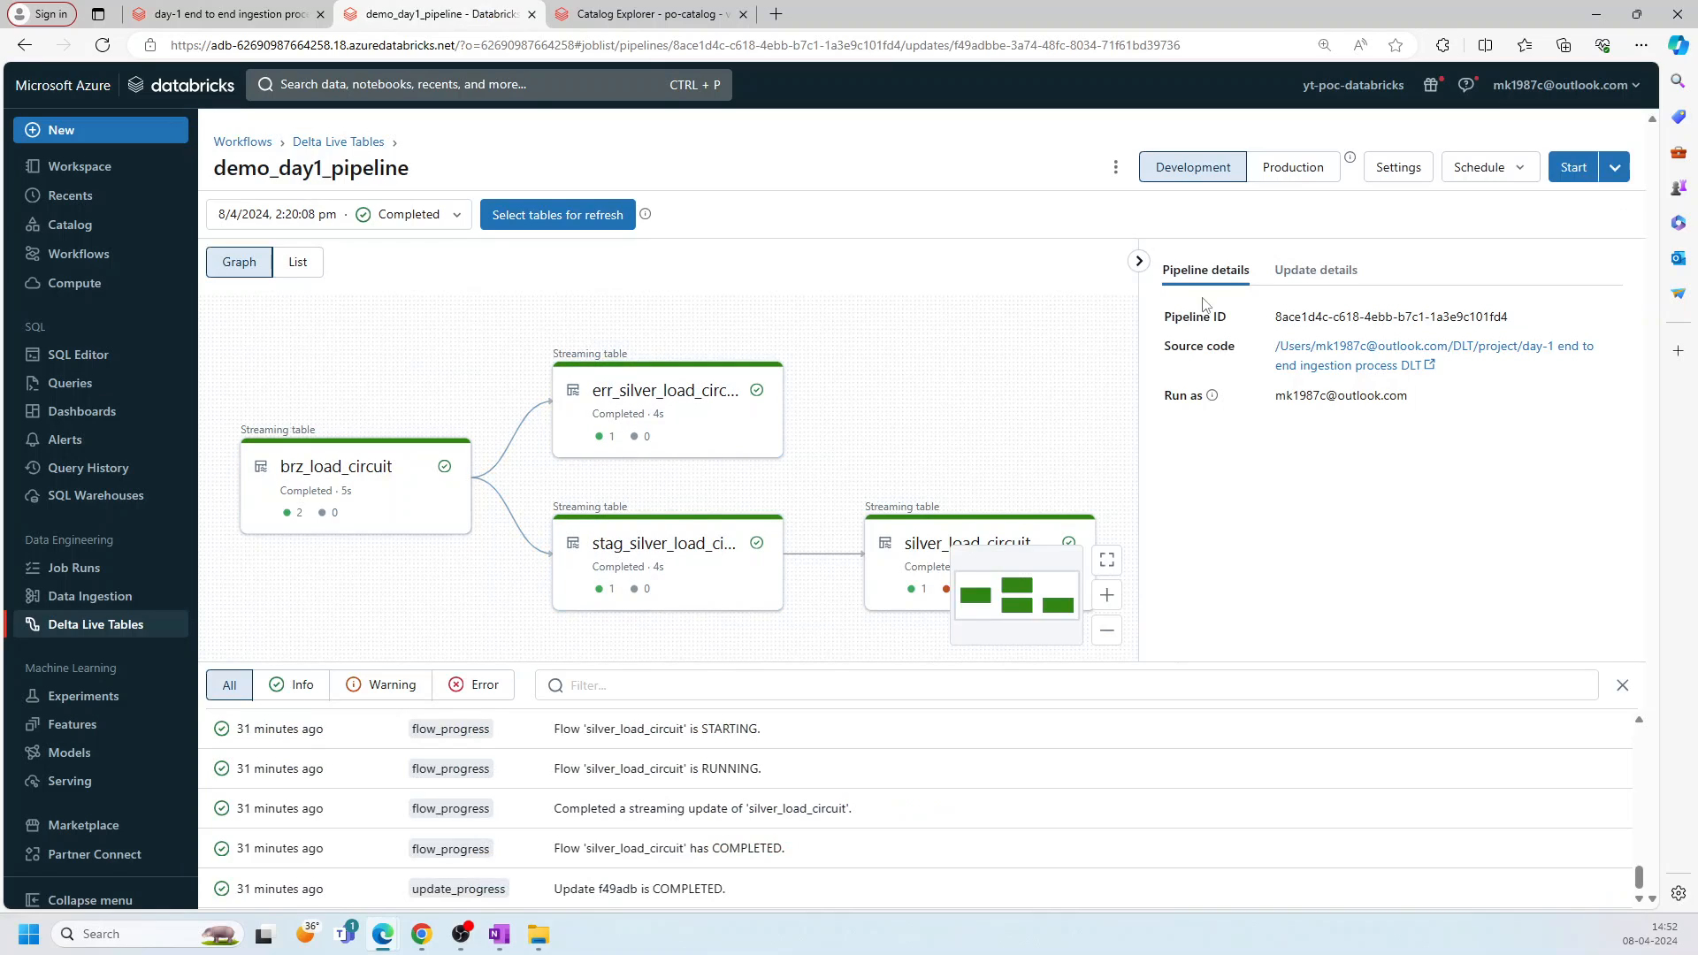
{"action": "left_click", "coordinate": [1616, 167]}
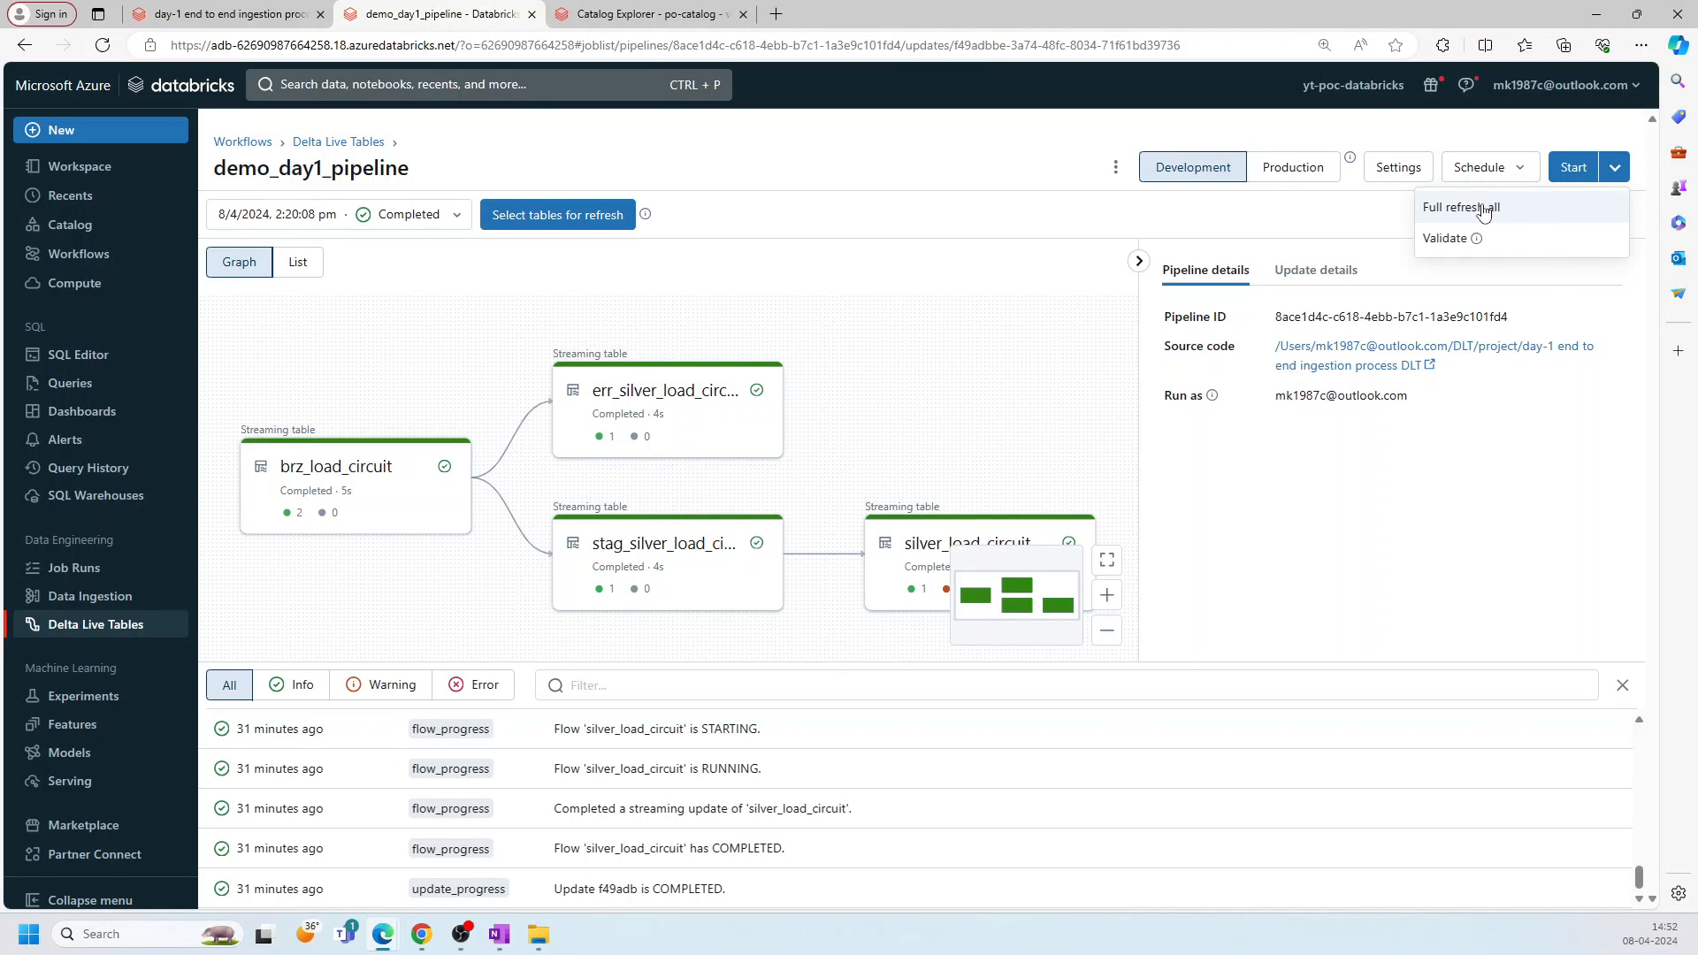
Step: Choose Full refresh all for demo_day1_pipeline and confirm it
{"action": "left_click", "coordinate": [1461, 207]}
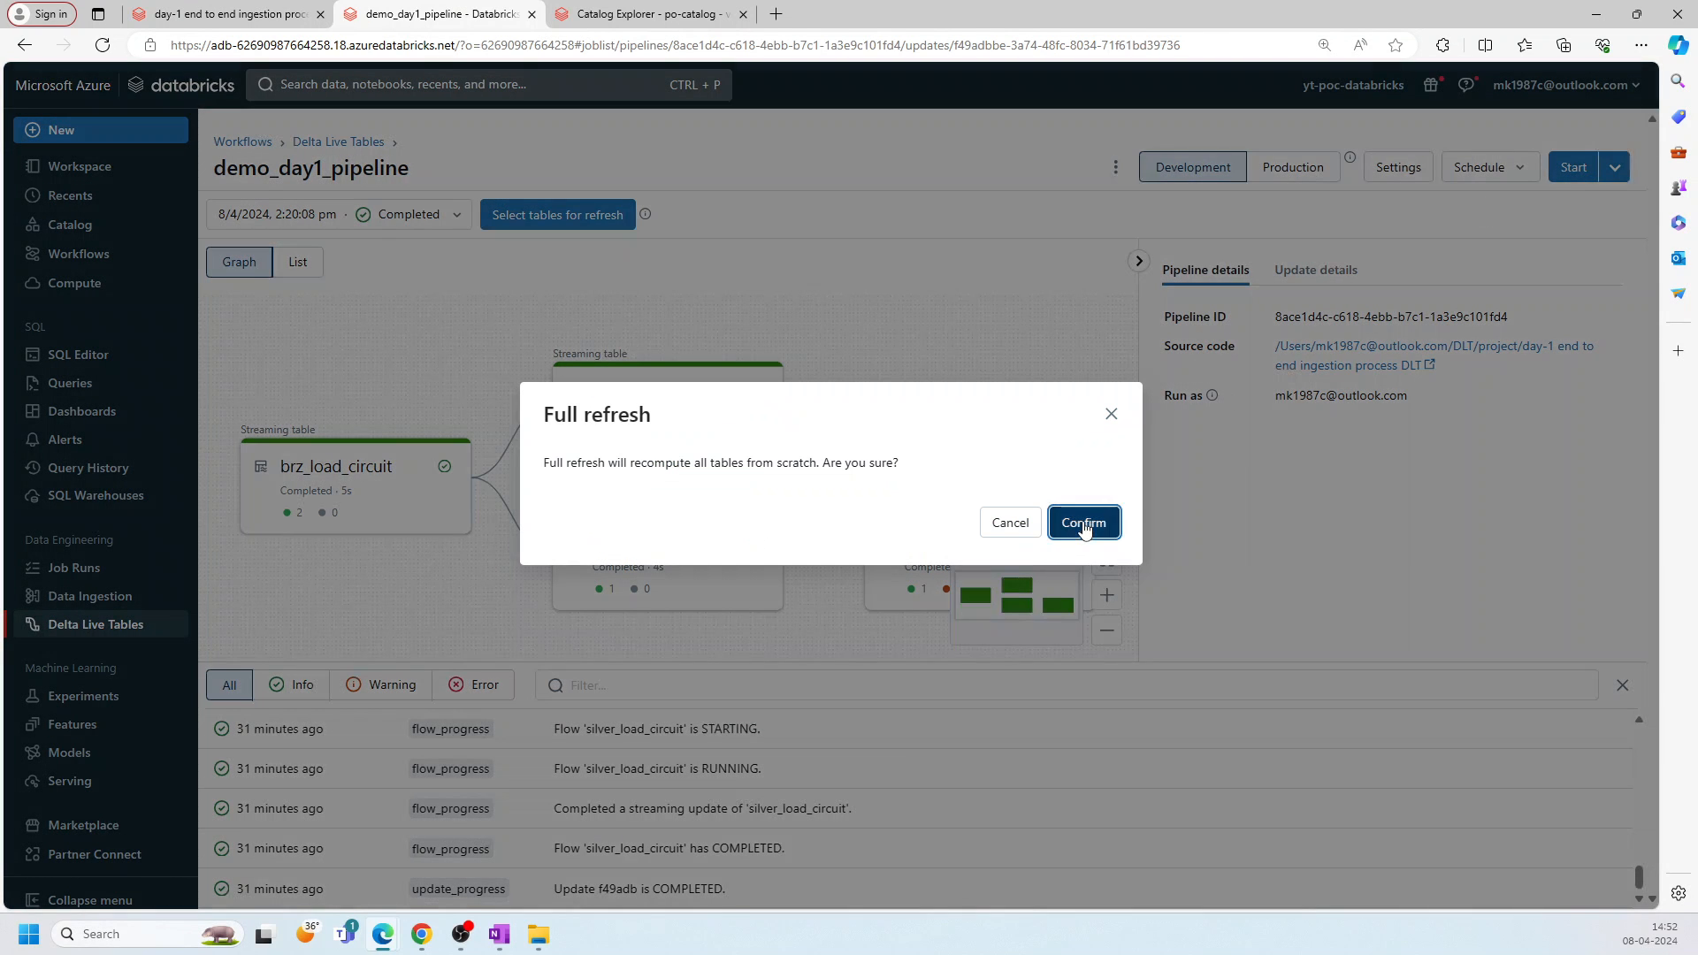
{"action": "left_click", "coordinate": [645, 14]}
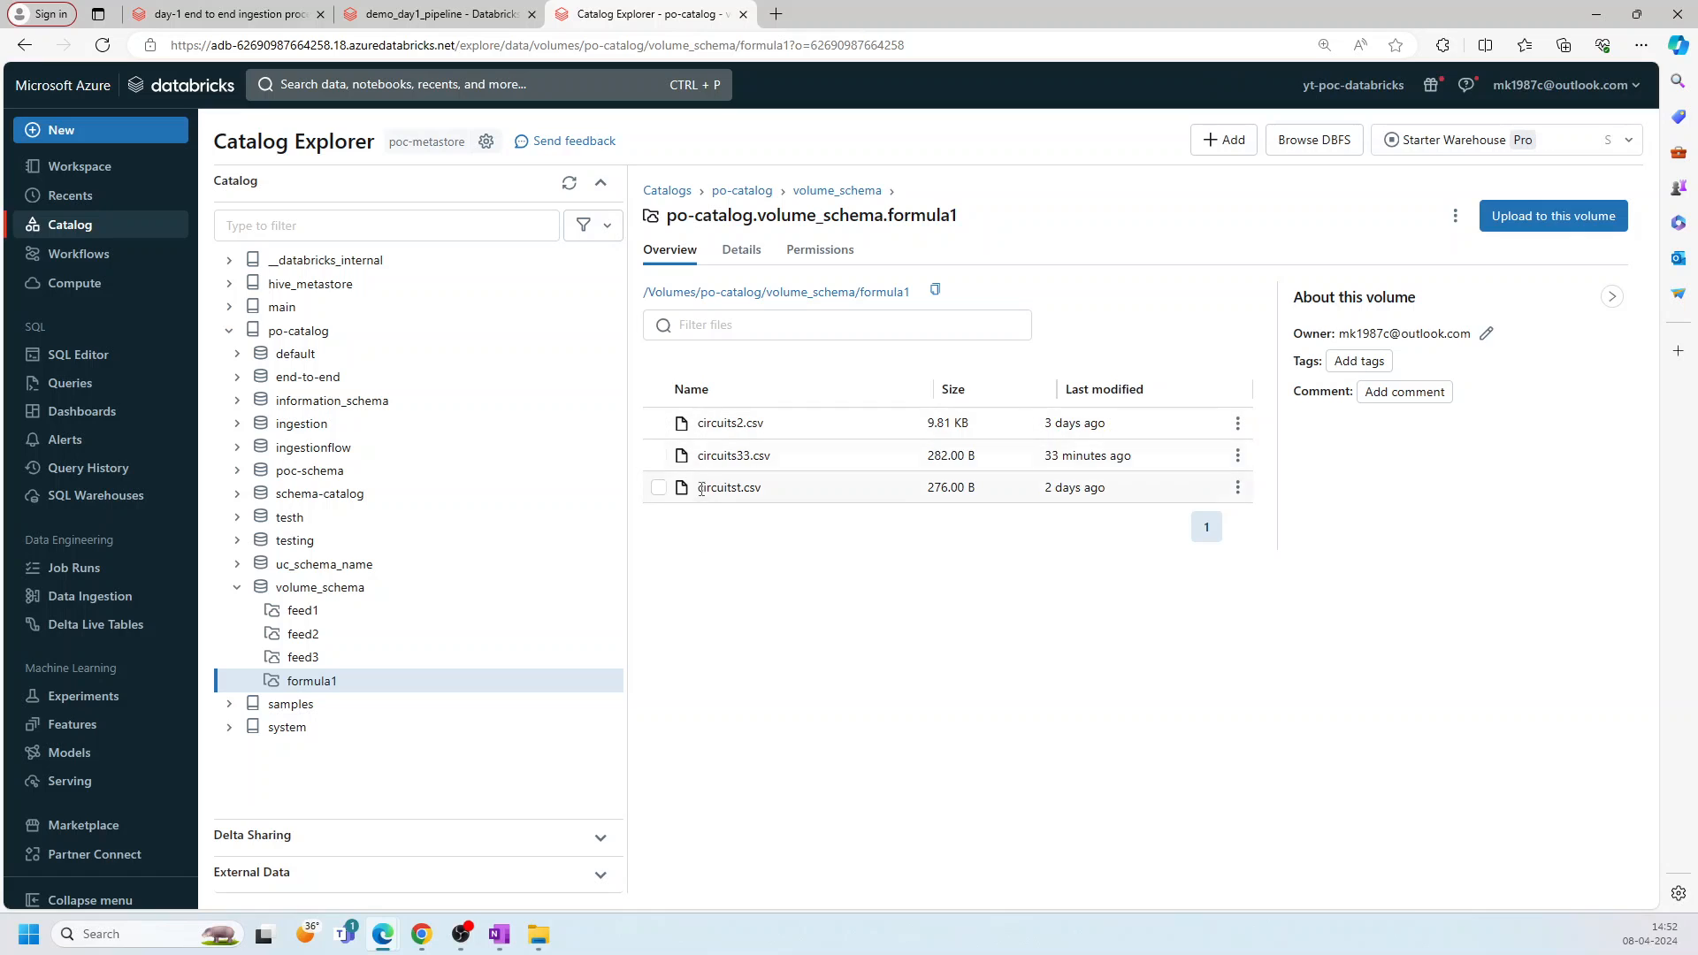
Step: Delete circuits33.csv and circuitst.csv from the formula1 volume, leaving only circuits2.csv
{"action": "left_click", "coordinate": [439, 14]}
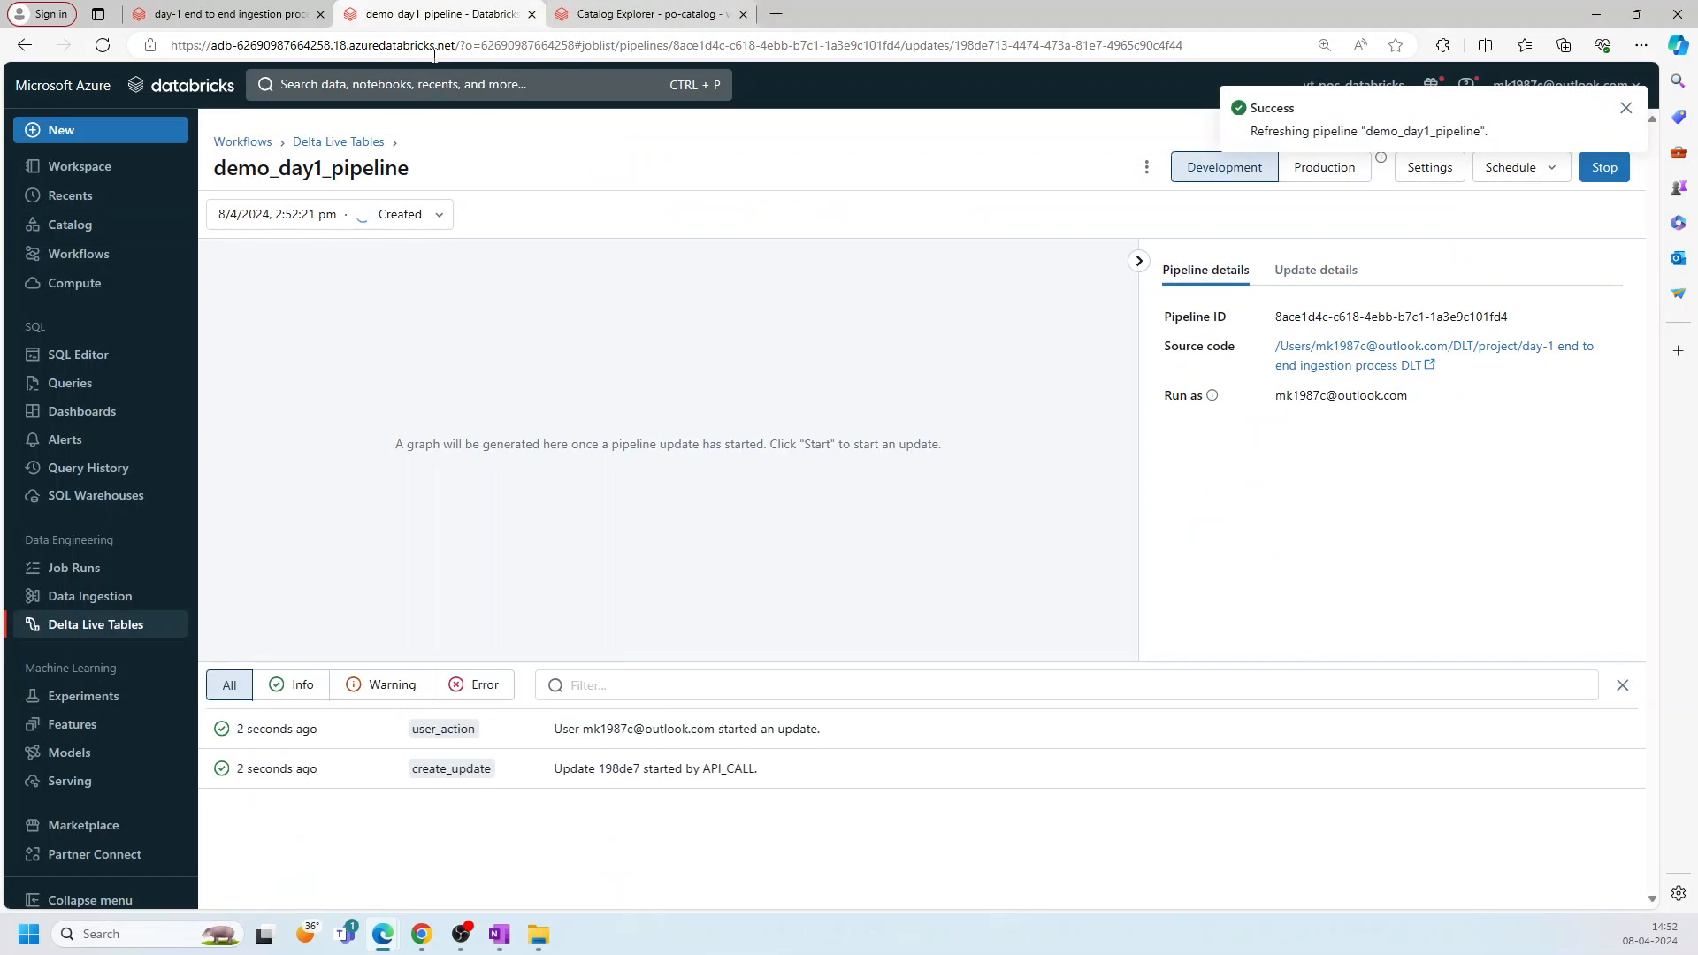
{"action": "left_click", "coordinate": [650, 15]}
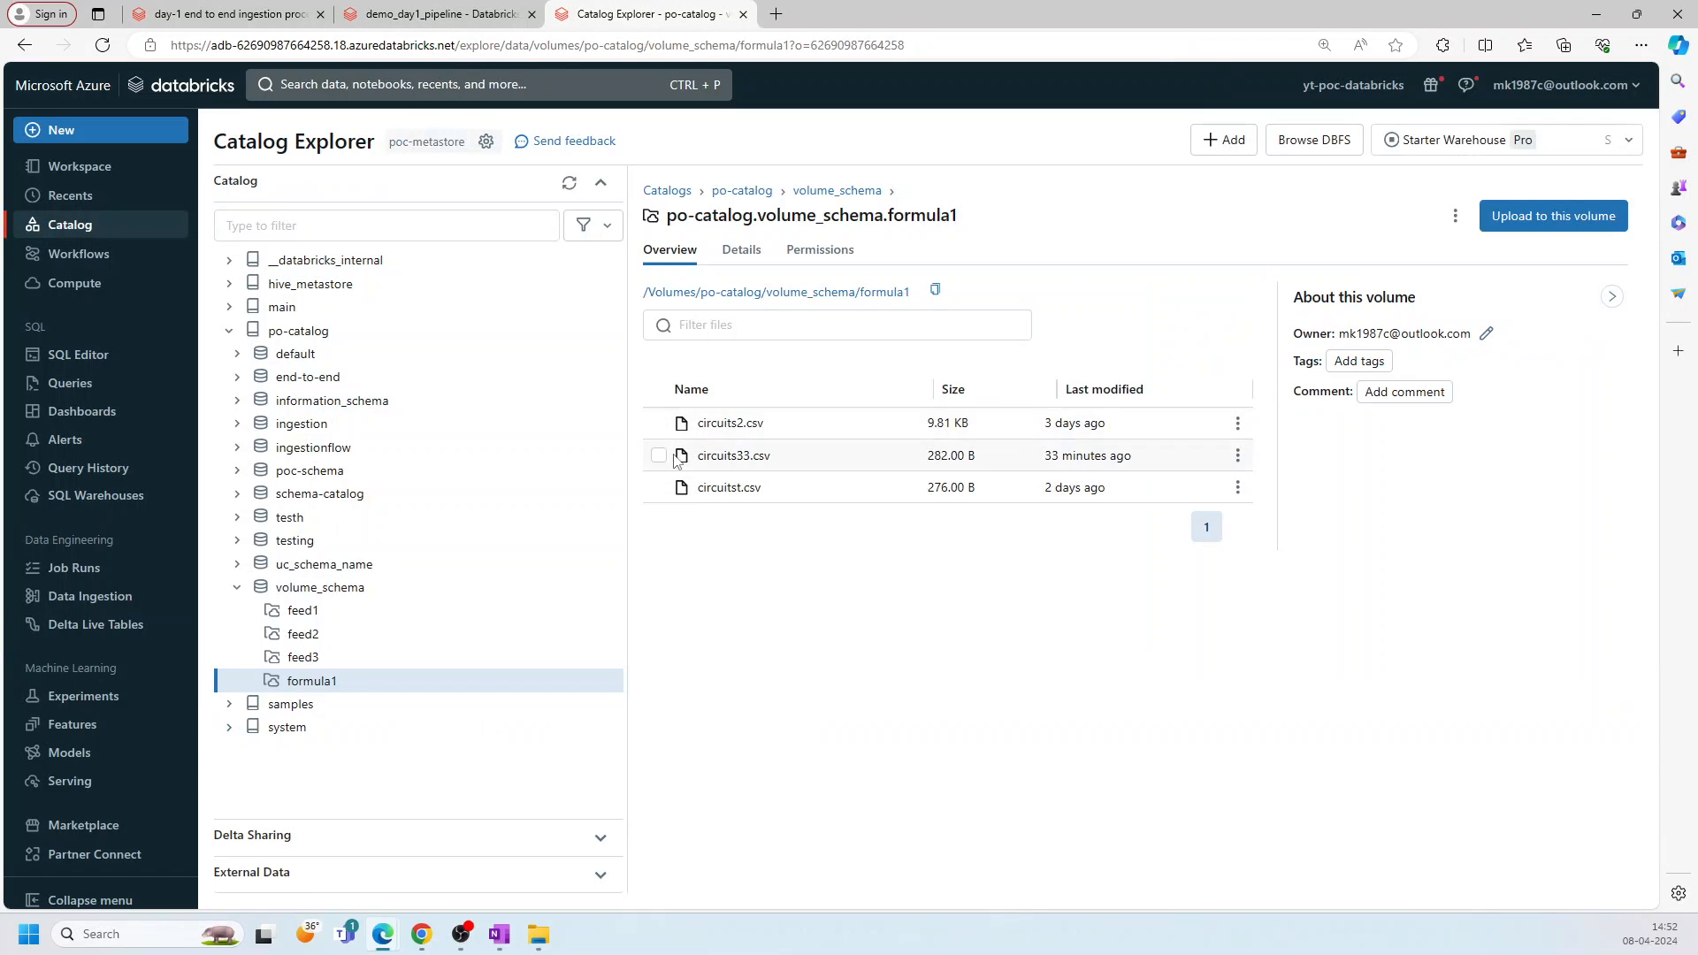
{"action": "left_click", "coordinate": [657, 454]}
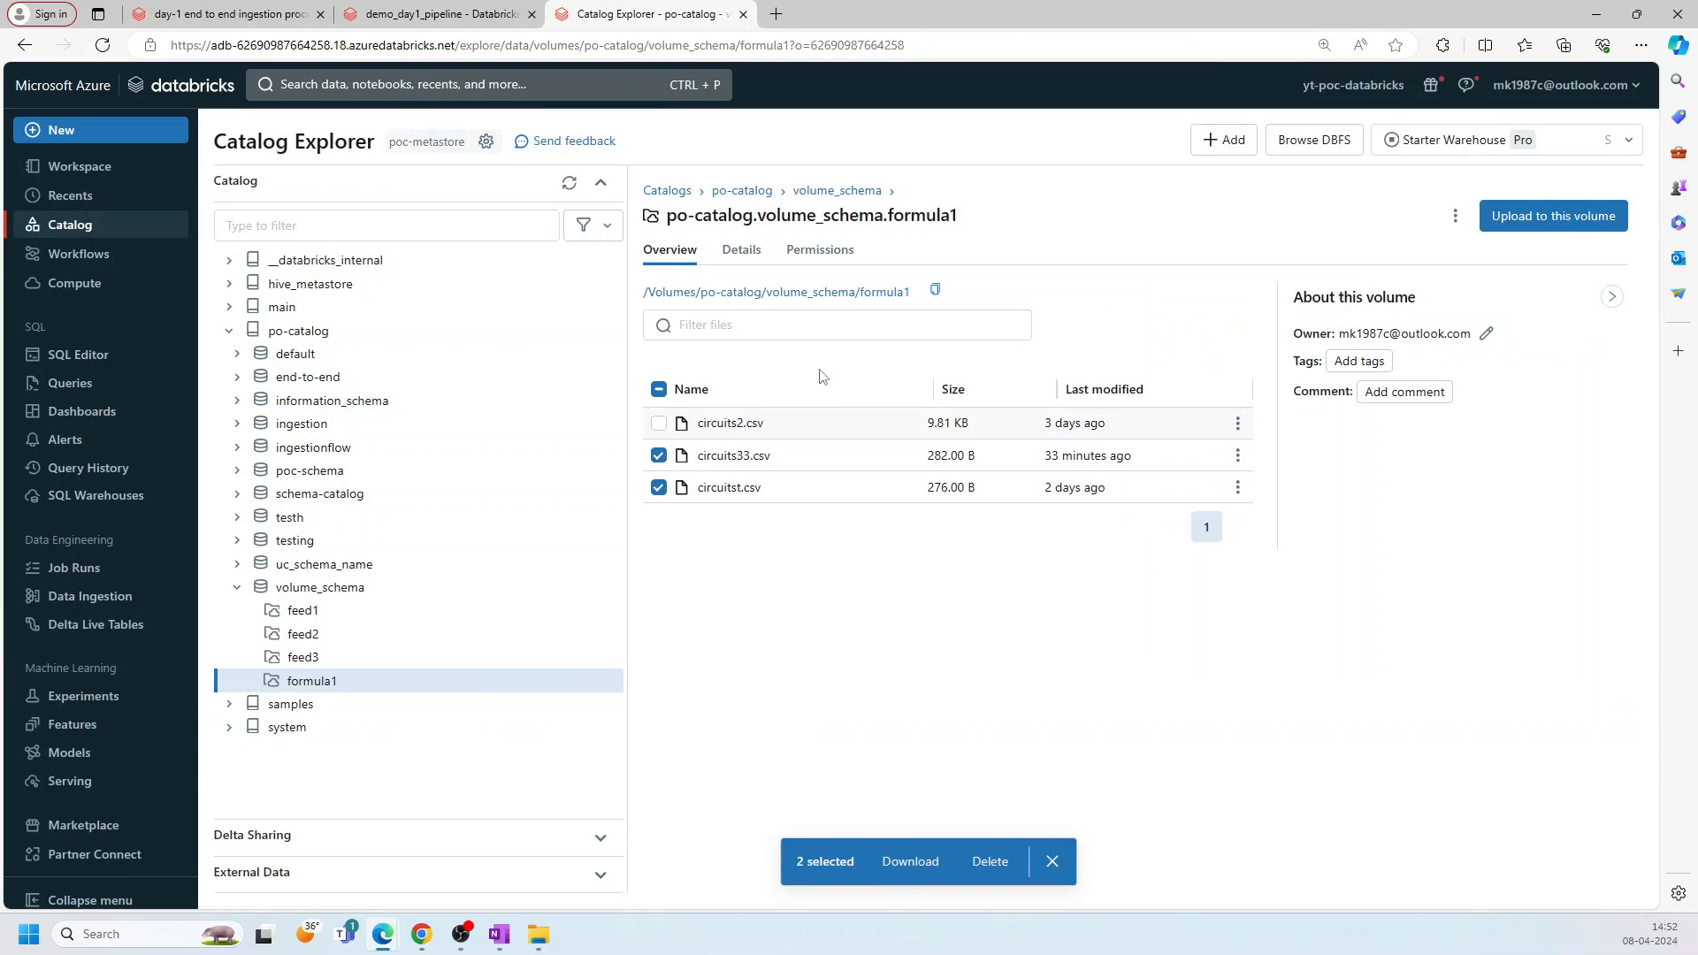
{"action": "left_click", "coordinate": [988, 860]}
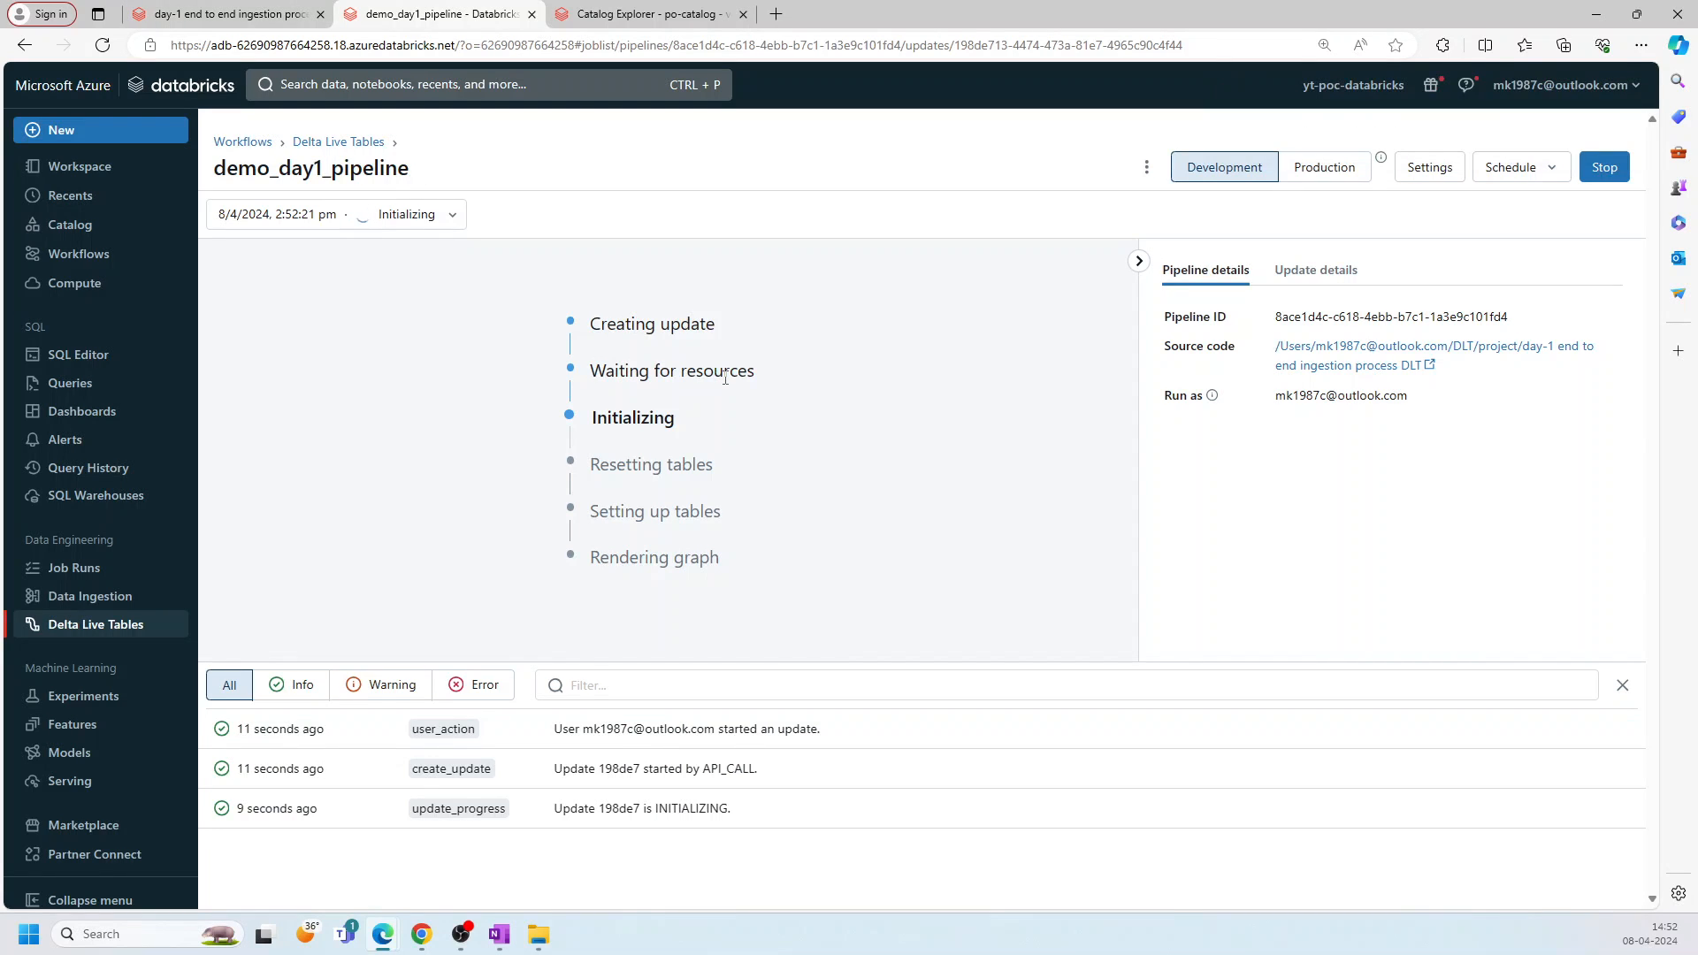
{"action": "left_click", "coordinate": [650, 14]}
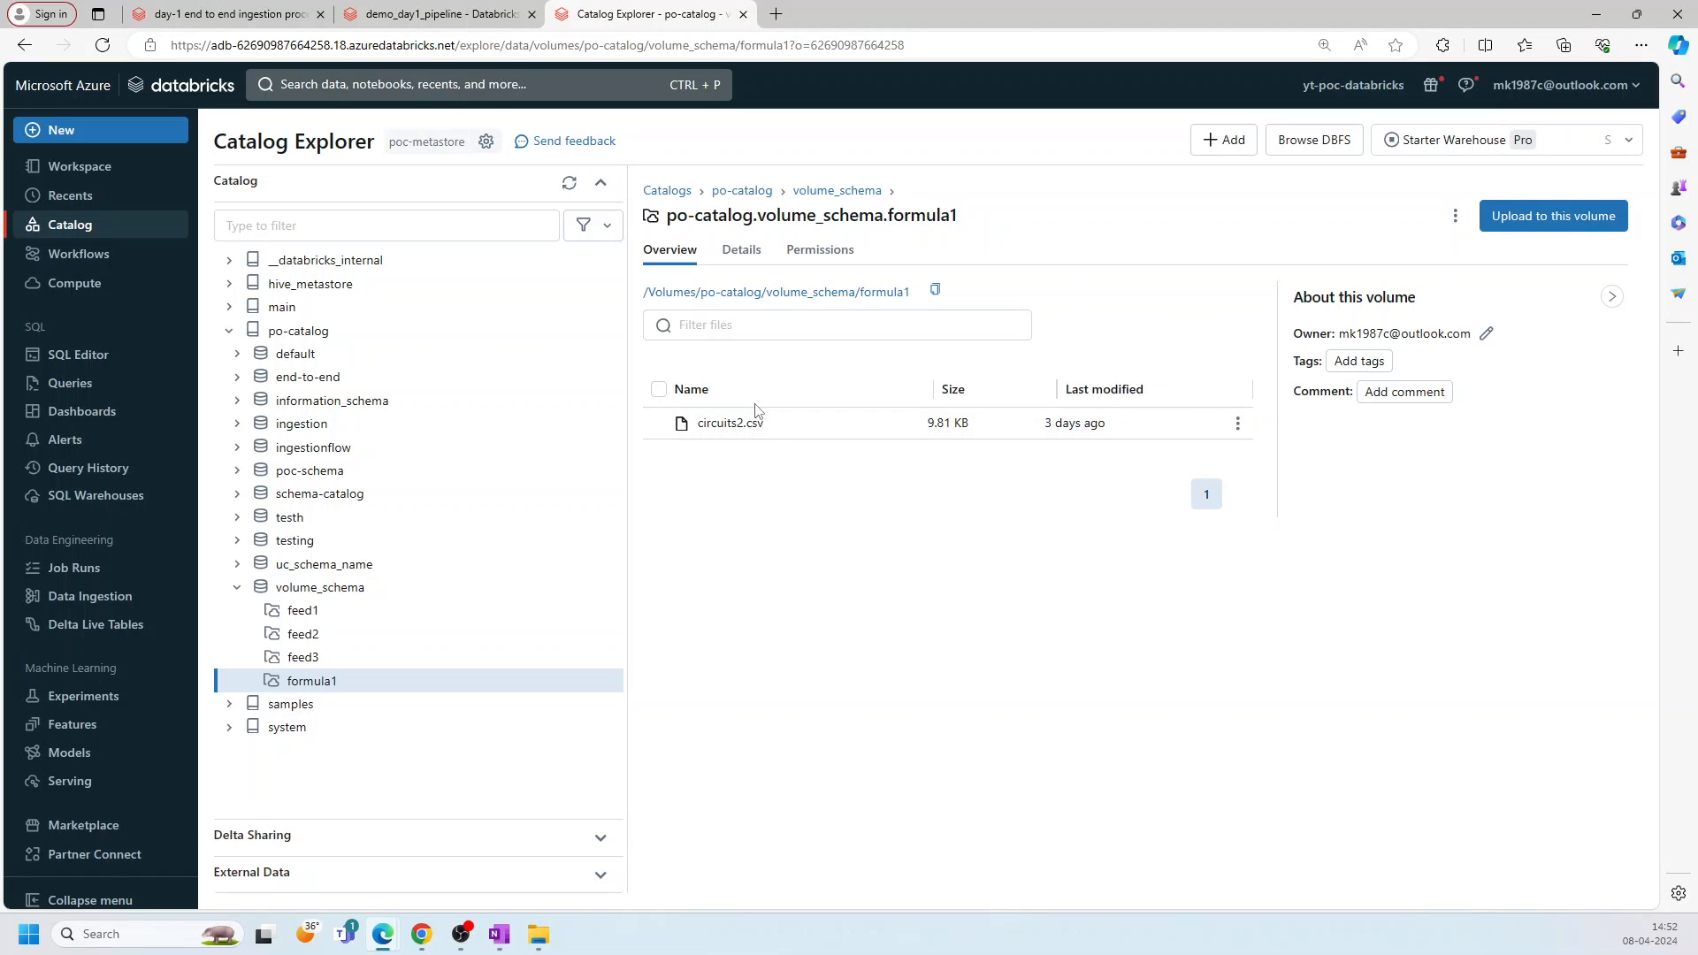
Step: Open circuits2 from the Downloads folder in Excel, then return to the running pipeline
{"action": "left_click", "coordinate": [538, 934]}
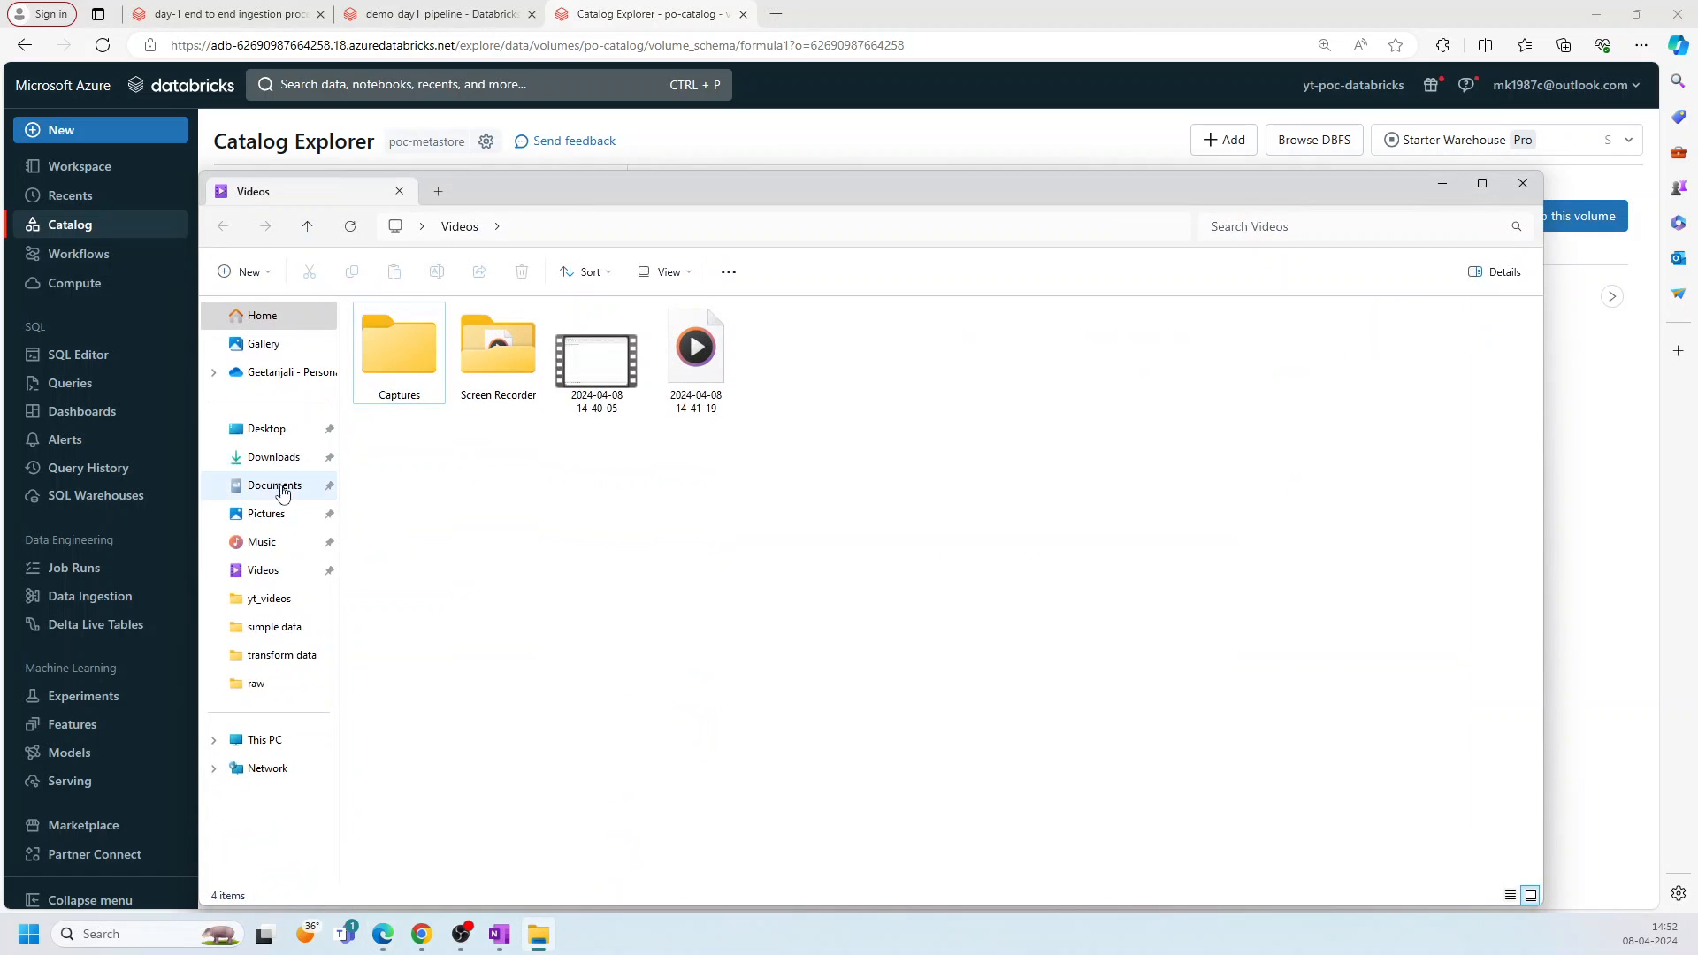
{"action": "left_click", "coordinate": [275, 485]}
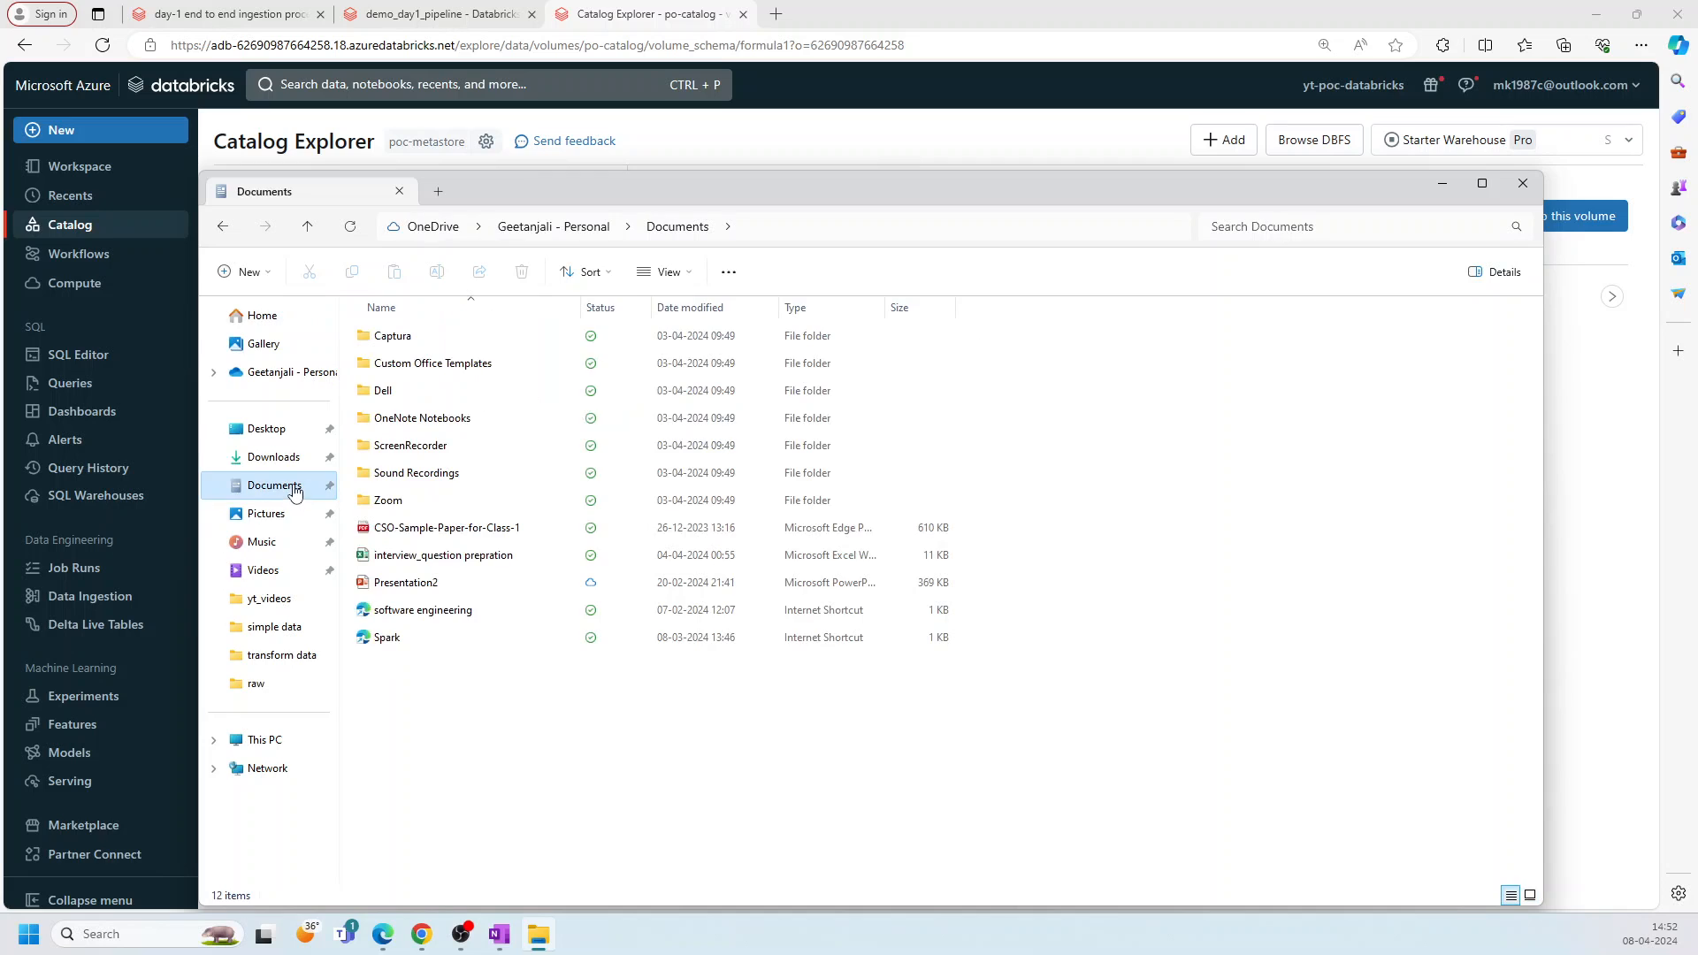
{"action": "left_click", "coordinate": [275, 456]}
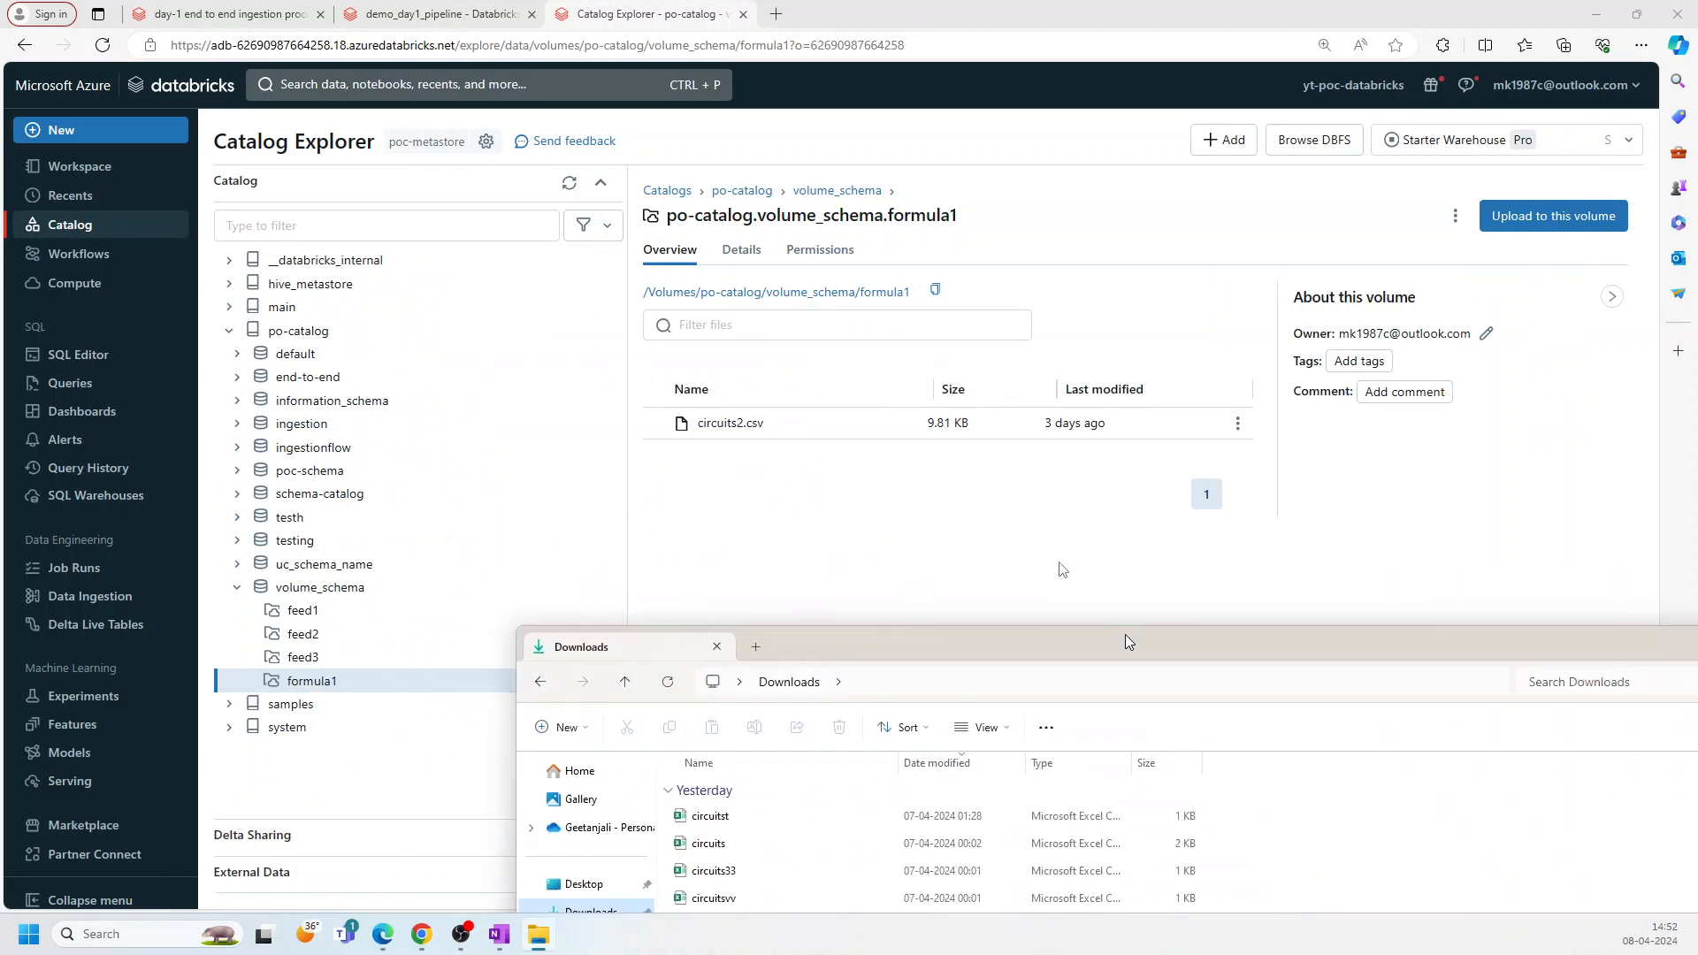
{"action": "double_click", "coordinate": [364, 499]}
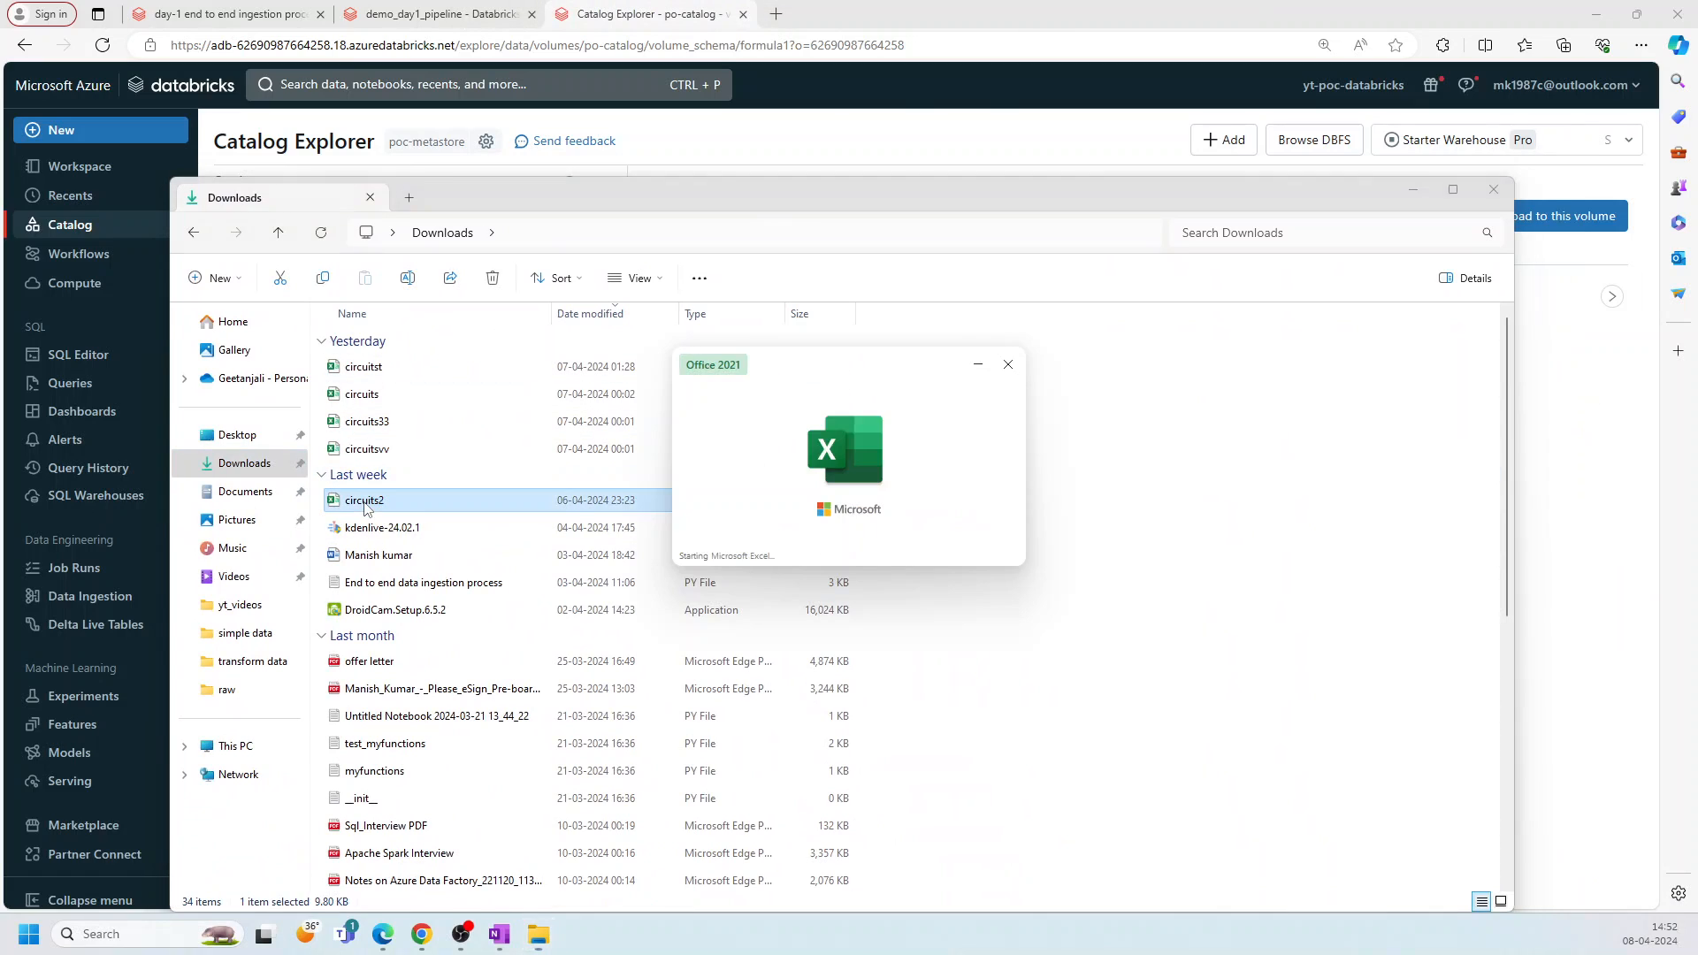
{"action": "double_click", "coordinate": [363, 500]}
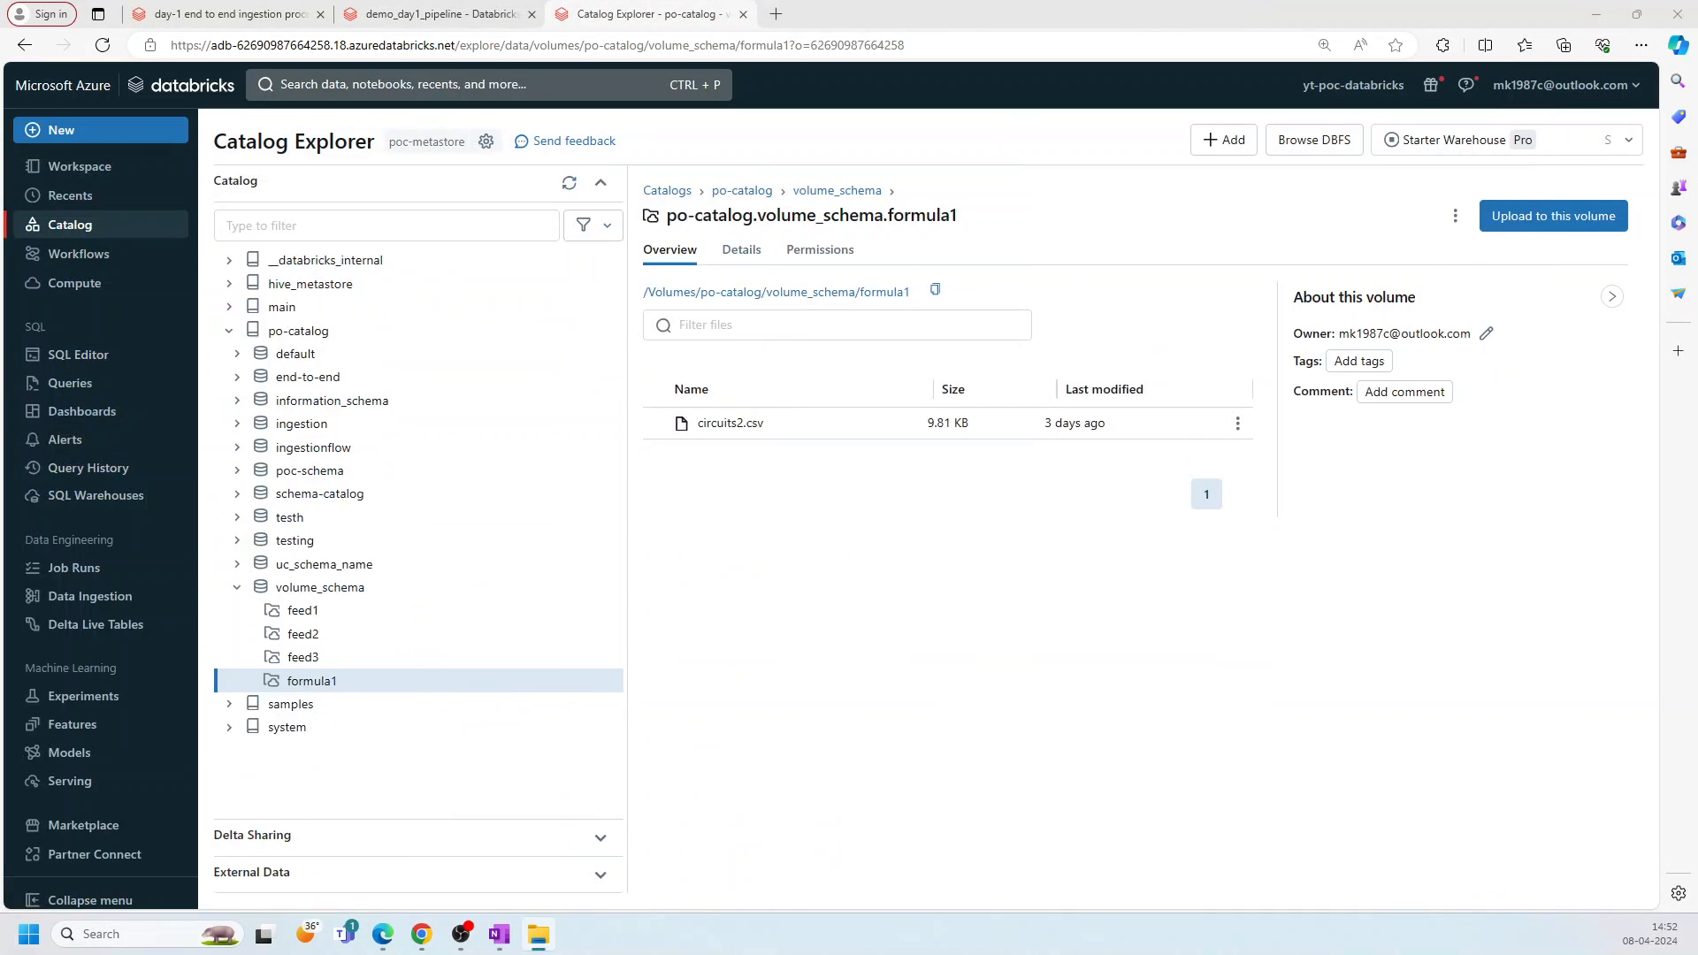
{"action": "left_click", "coordinate": [438, 14]}
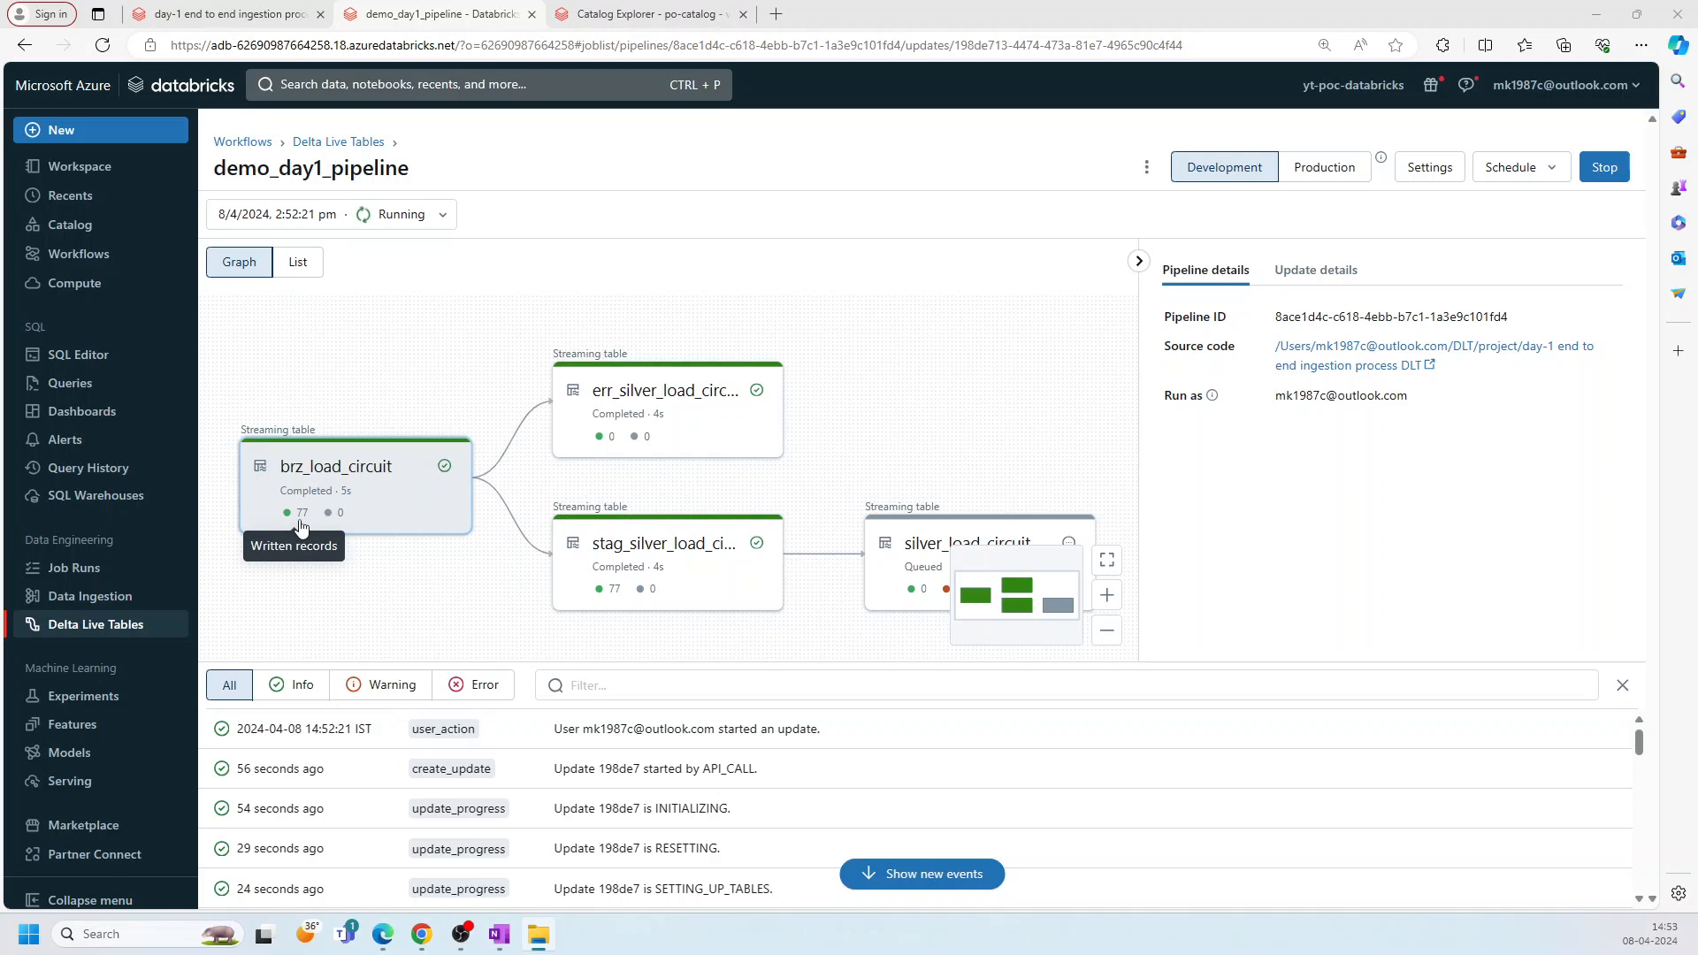
{"action": "mouse_move", "coordinate": [671, 574]}
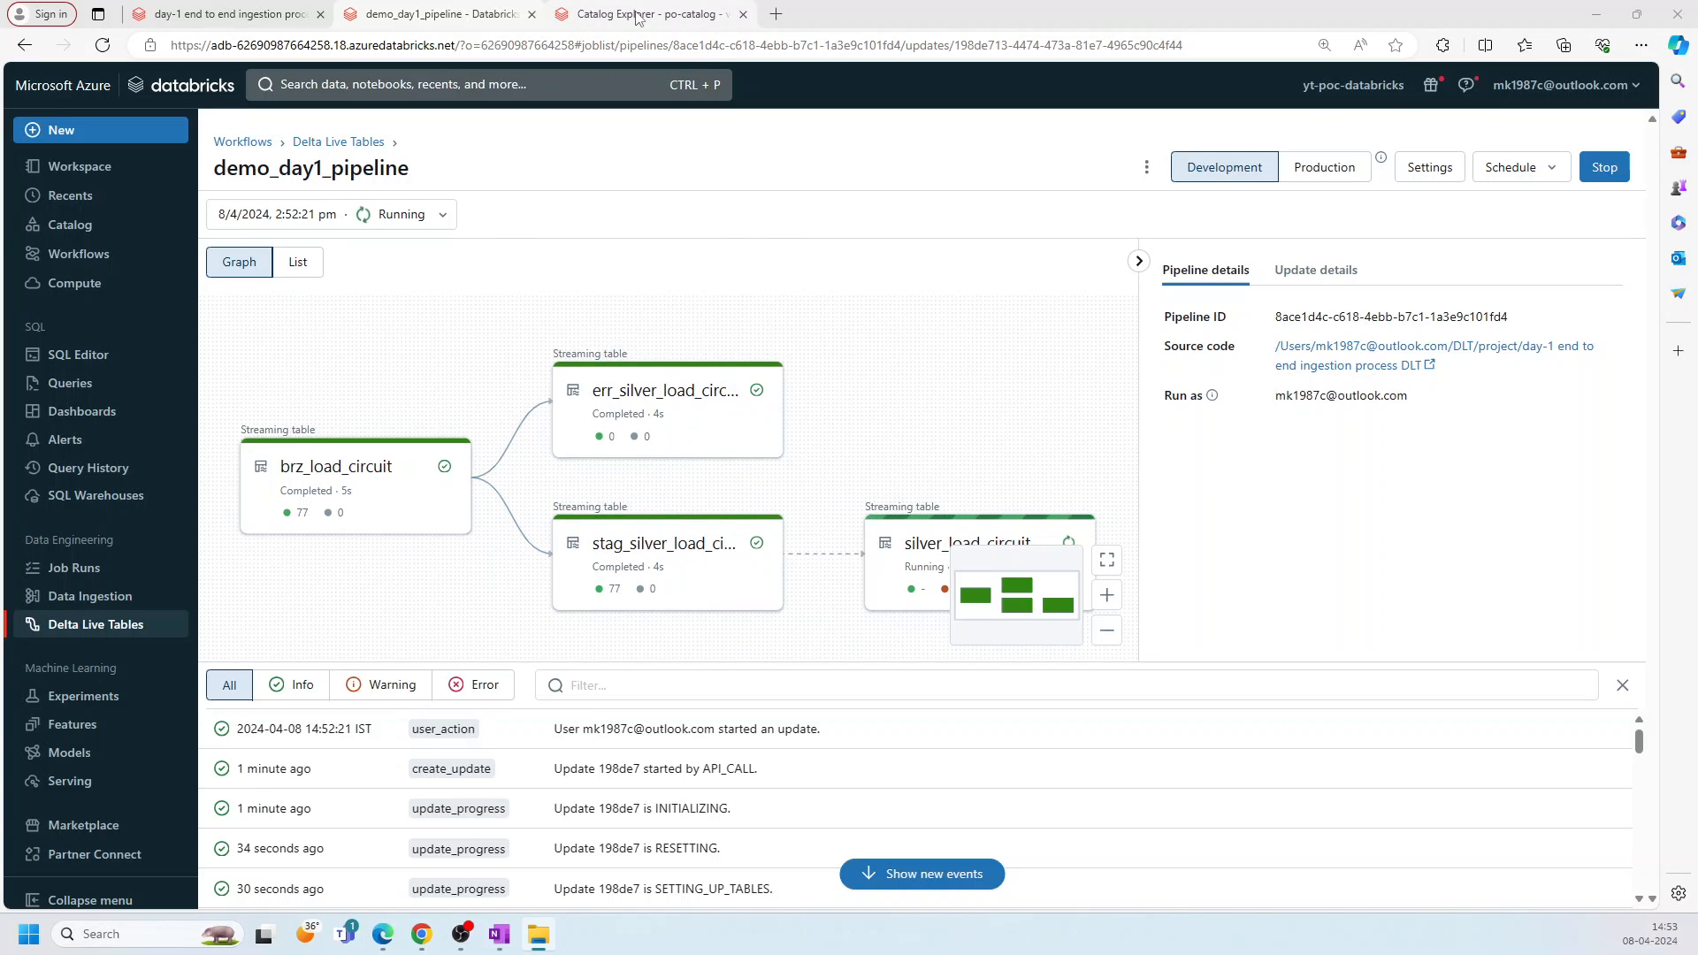
Step: Upload circuits33.csv into the formula1 volume and return to the pipeline page
{"action": "left_click", "coordinate": [645, 14]}
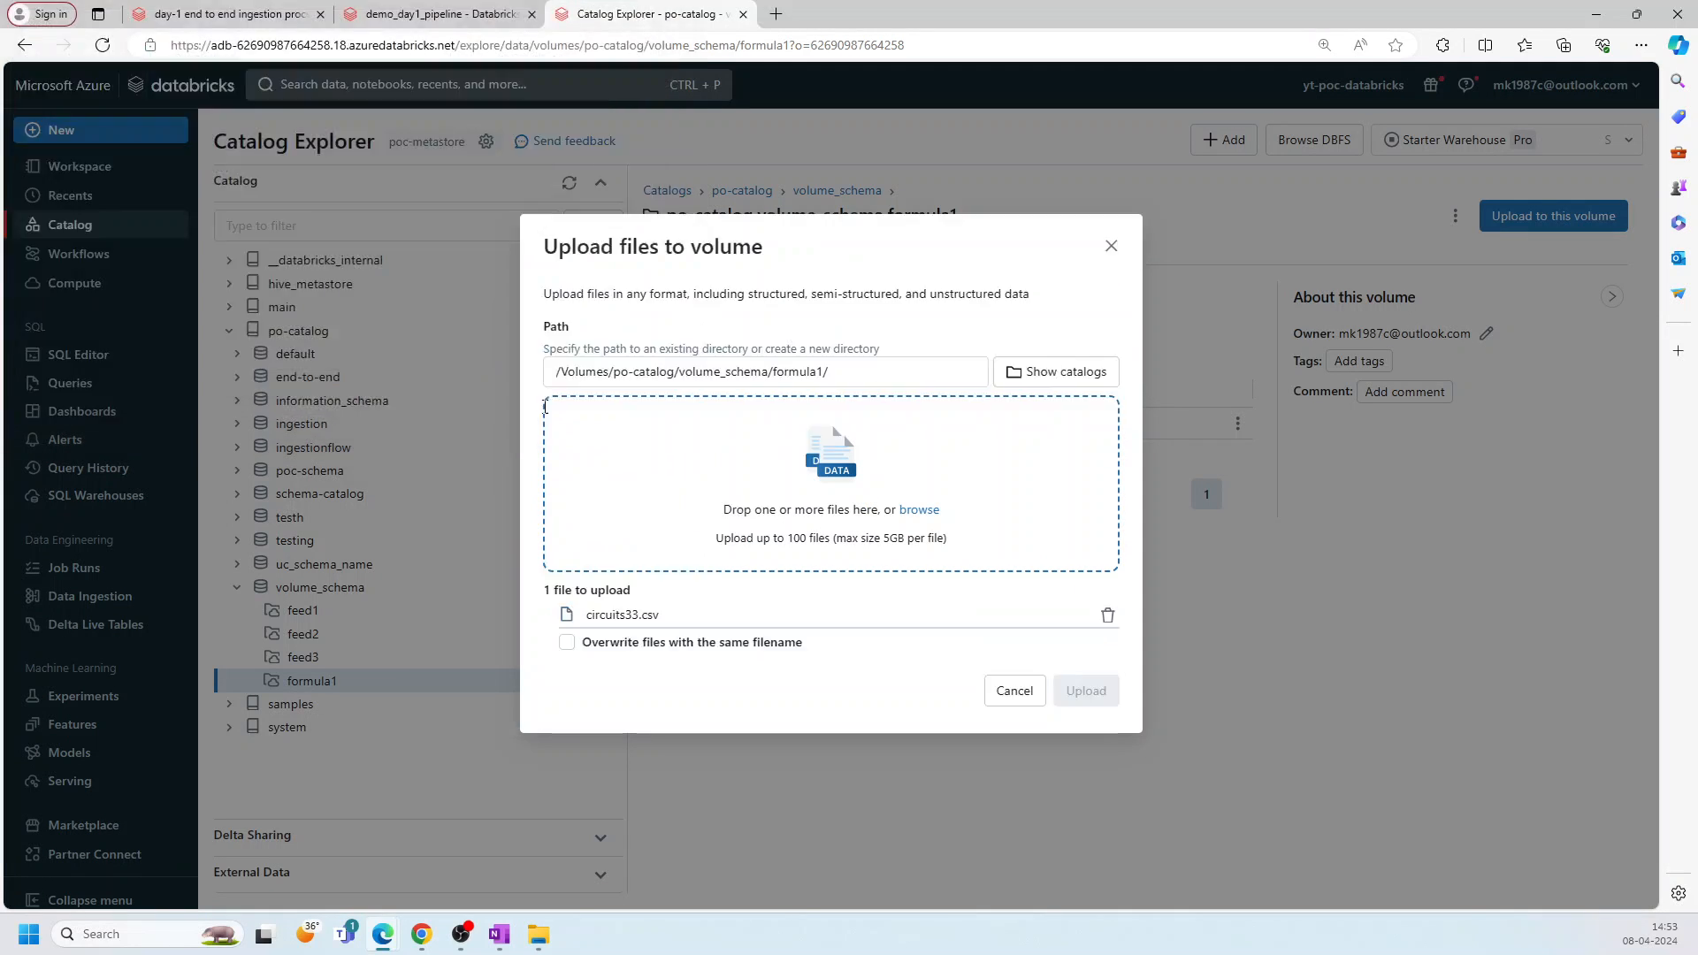
{"action": "left_click", "coordinate": [1084, 690]}
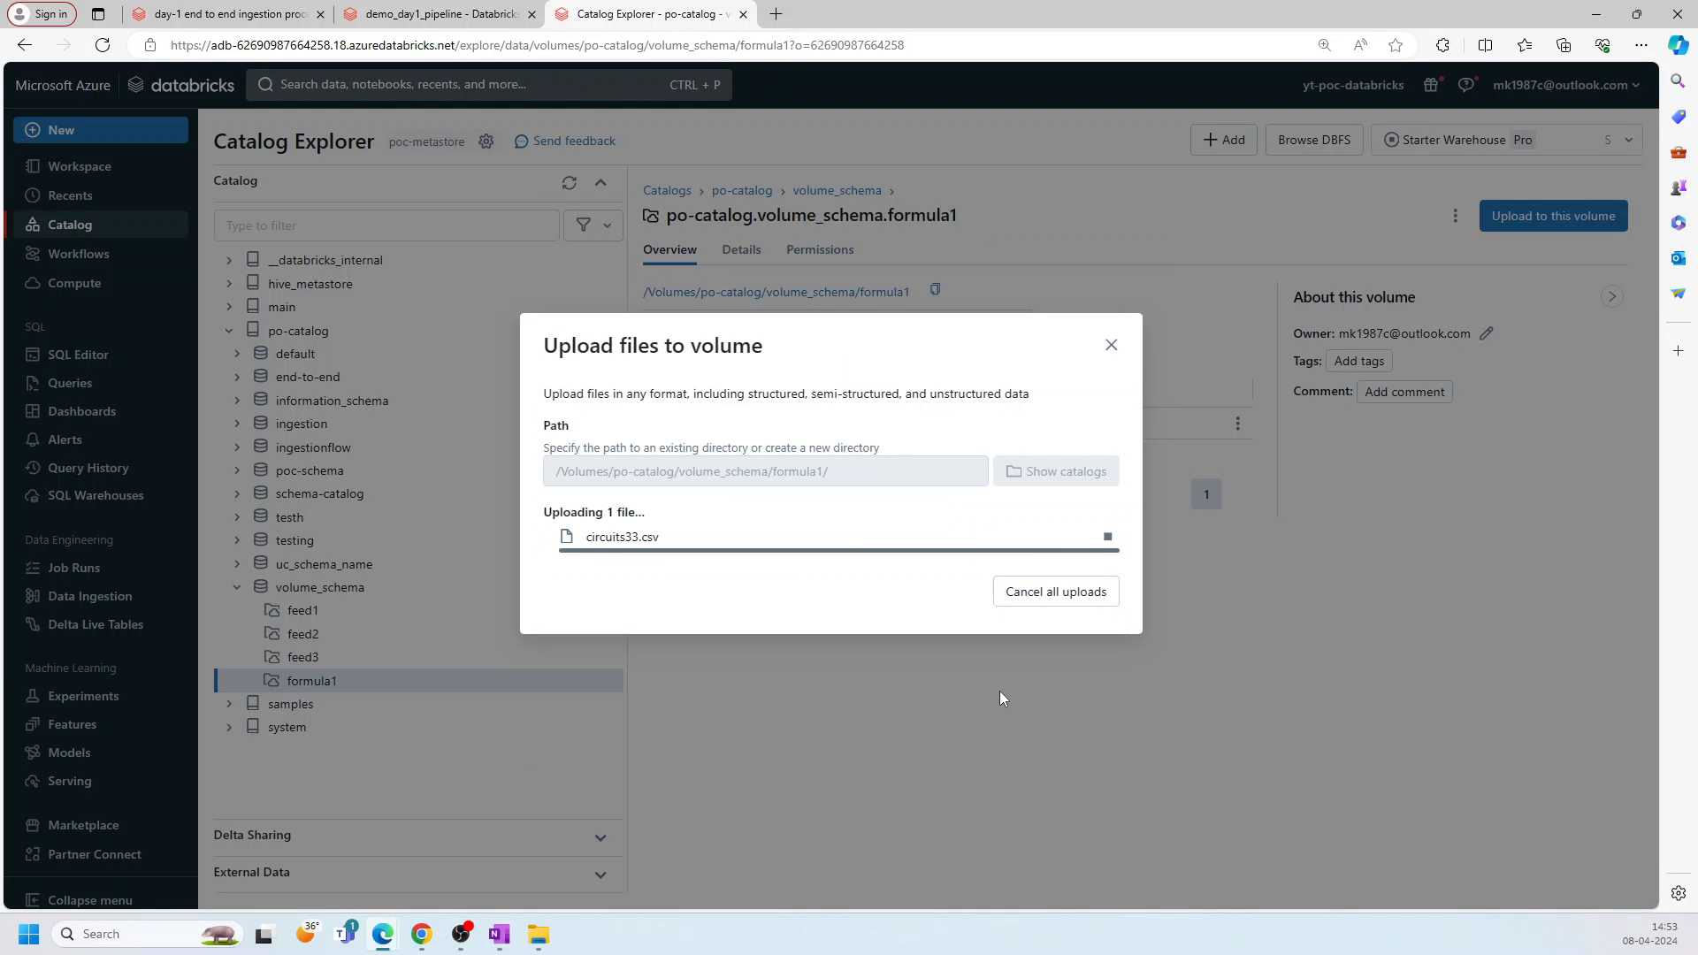
{"action": "left_click", "coordinate": [437, 14]}
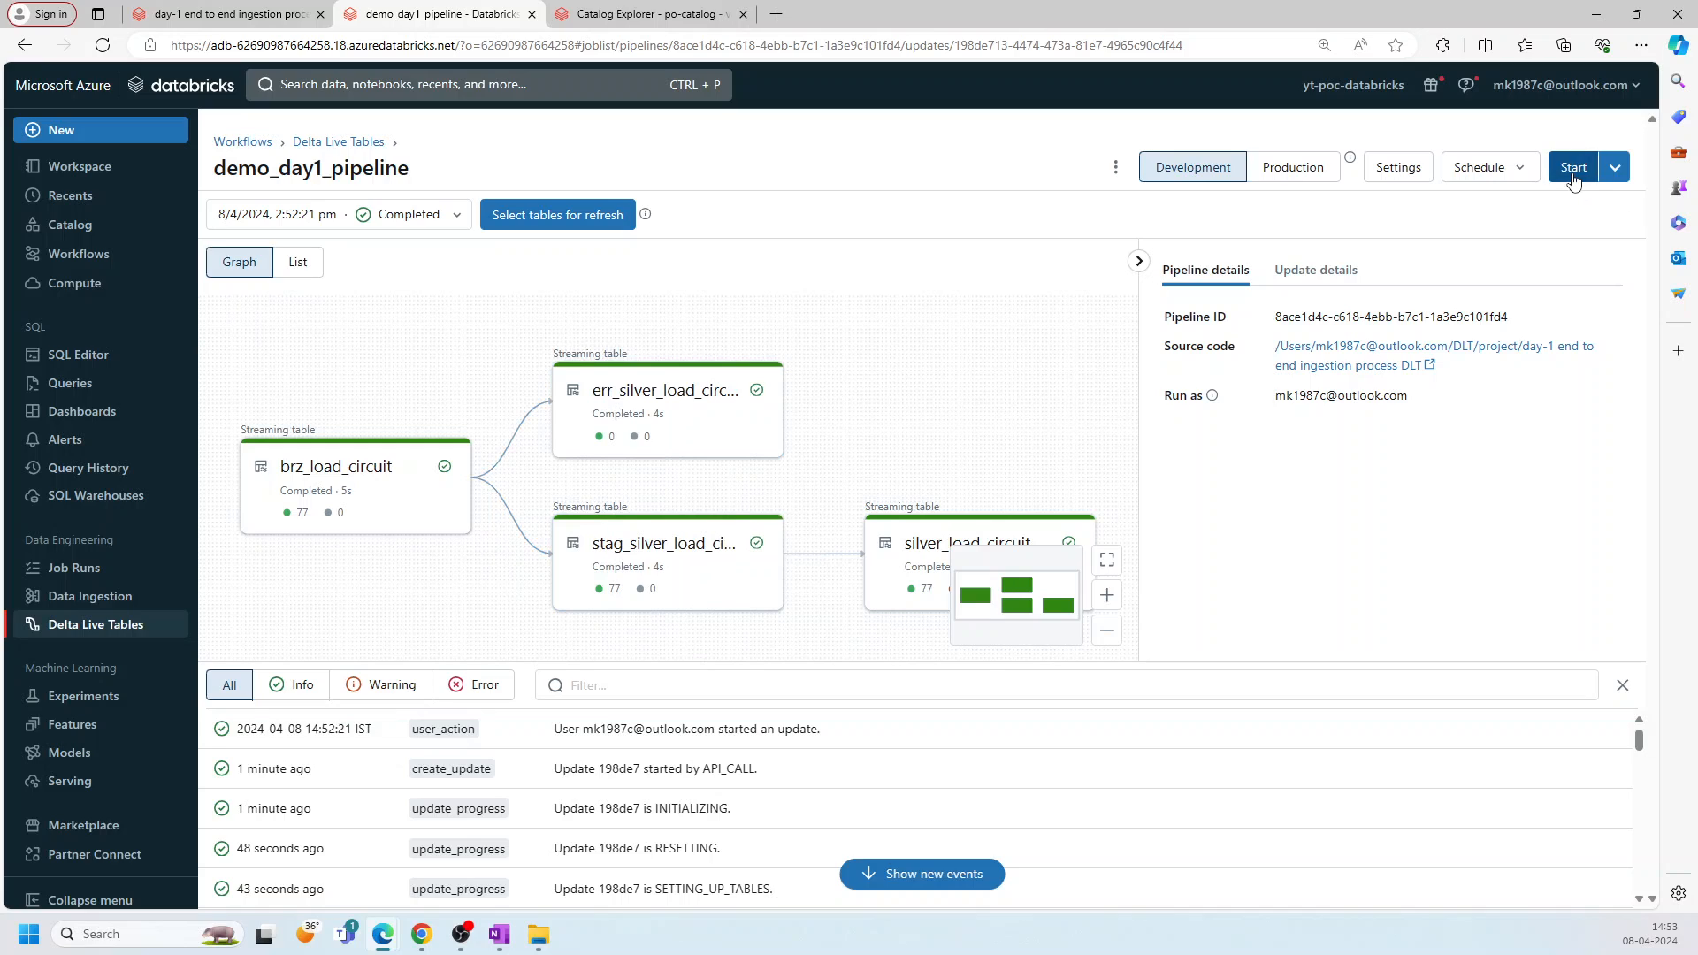
Step: Start a new demo_day1_pipeline update to pick up circuits33.csv
{"action": "left_click", "coordinate": [1572, 167]}
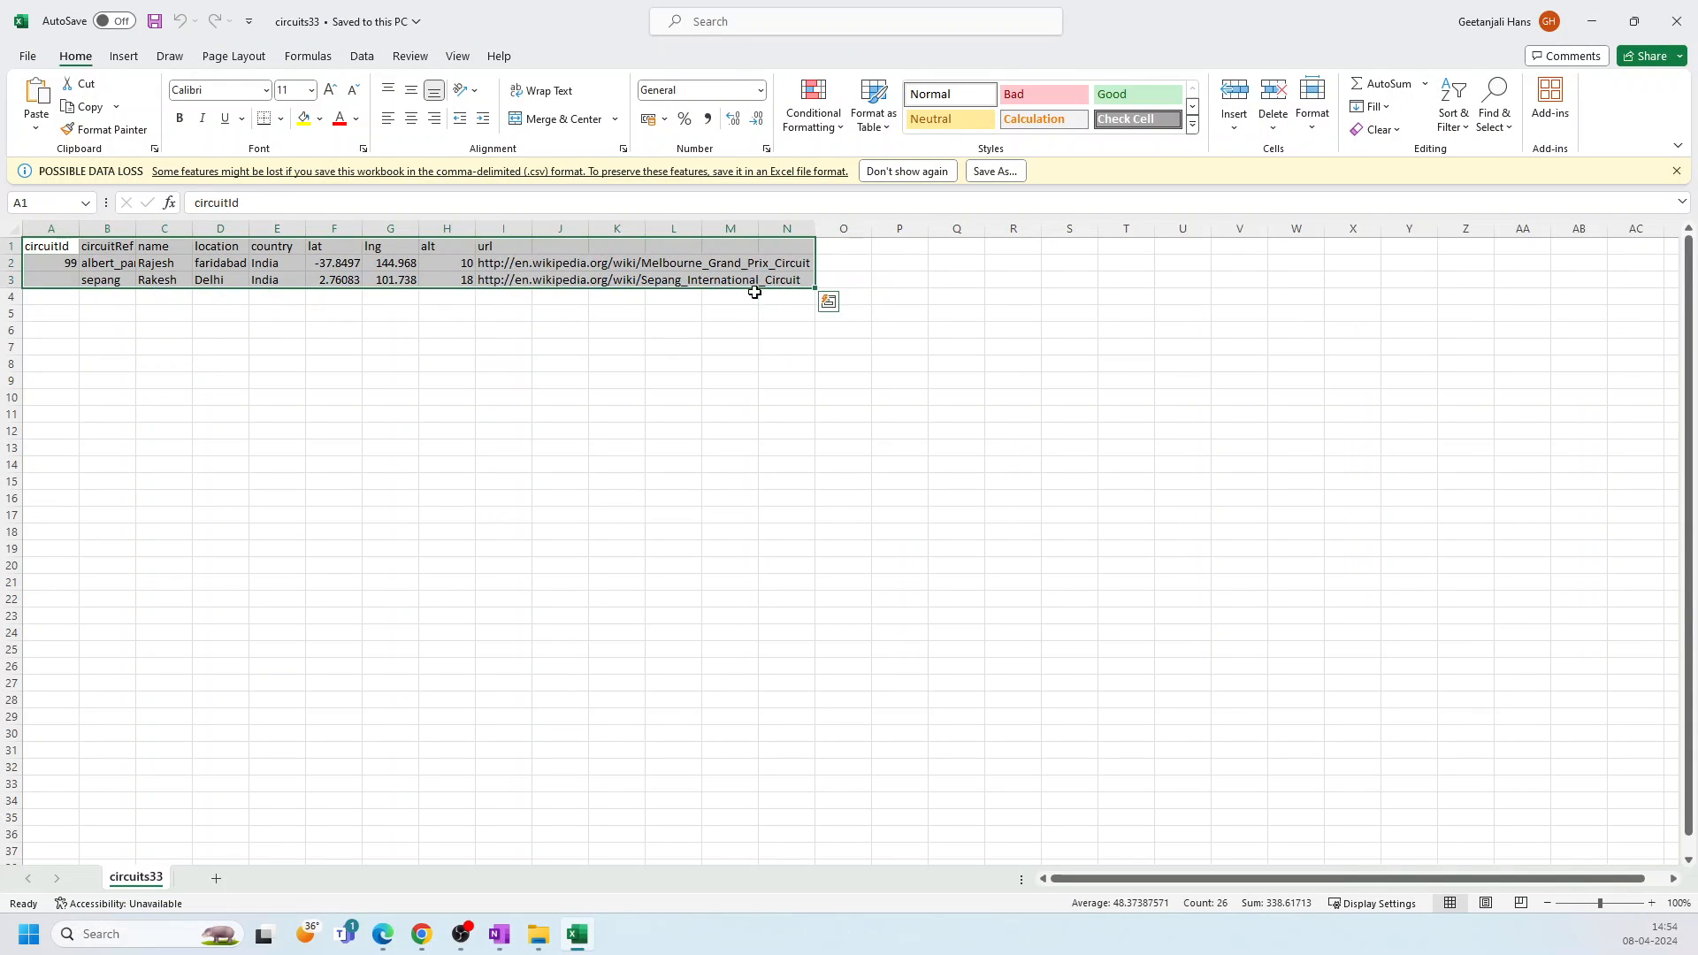
{"action": "left_click", "coordinate": [50, 280]}
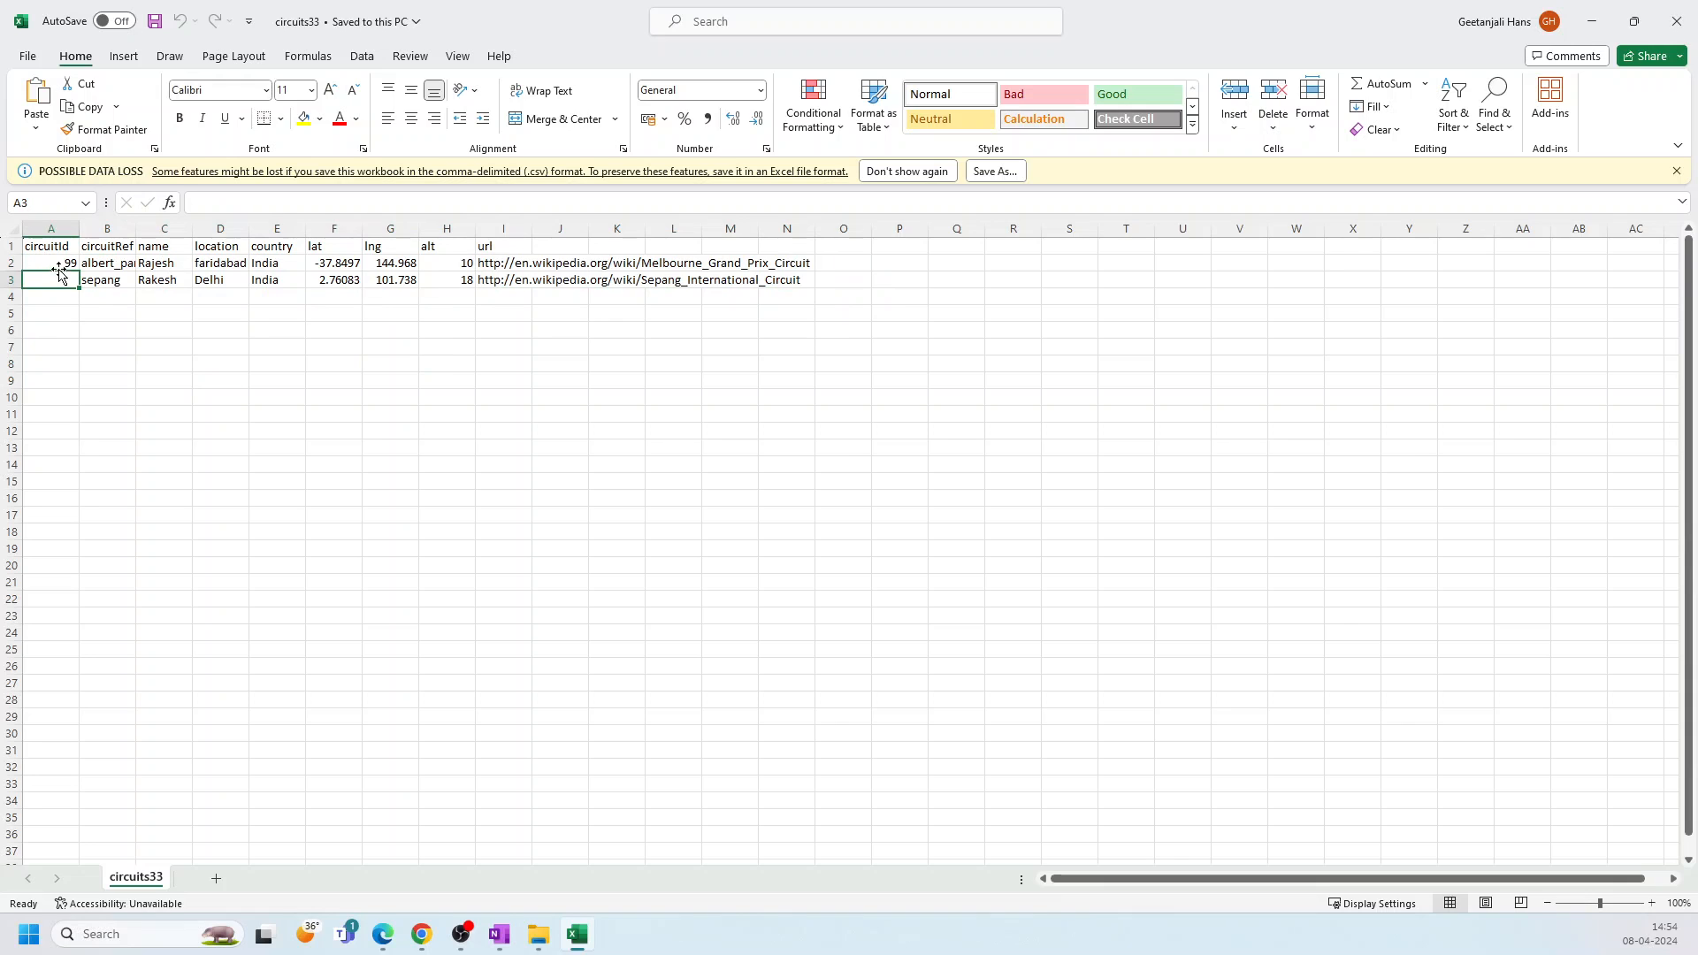
{"action": "mouse_move", "coordinate": [1677, 22]}
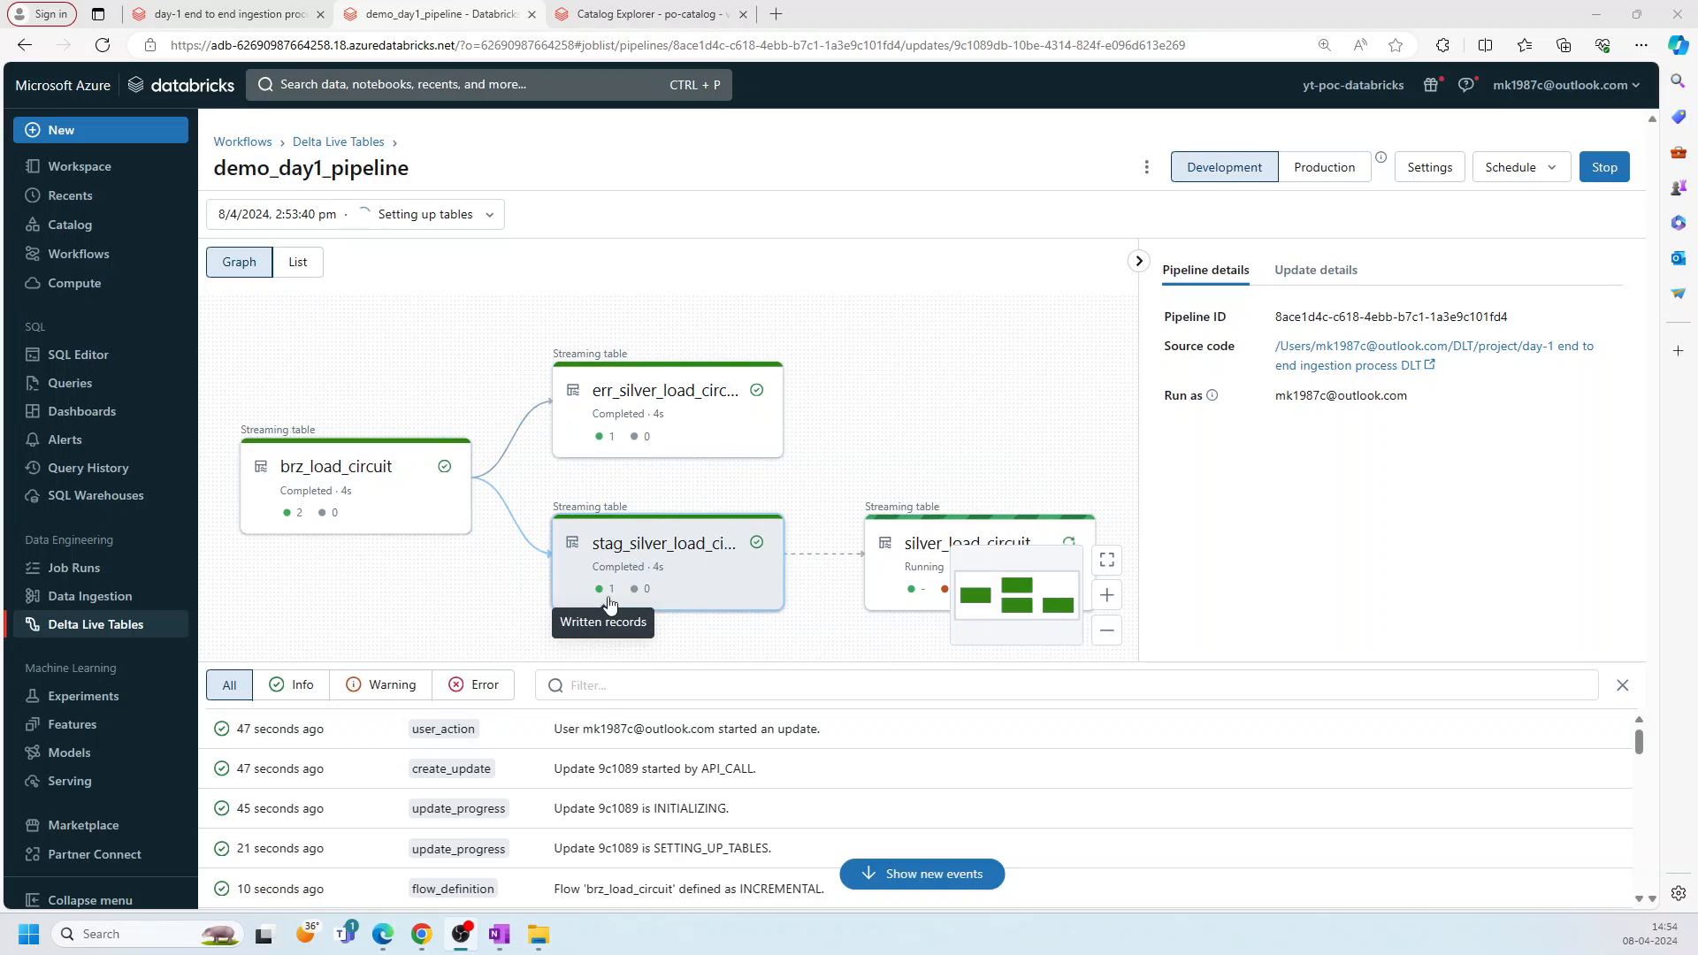
{"action": "mouse_move", "coordinate": [934, 505]}
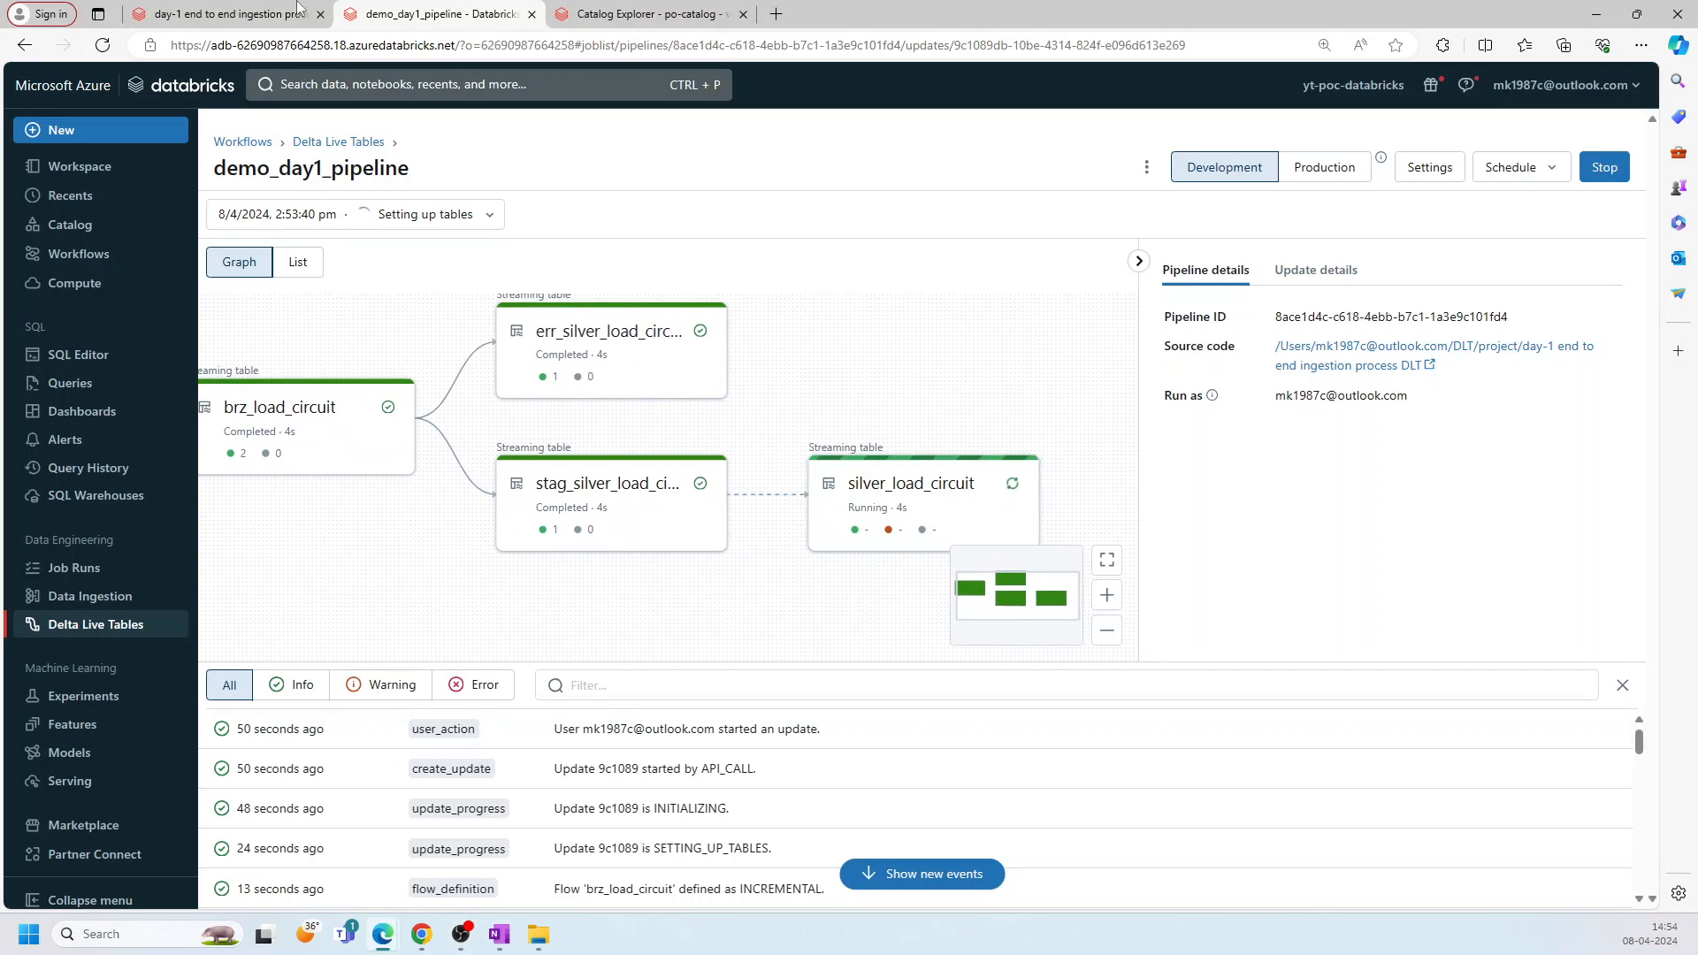
Step: Switch to the DLT notebook once bronze shows 2, error 1 and staged silver 1 records
{"action": "left_click", "coordinate": [217, 14]}
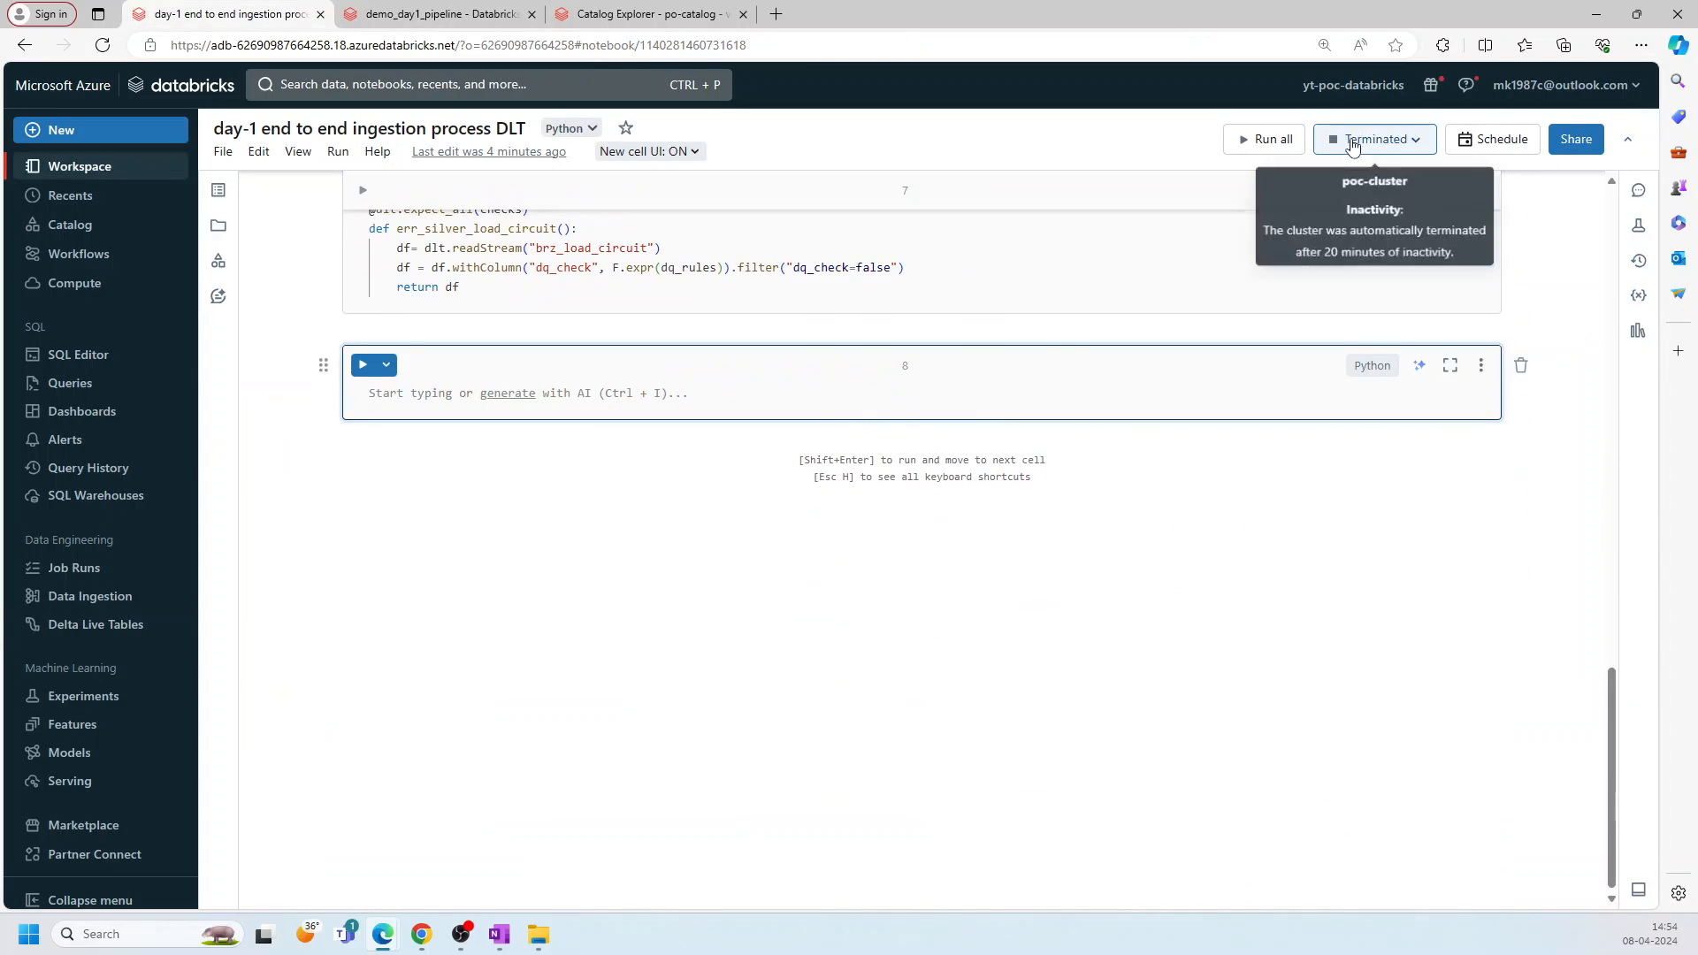
Step: Check the notebook cluster's status, then view the completed pipeline run results
{"action": "left_click", "coordinate": [1374, 139]}
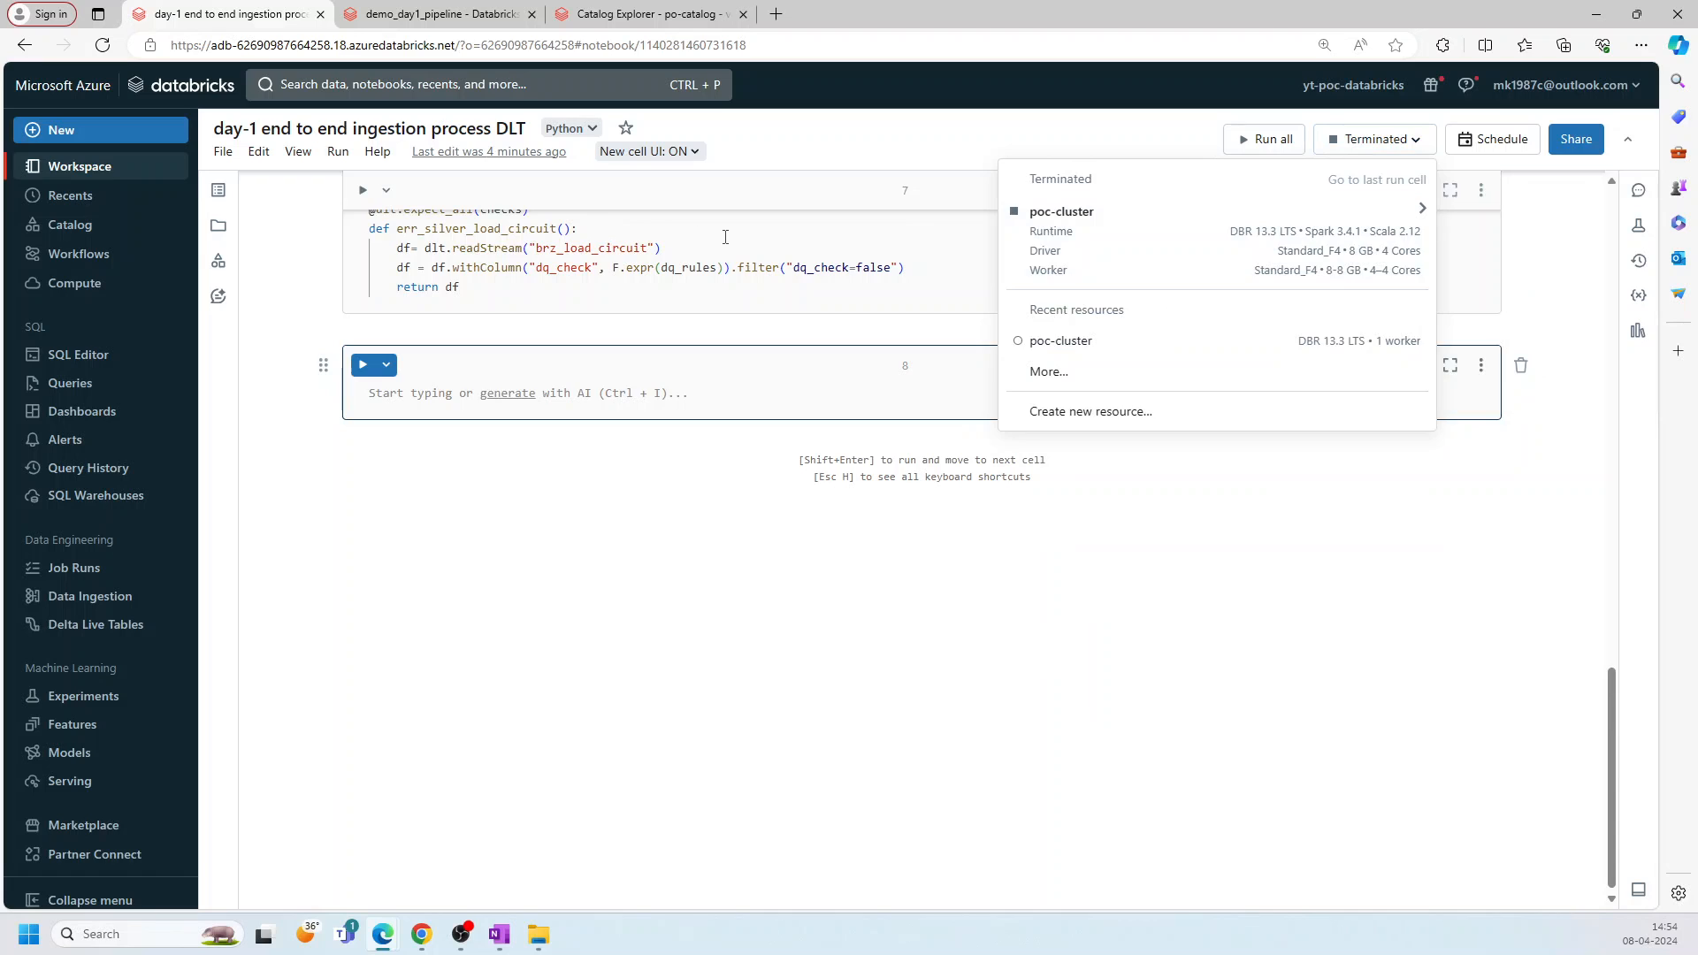
{"action": "left_click", "coordinate": [439, 14]}
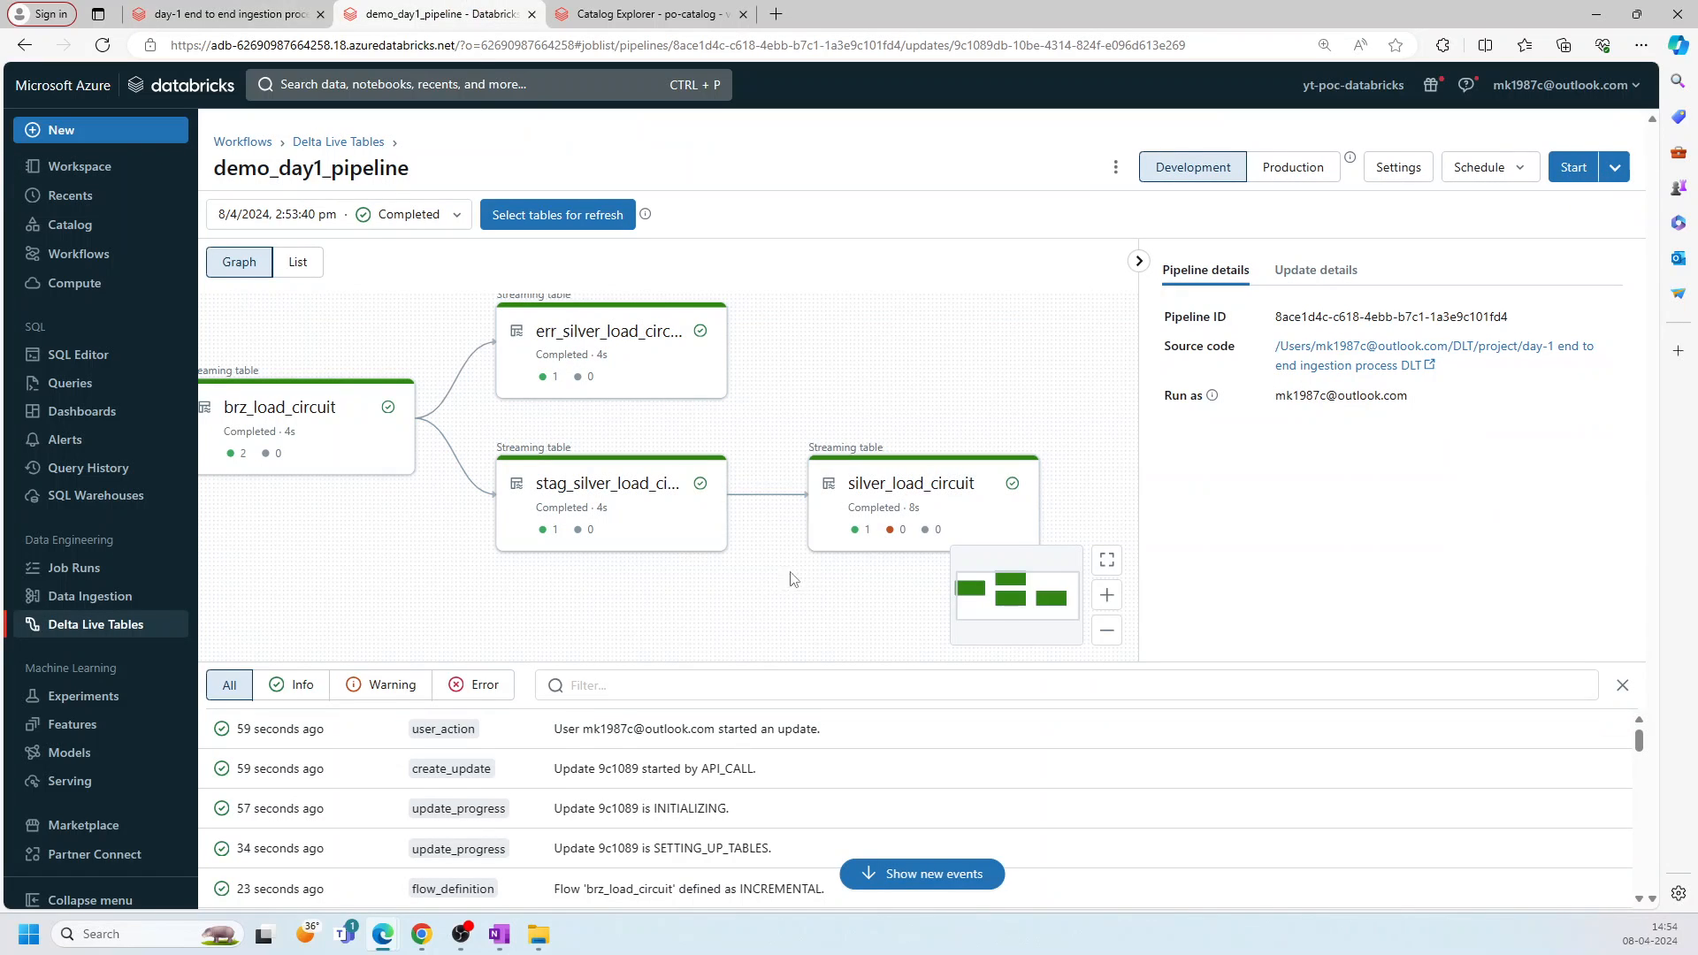